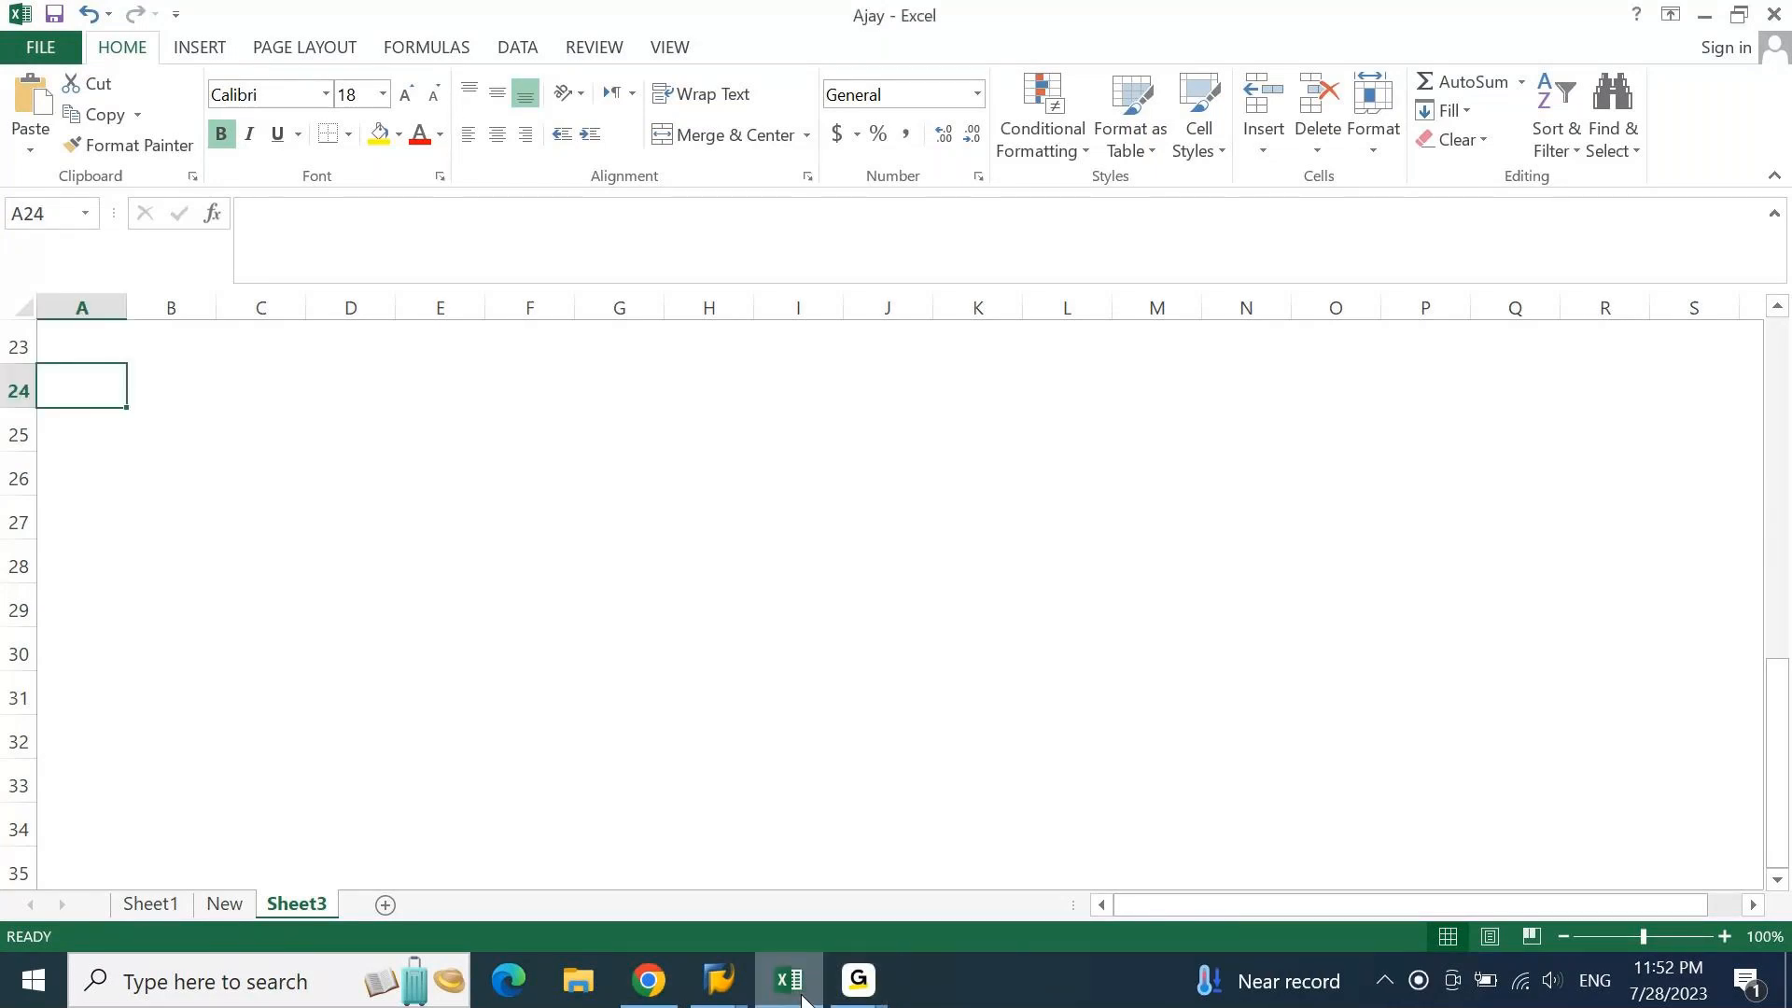
# - Enter the heading "How do we open SPRO / How do we access GUI T. Codes on FIORI" in A24
pyautogui.write('H')
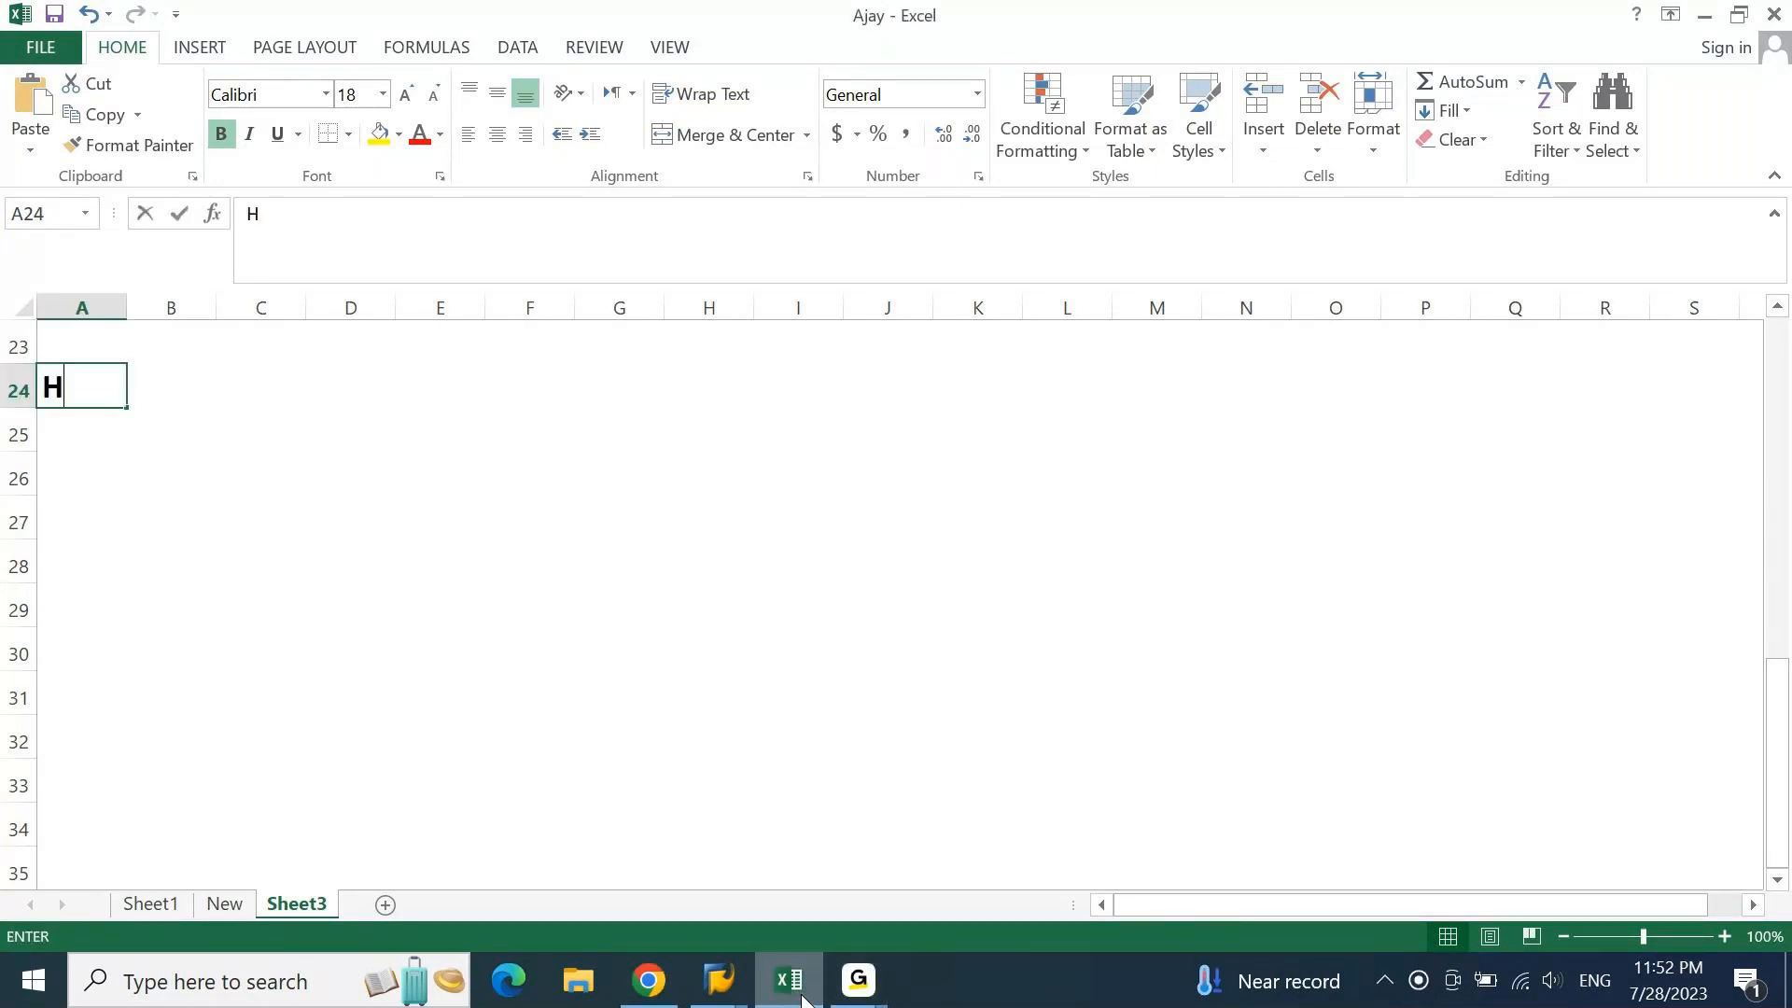
pyautogui.write('ow do we open')
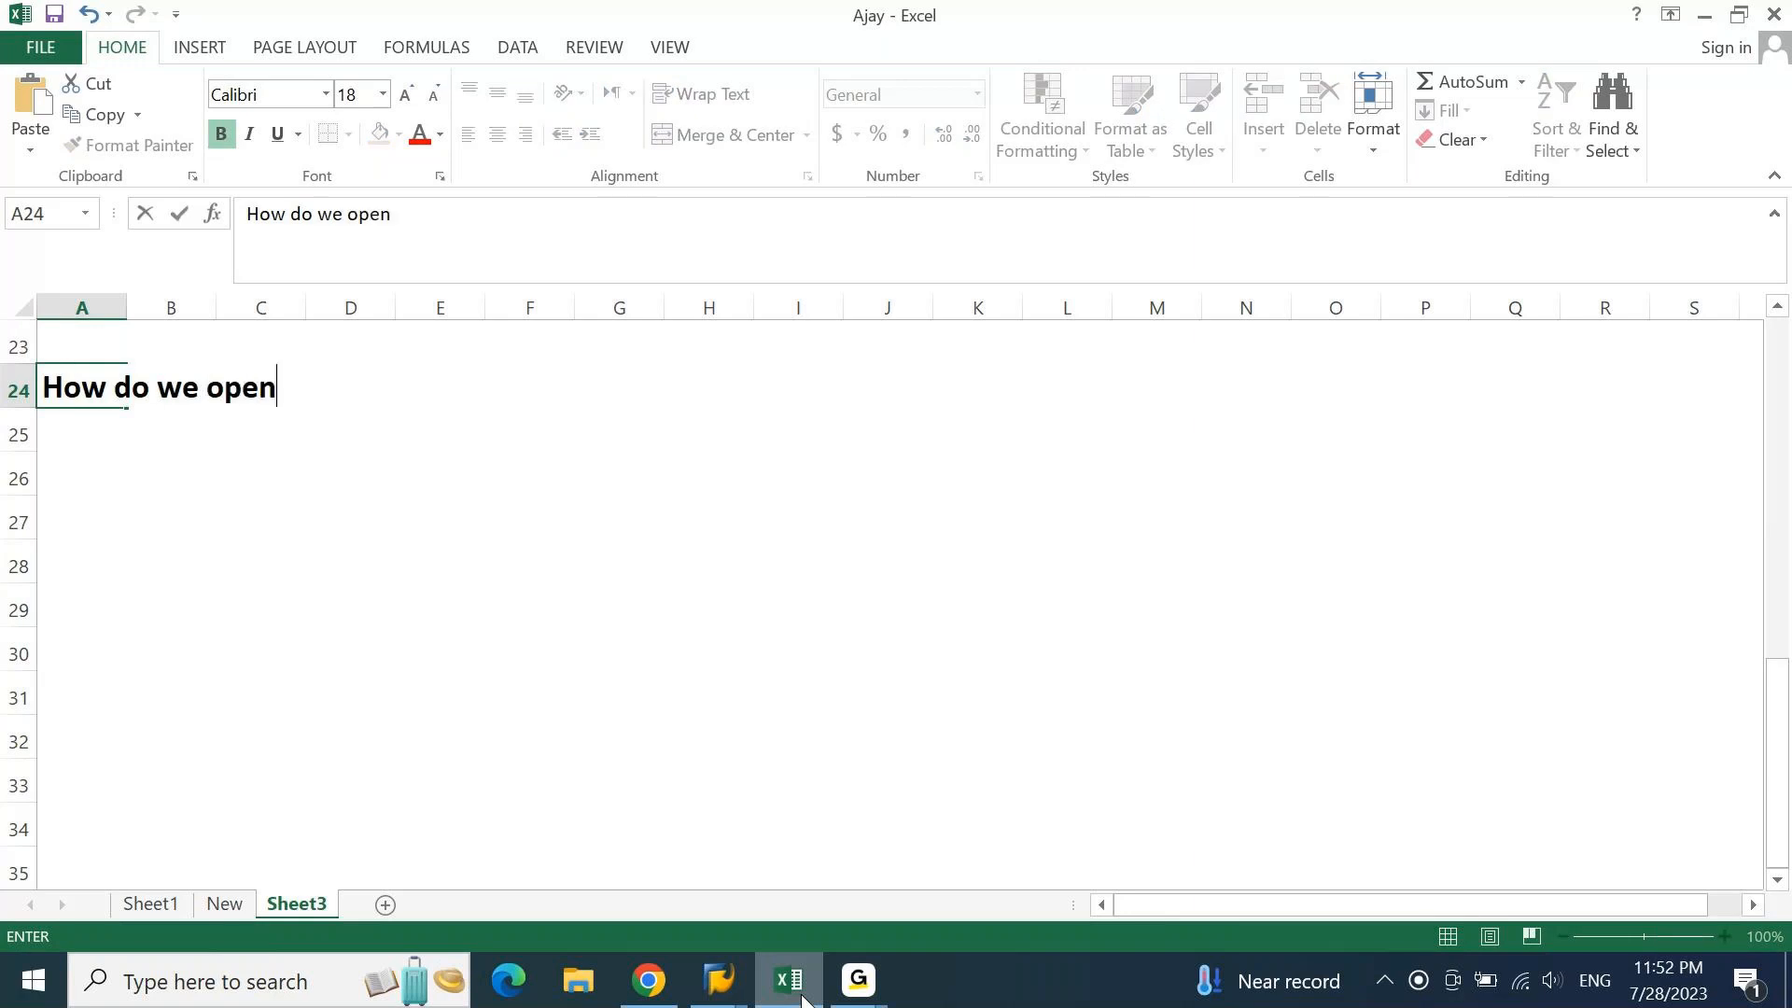
pyautogui.write('SPR')
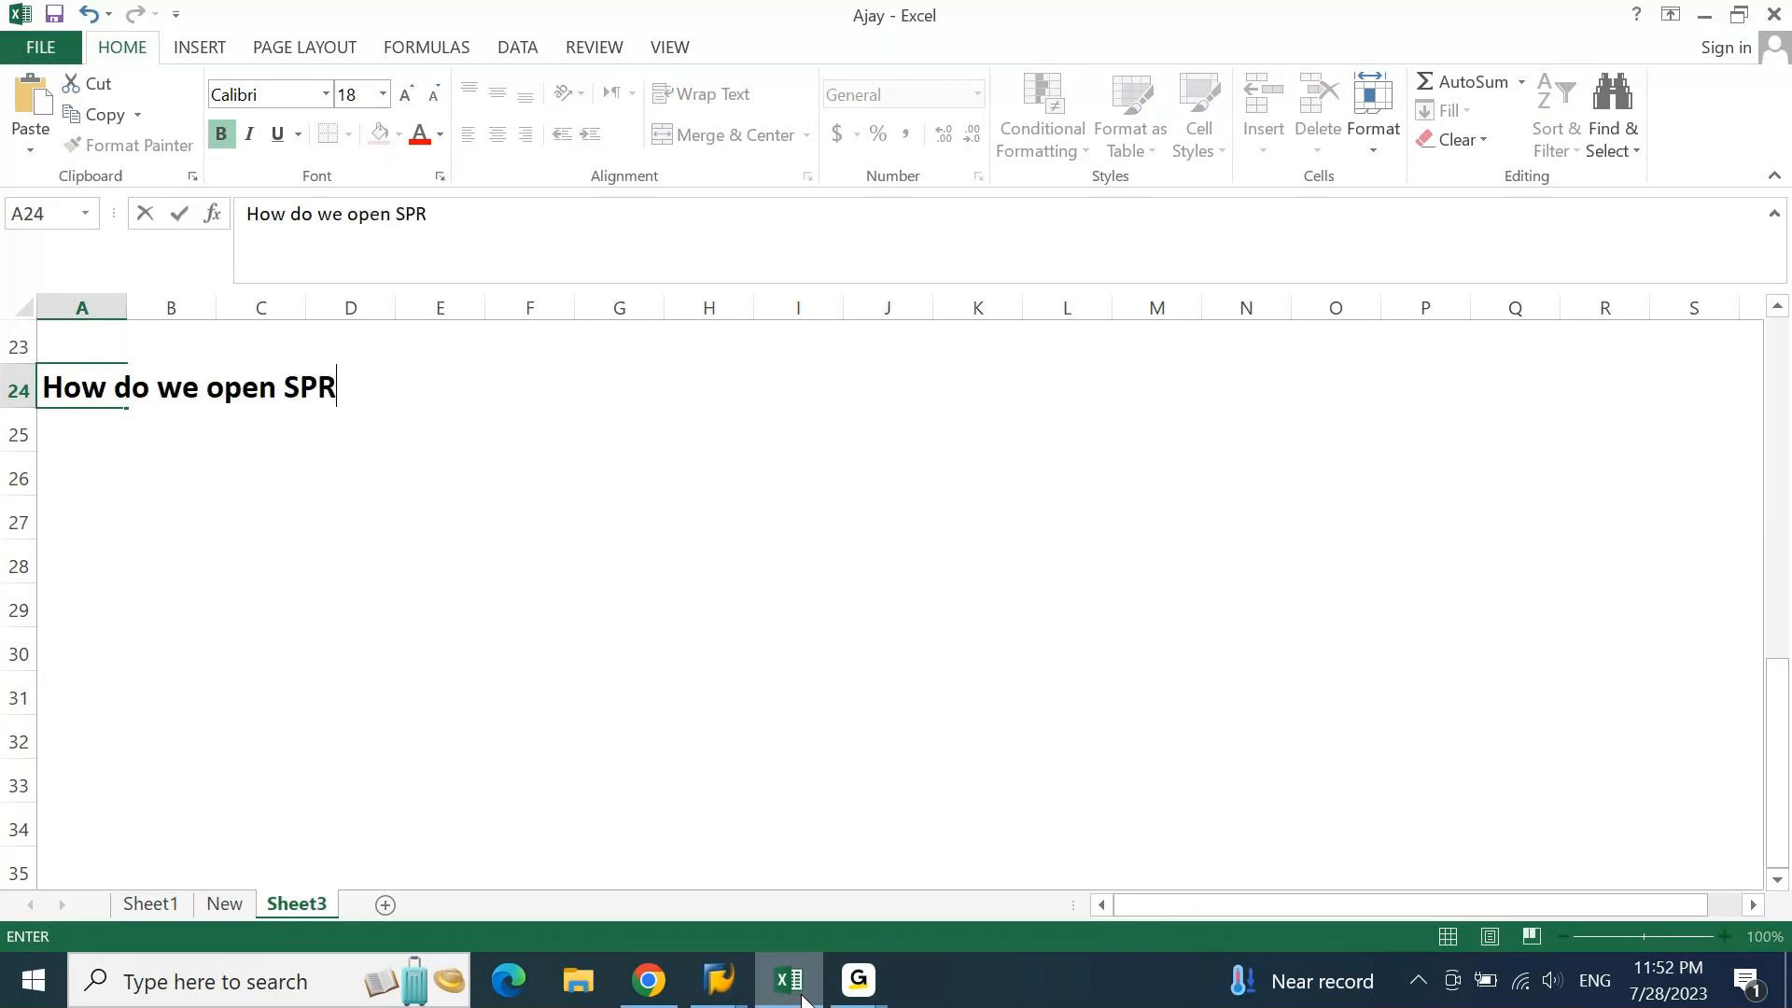
pyautogui.write('O /')
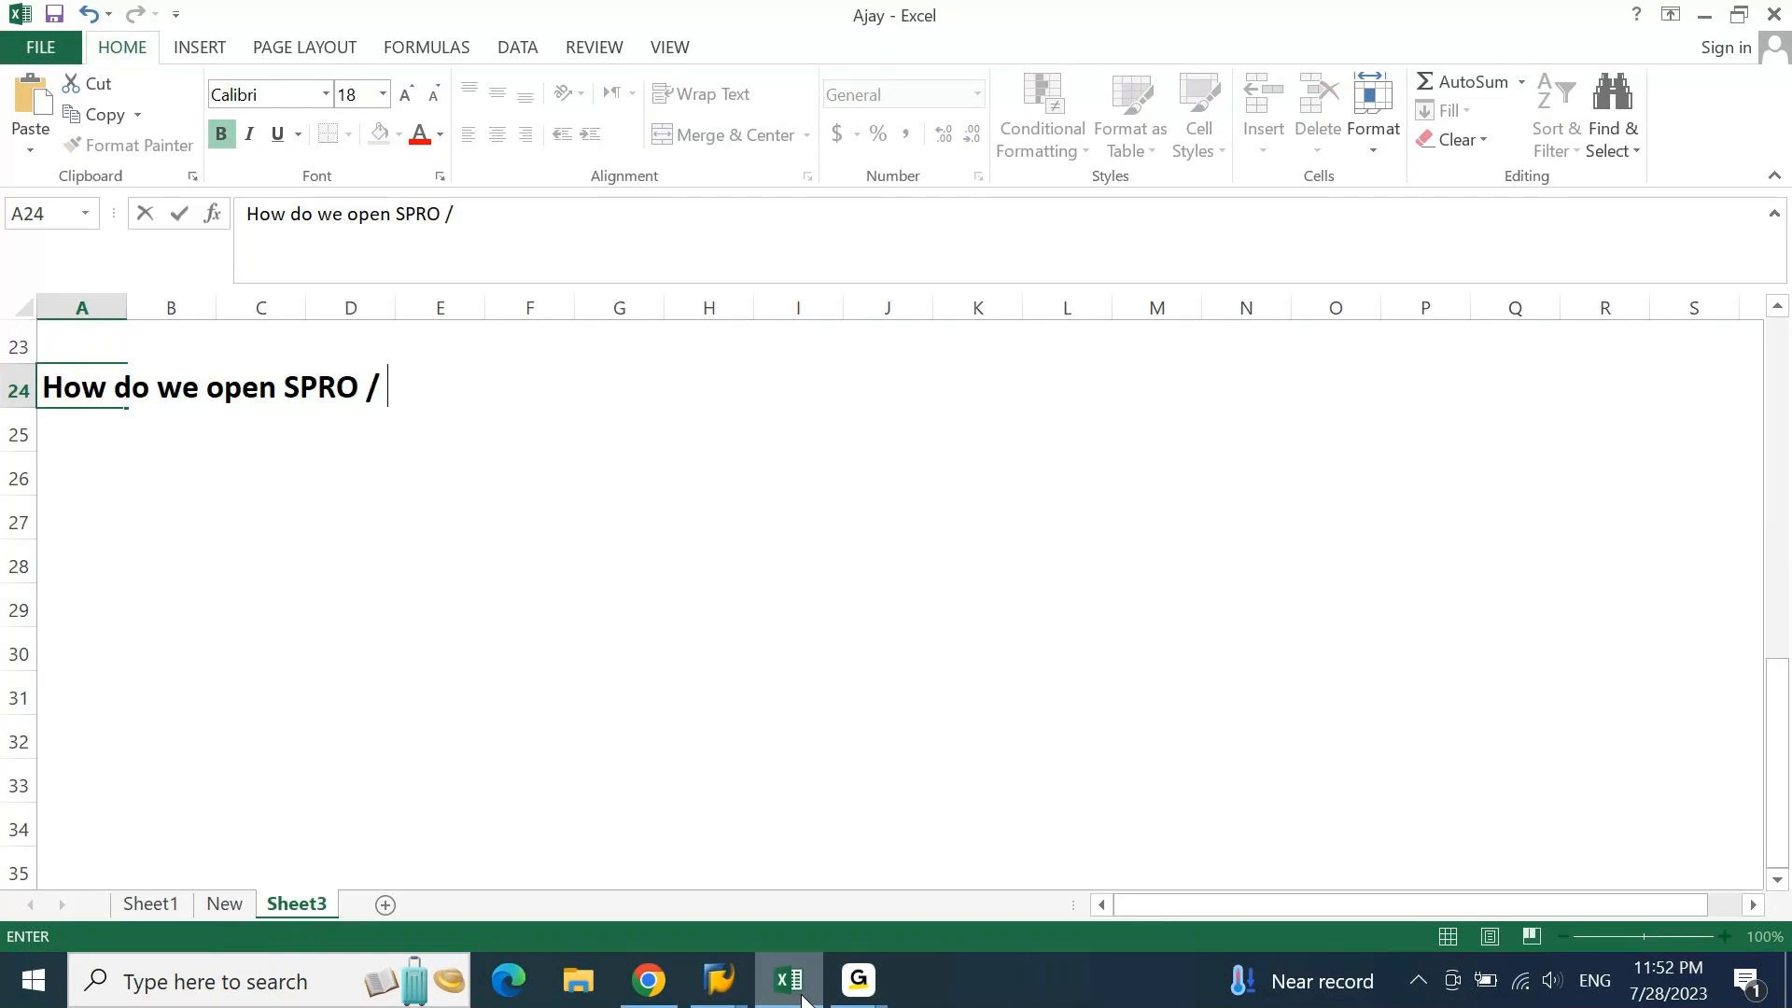
pyautogui.write('How')
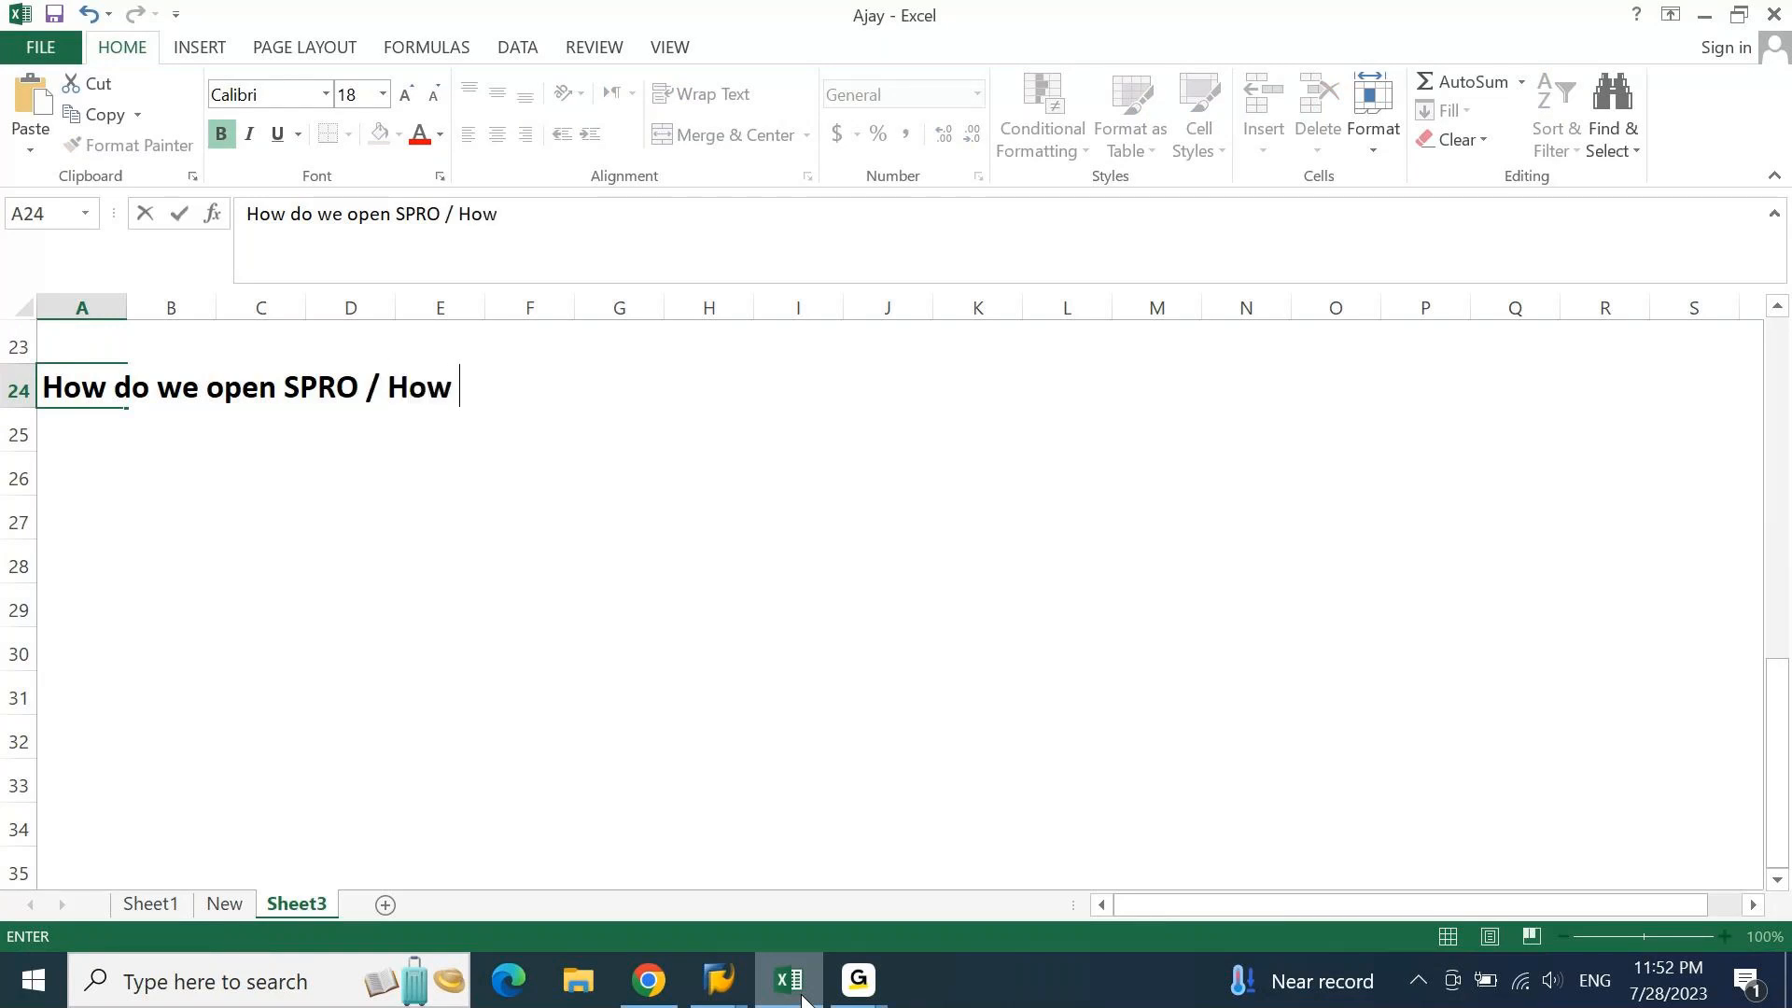
pyautogui.write('do we a')
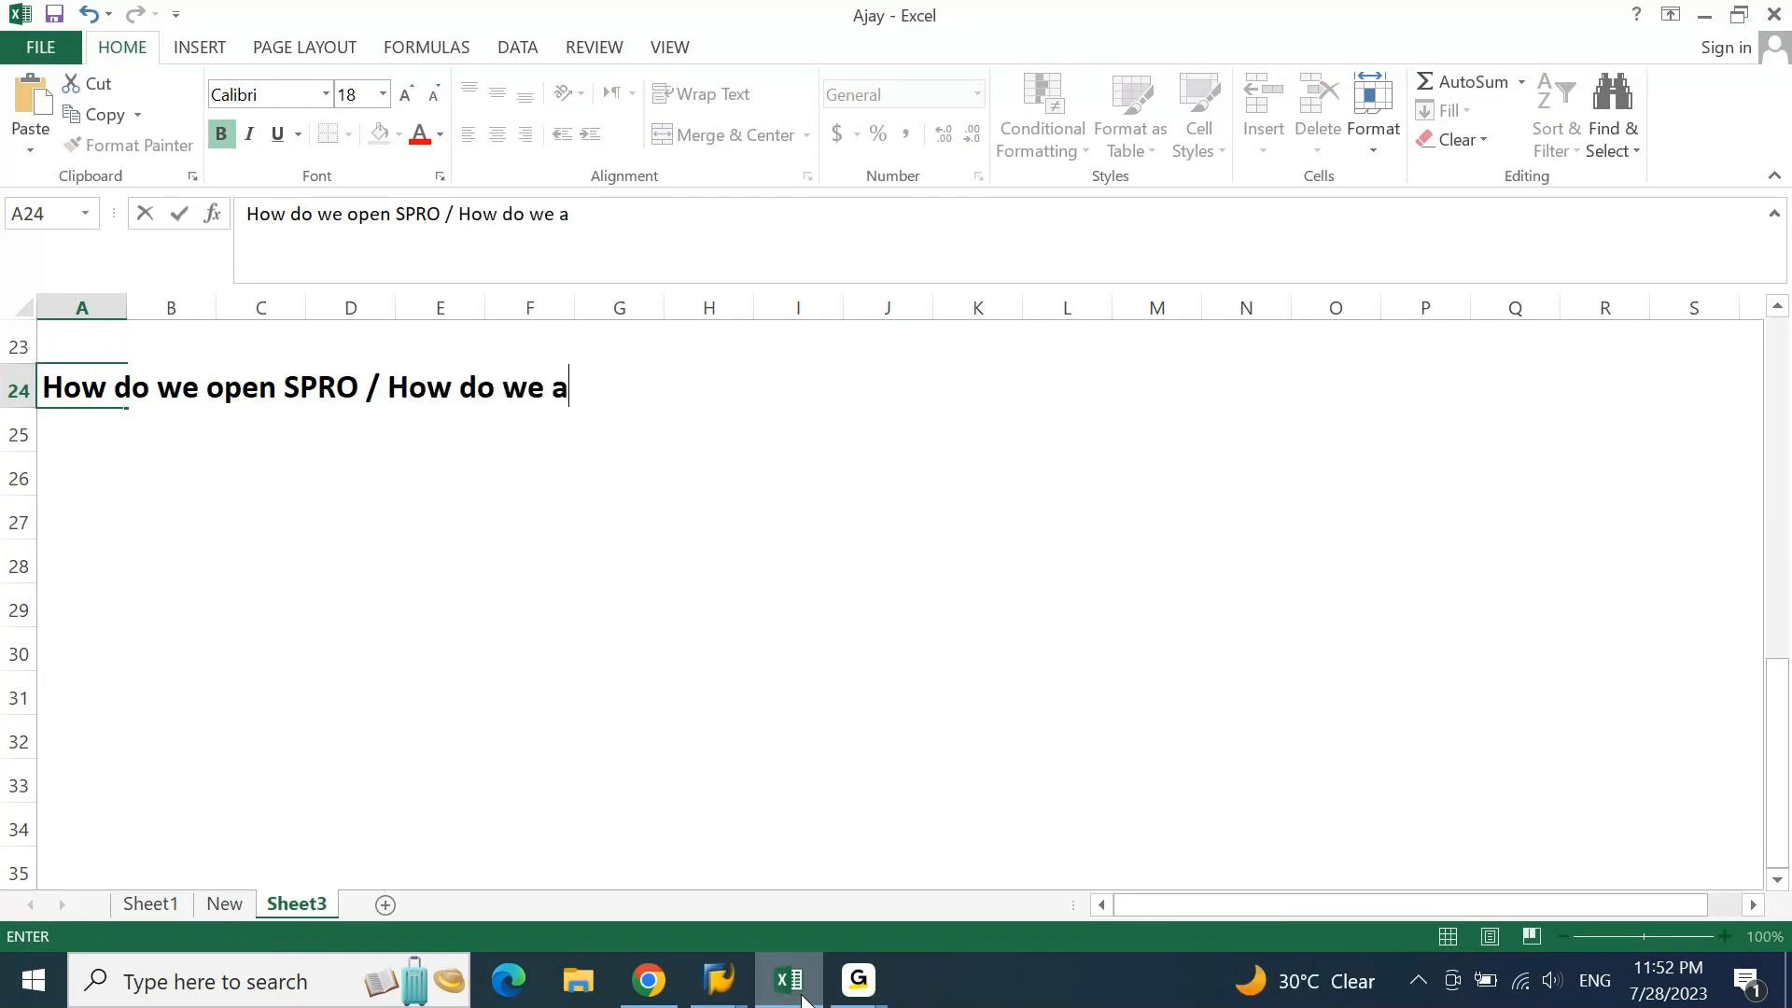
pyautogui.write('ccess')
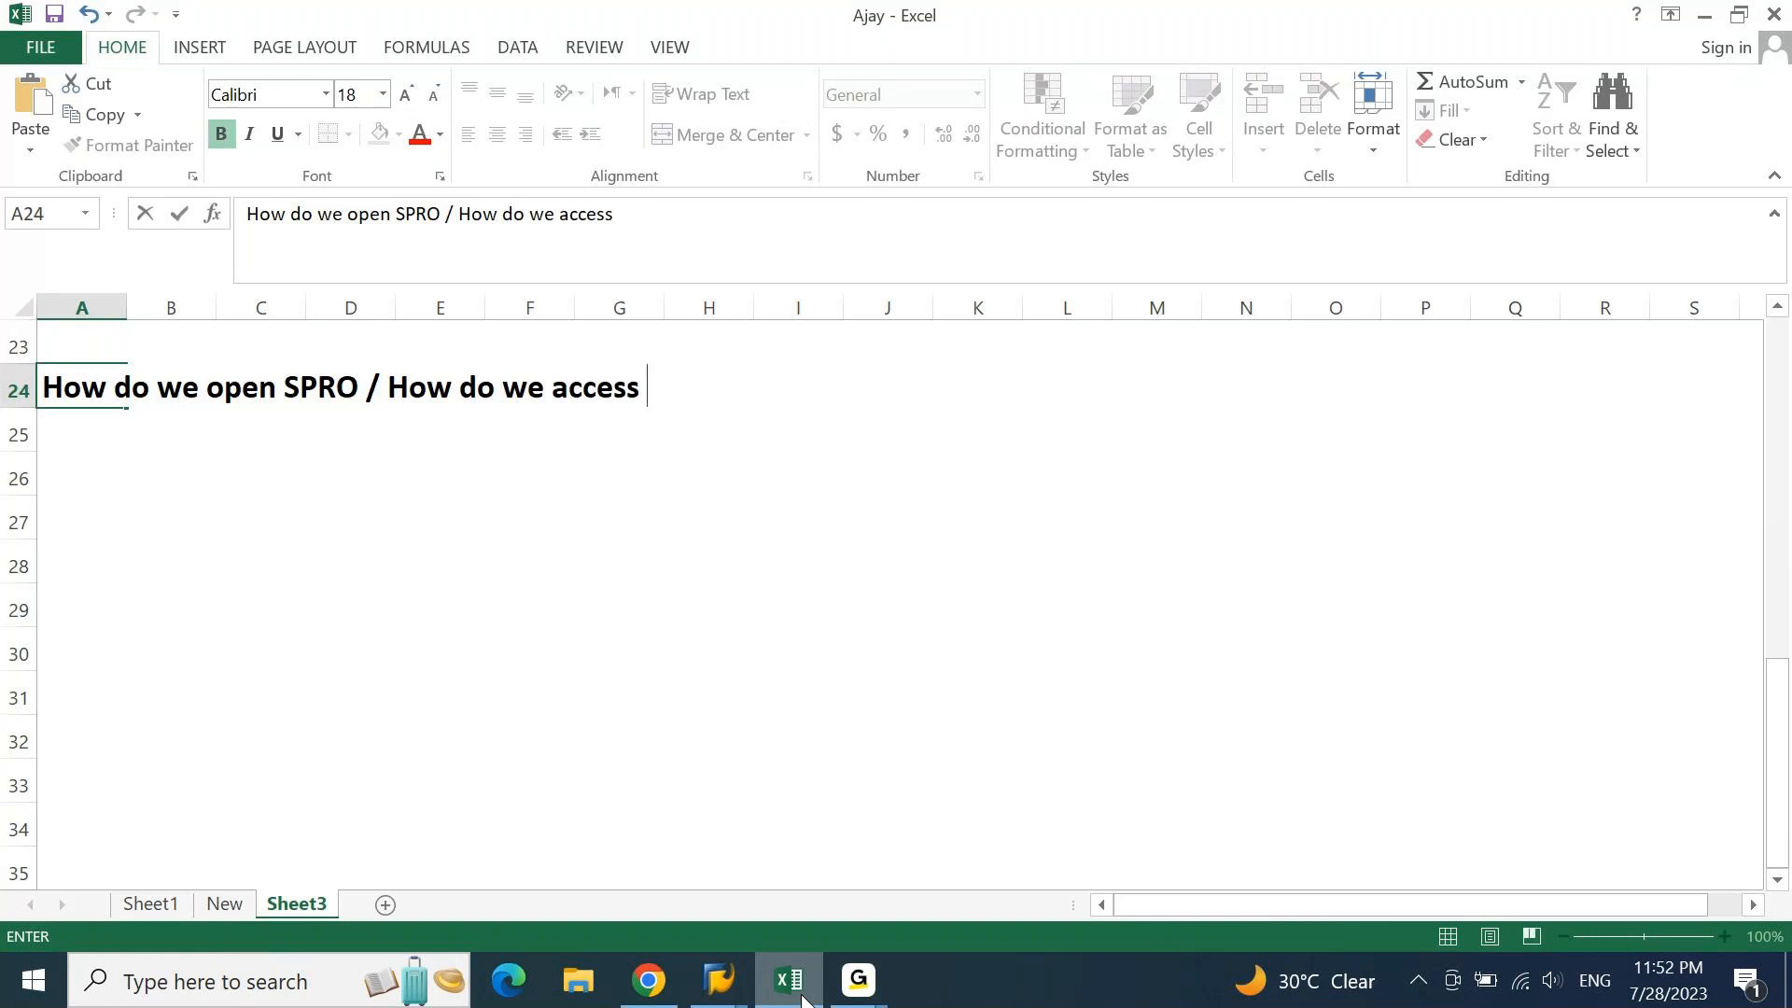
pyautogui.write('GU')
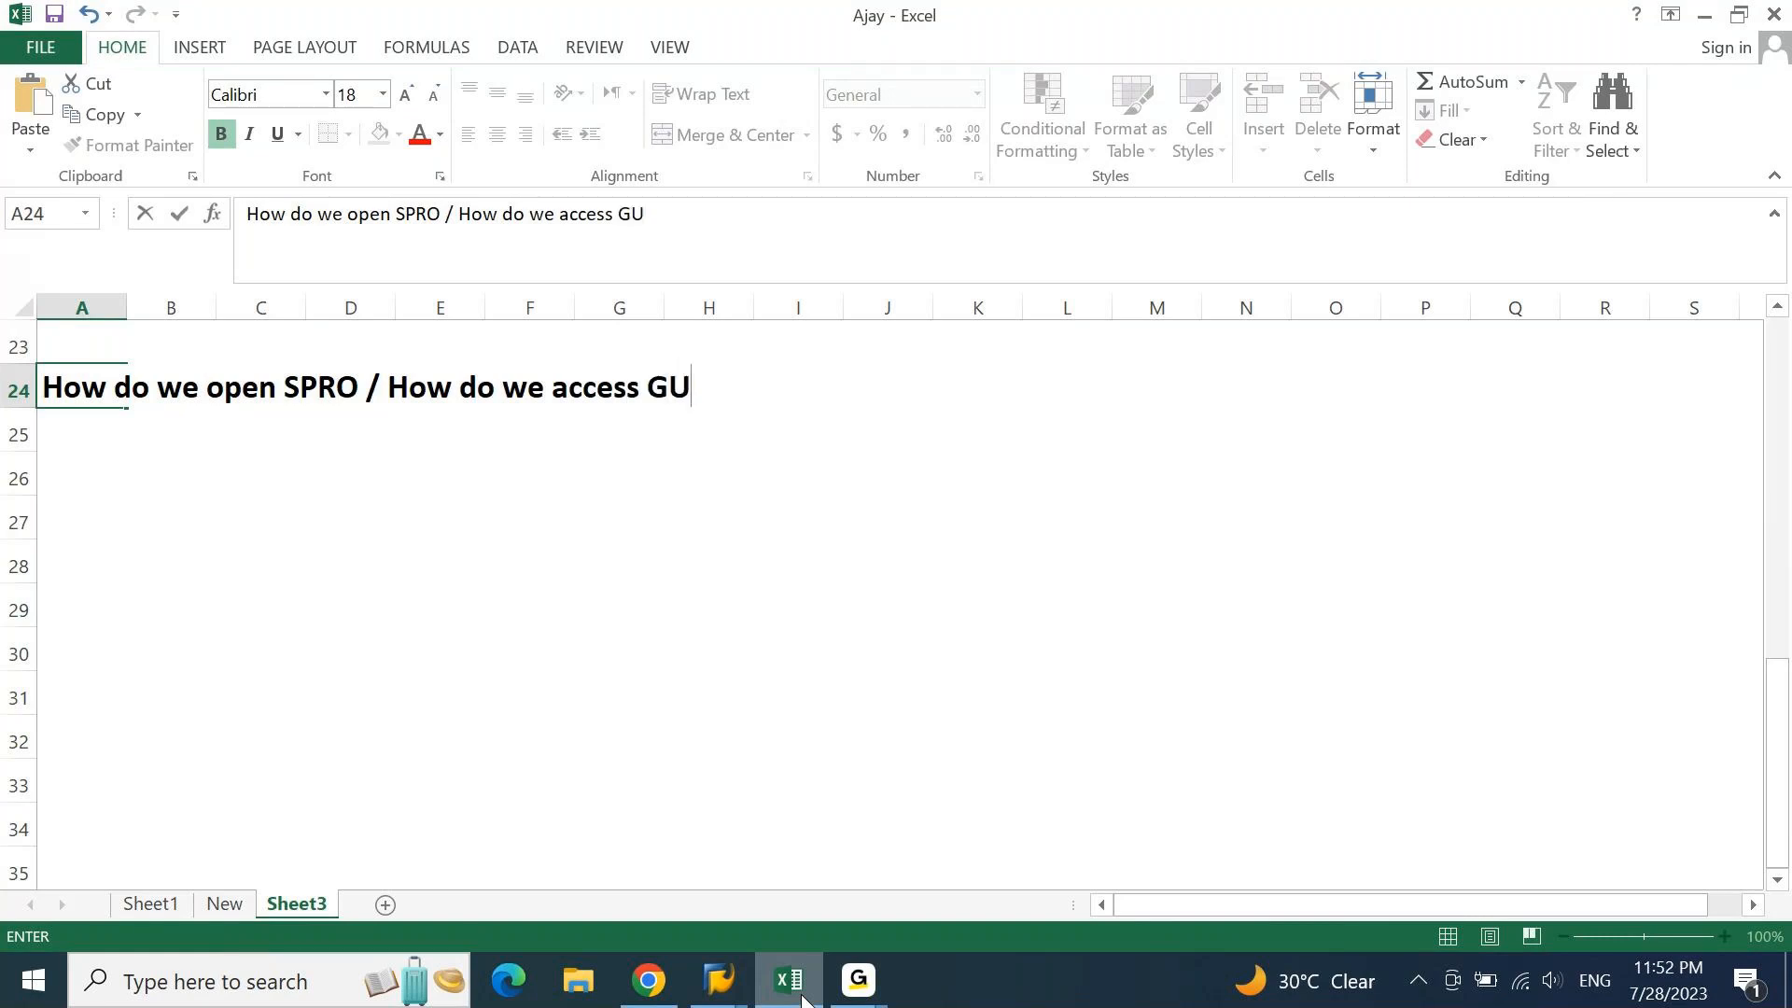
pyautogui.write('I T.')
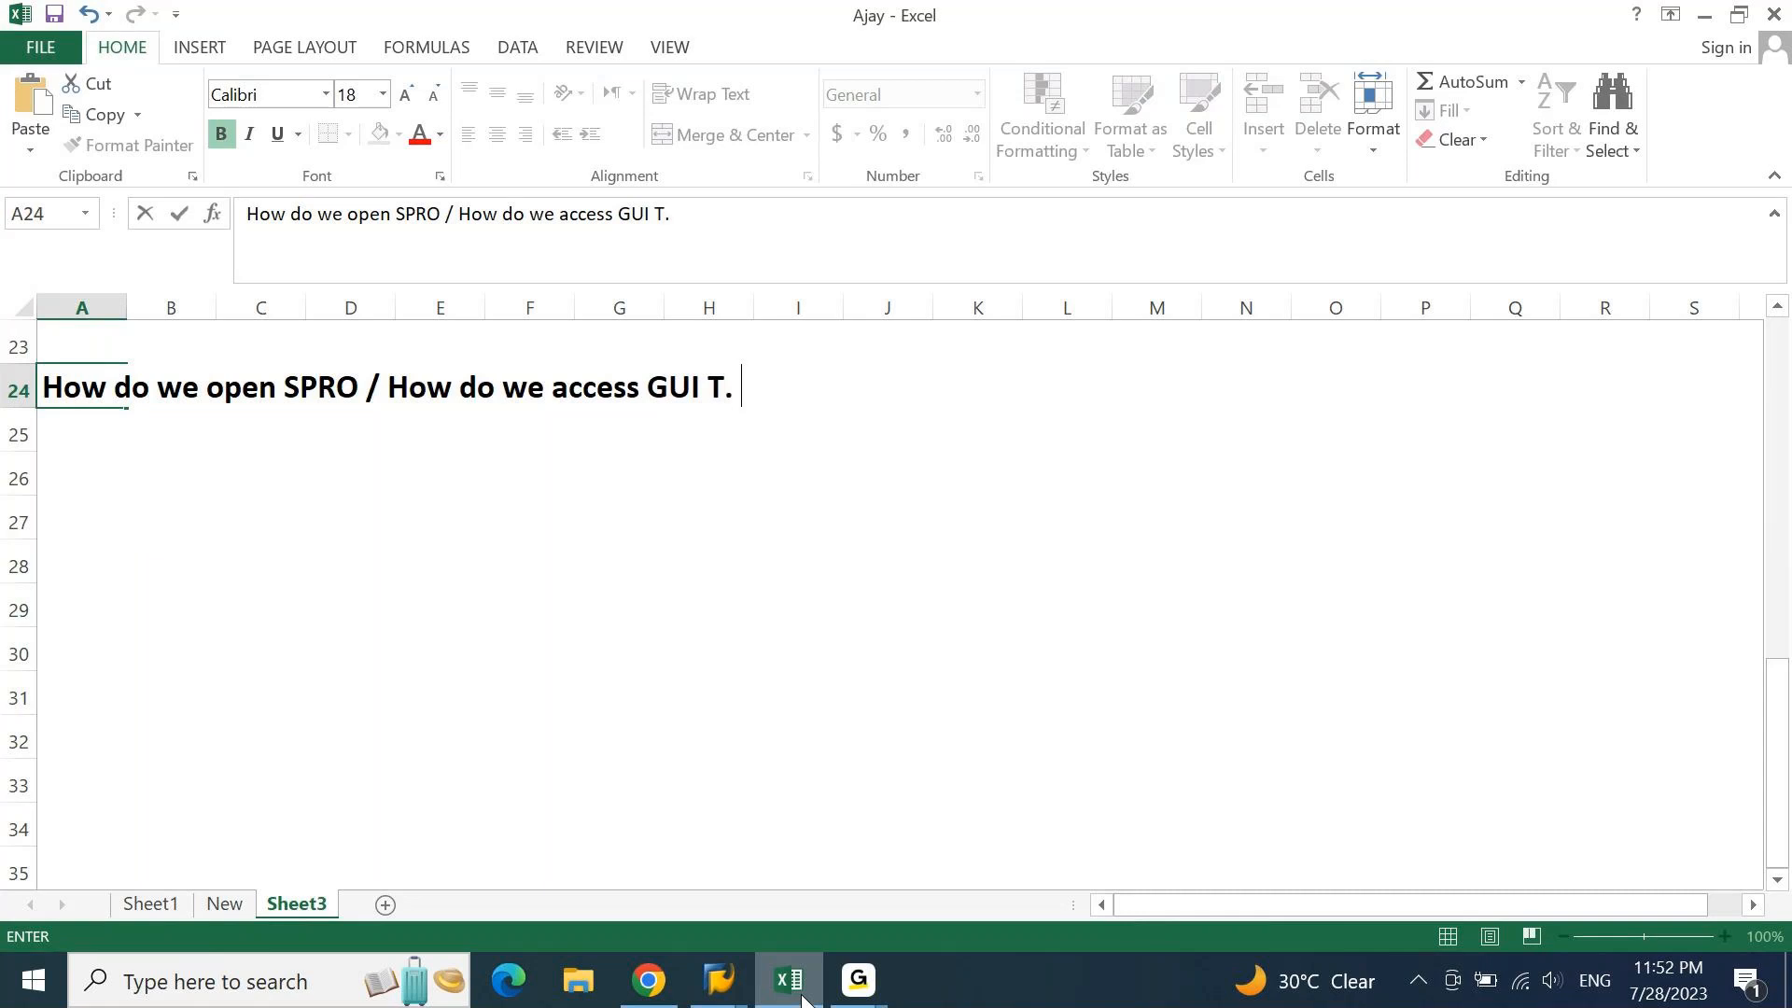
pyautogui.write('Codes on FIORI')
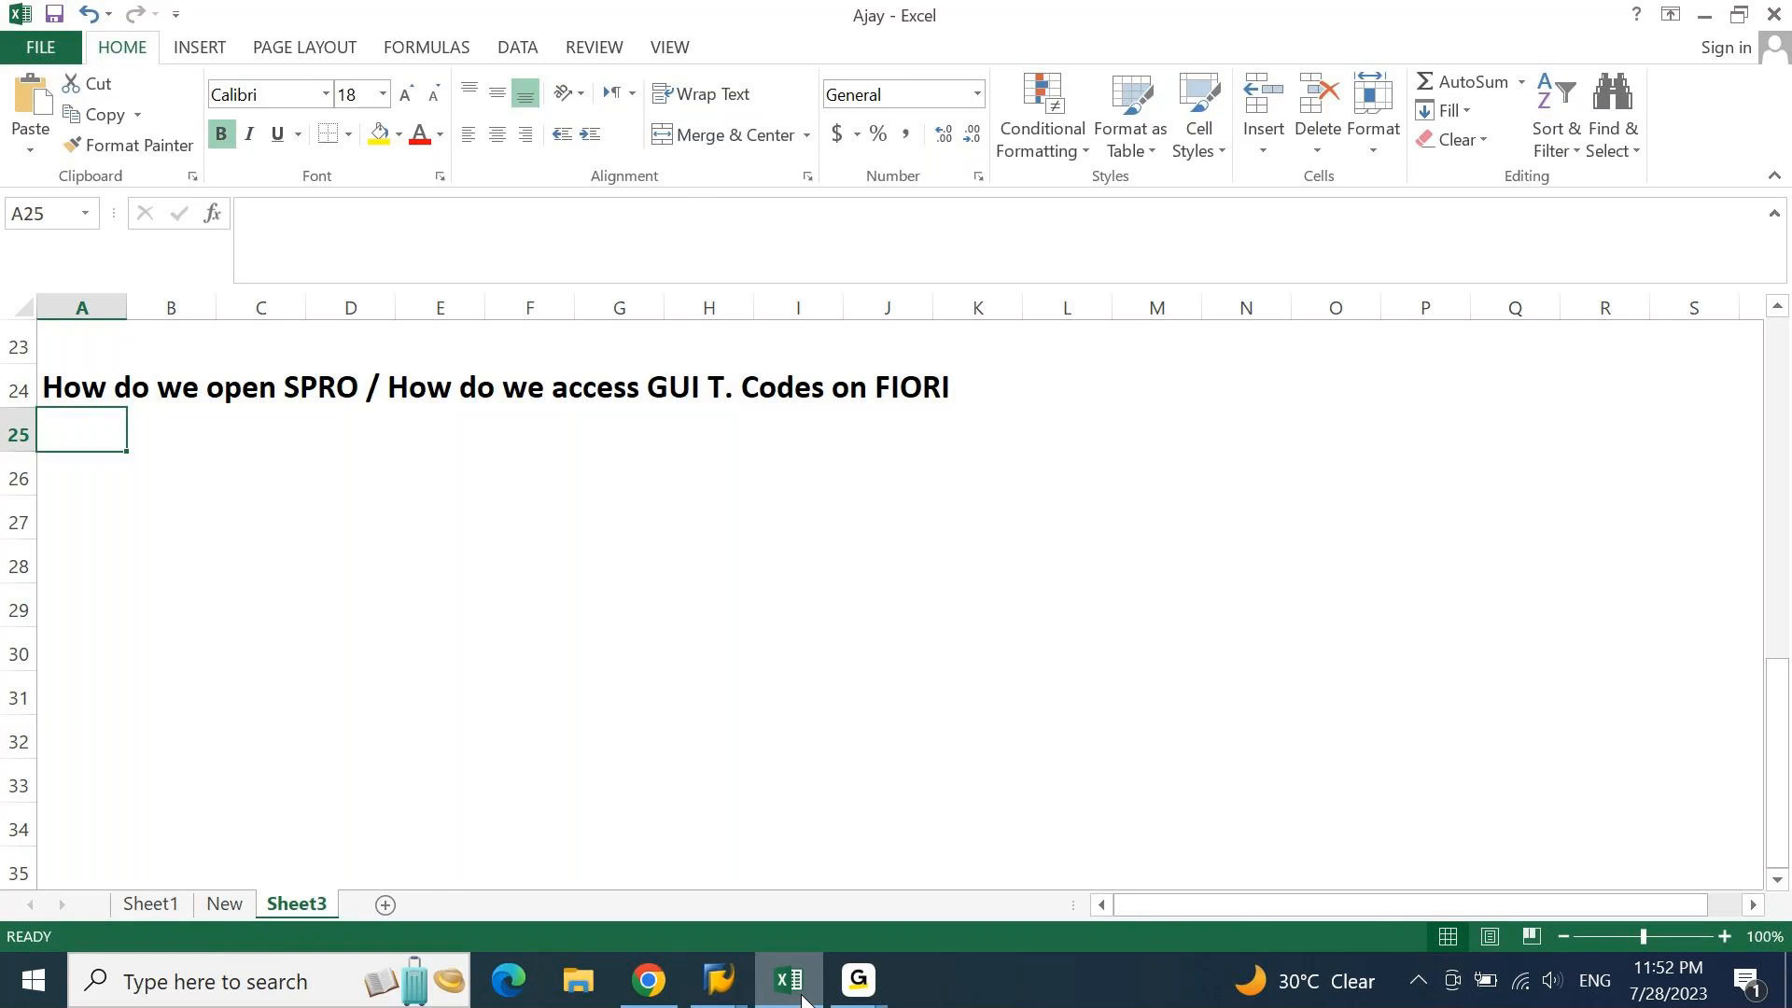
pyautogui.moveTo(857, 980)
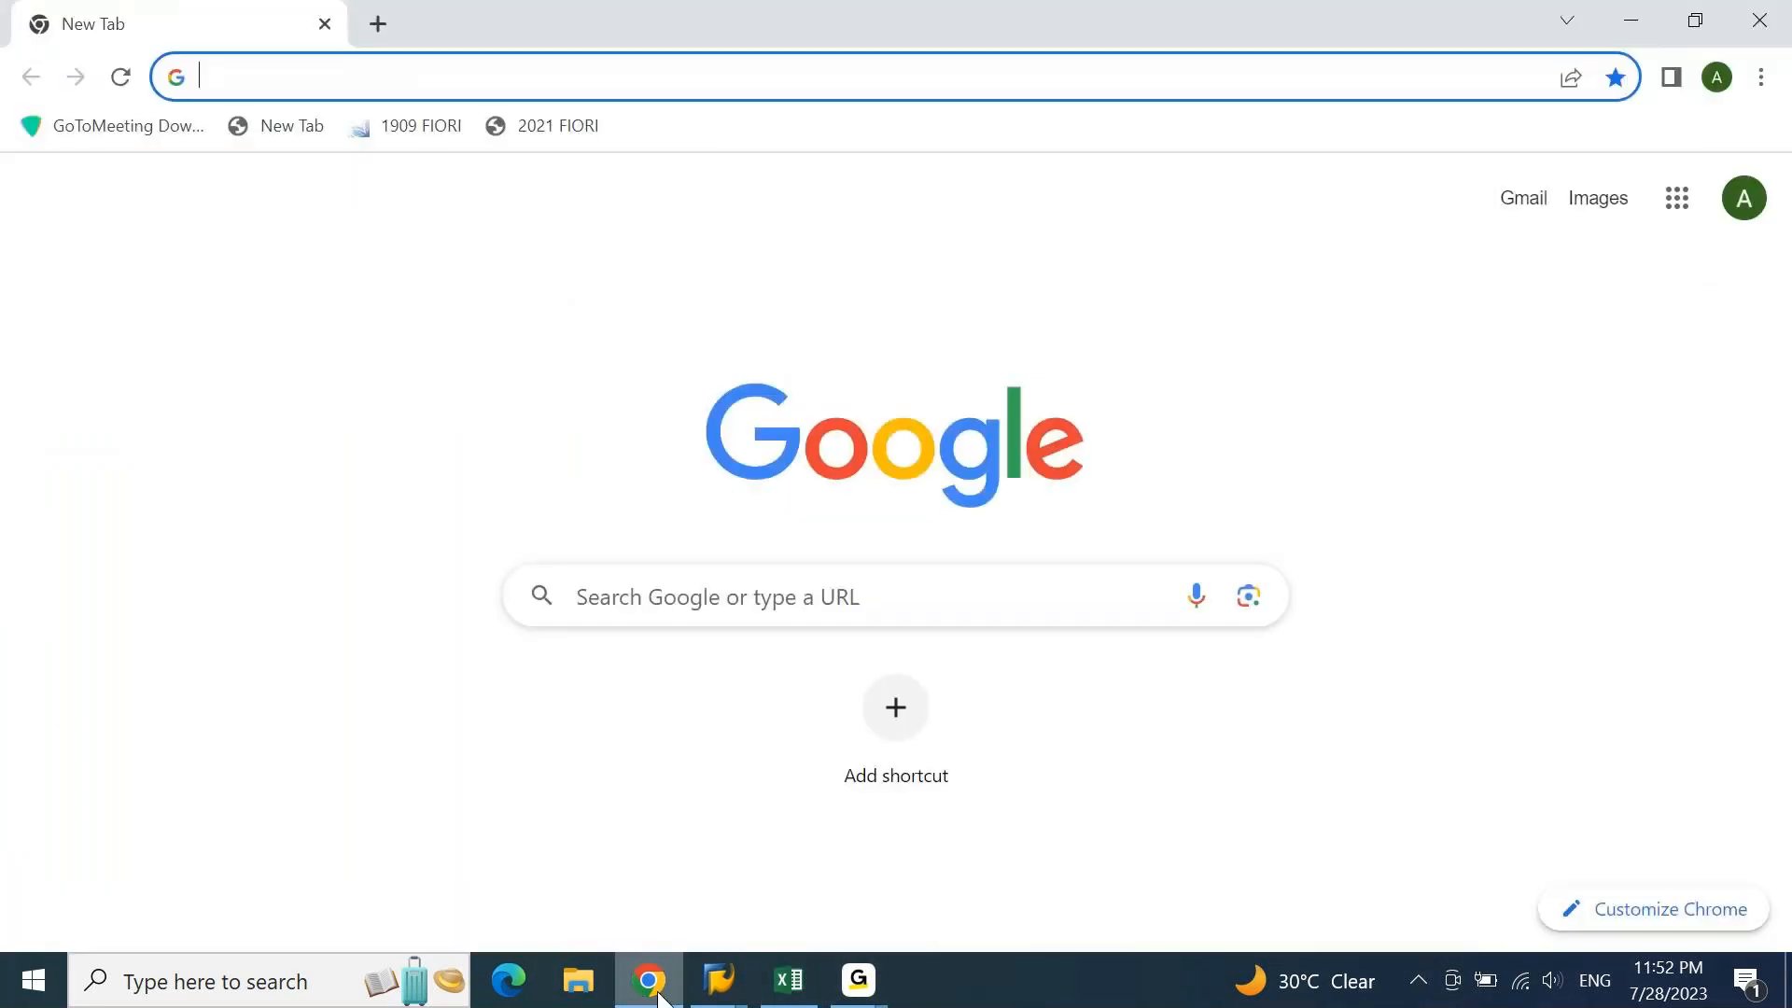
pyautogui.moveTo(477, 265)
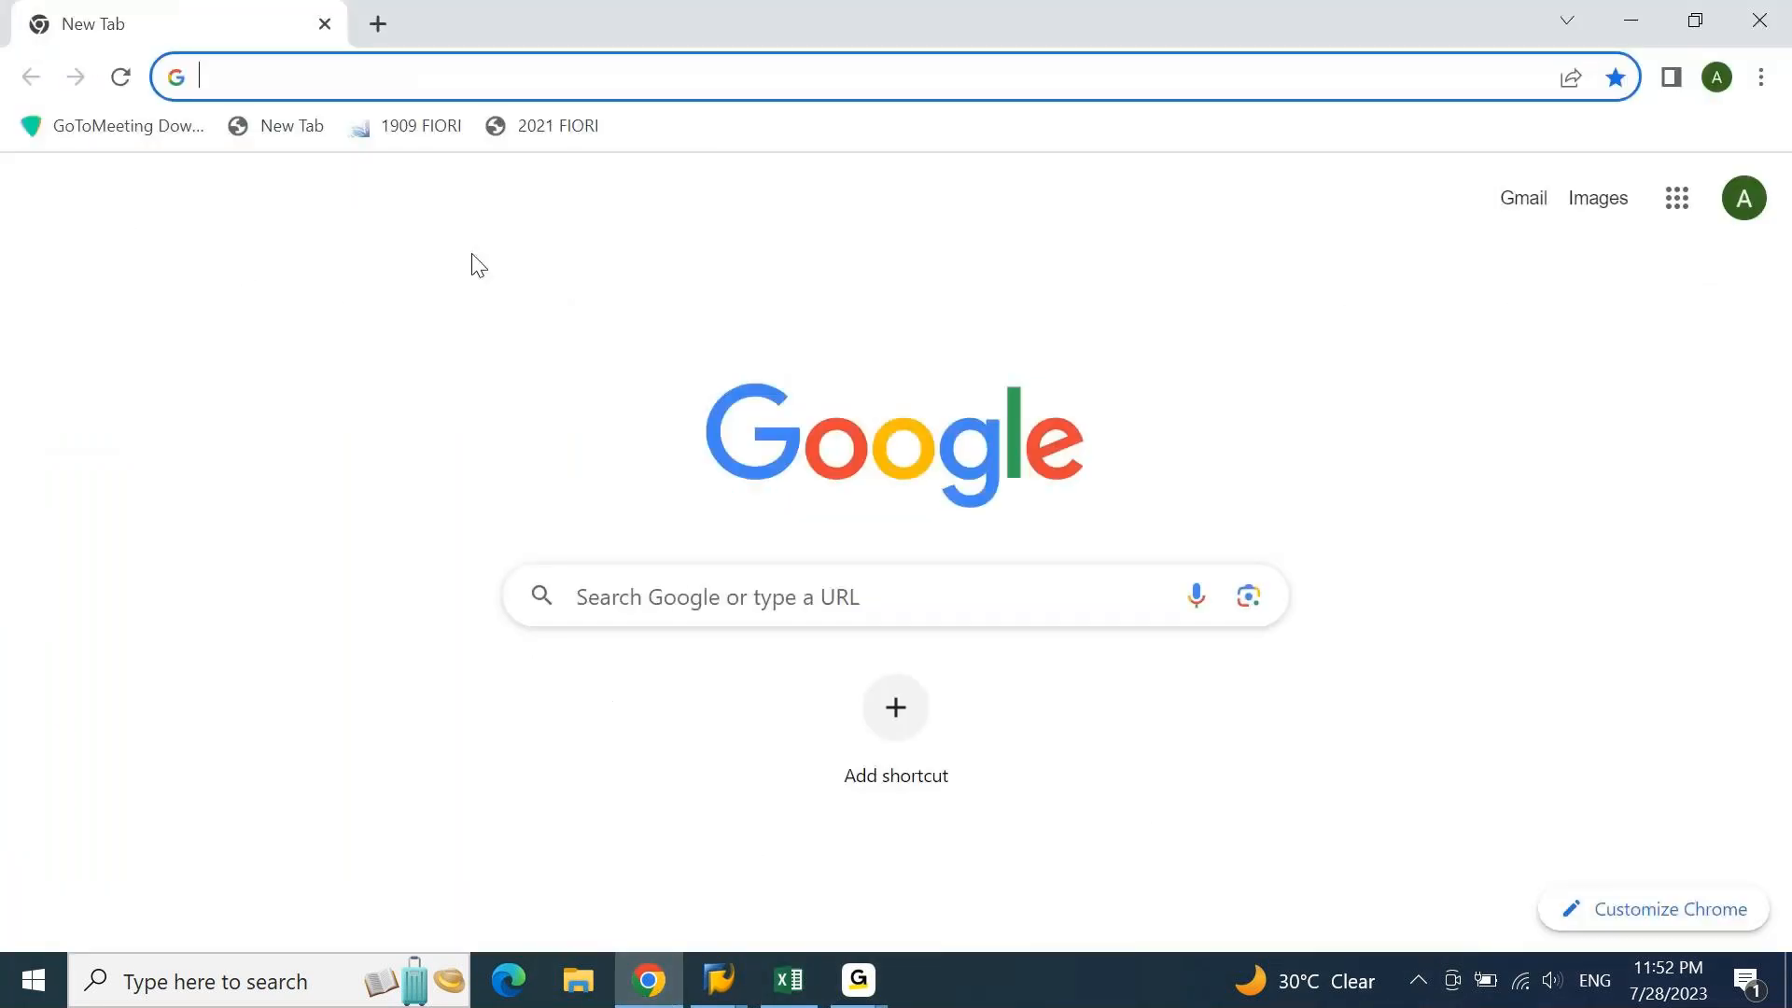
# - Log on to the 1909 FIORI system with user and password to reach the launchpad home page
pyautogui.click(418, 125)
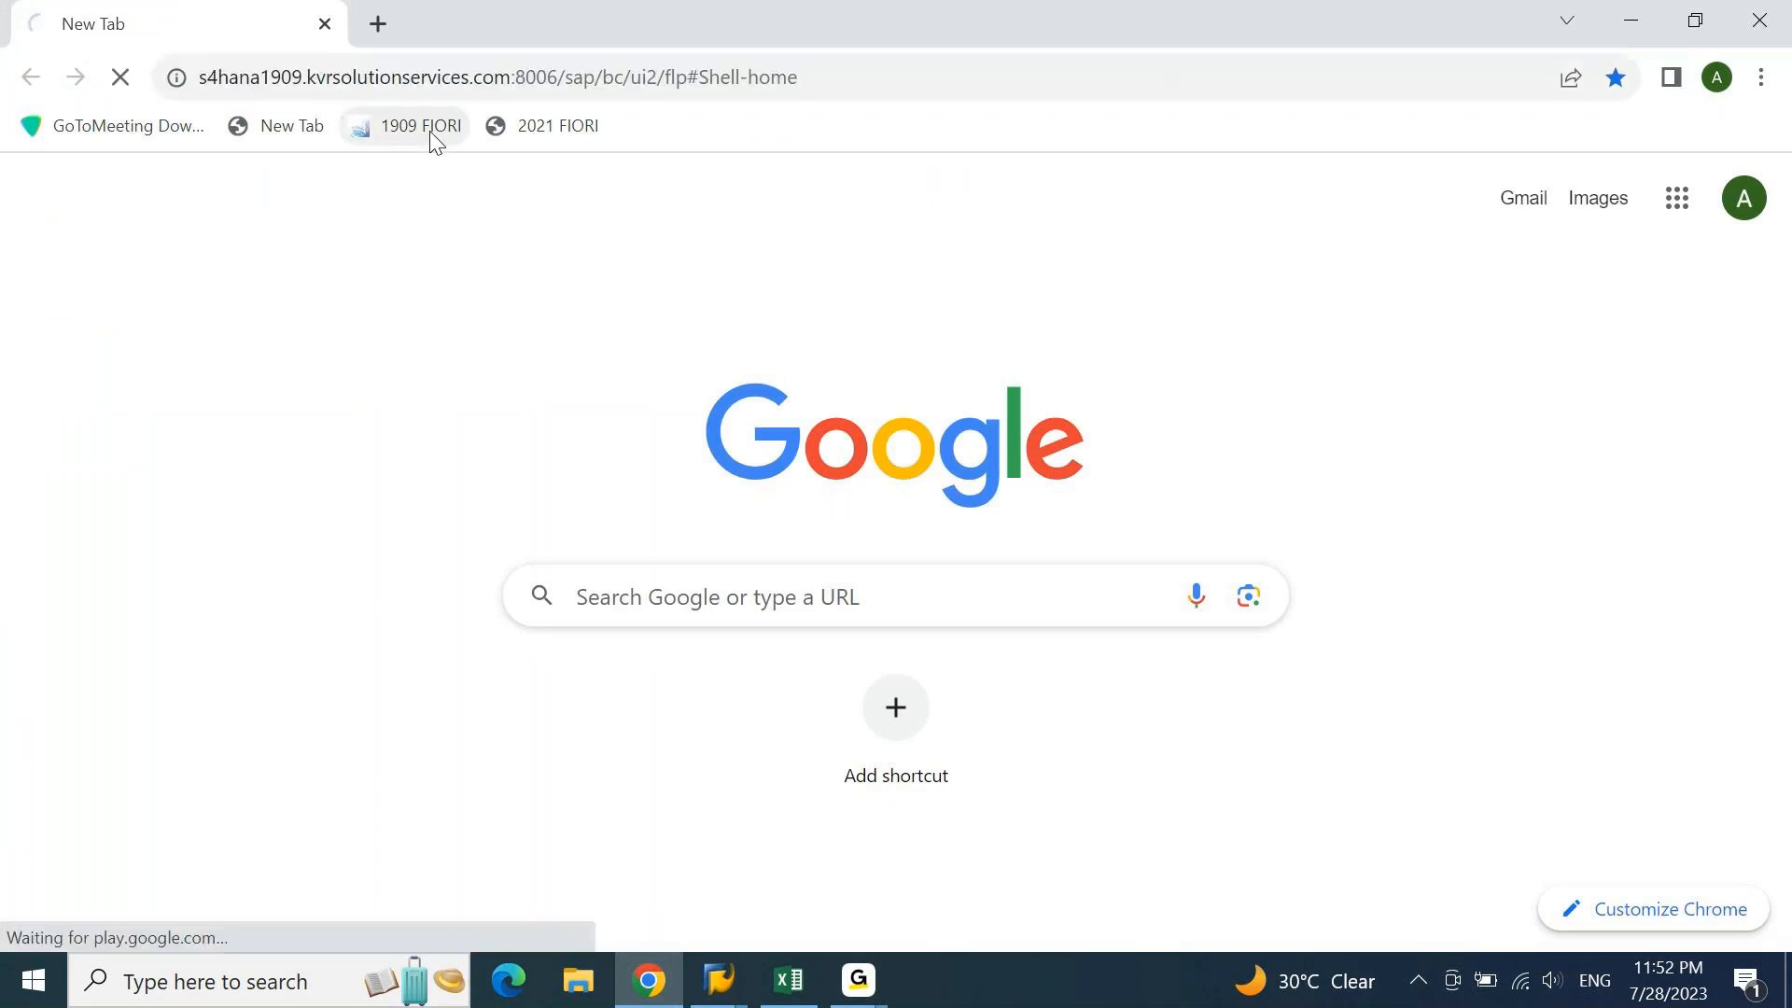
pyautogui.click(418, 125)
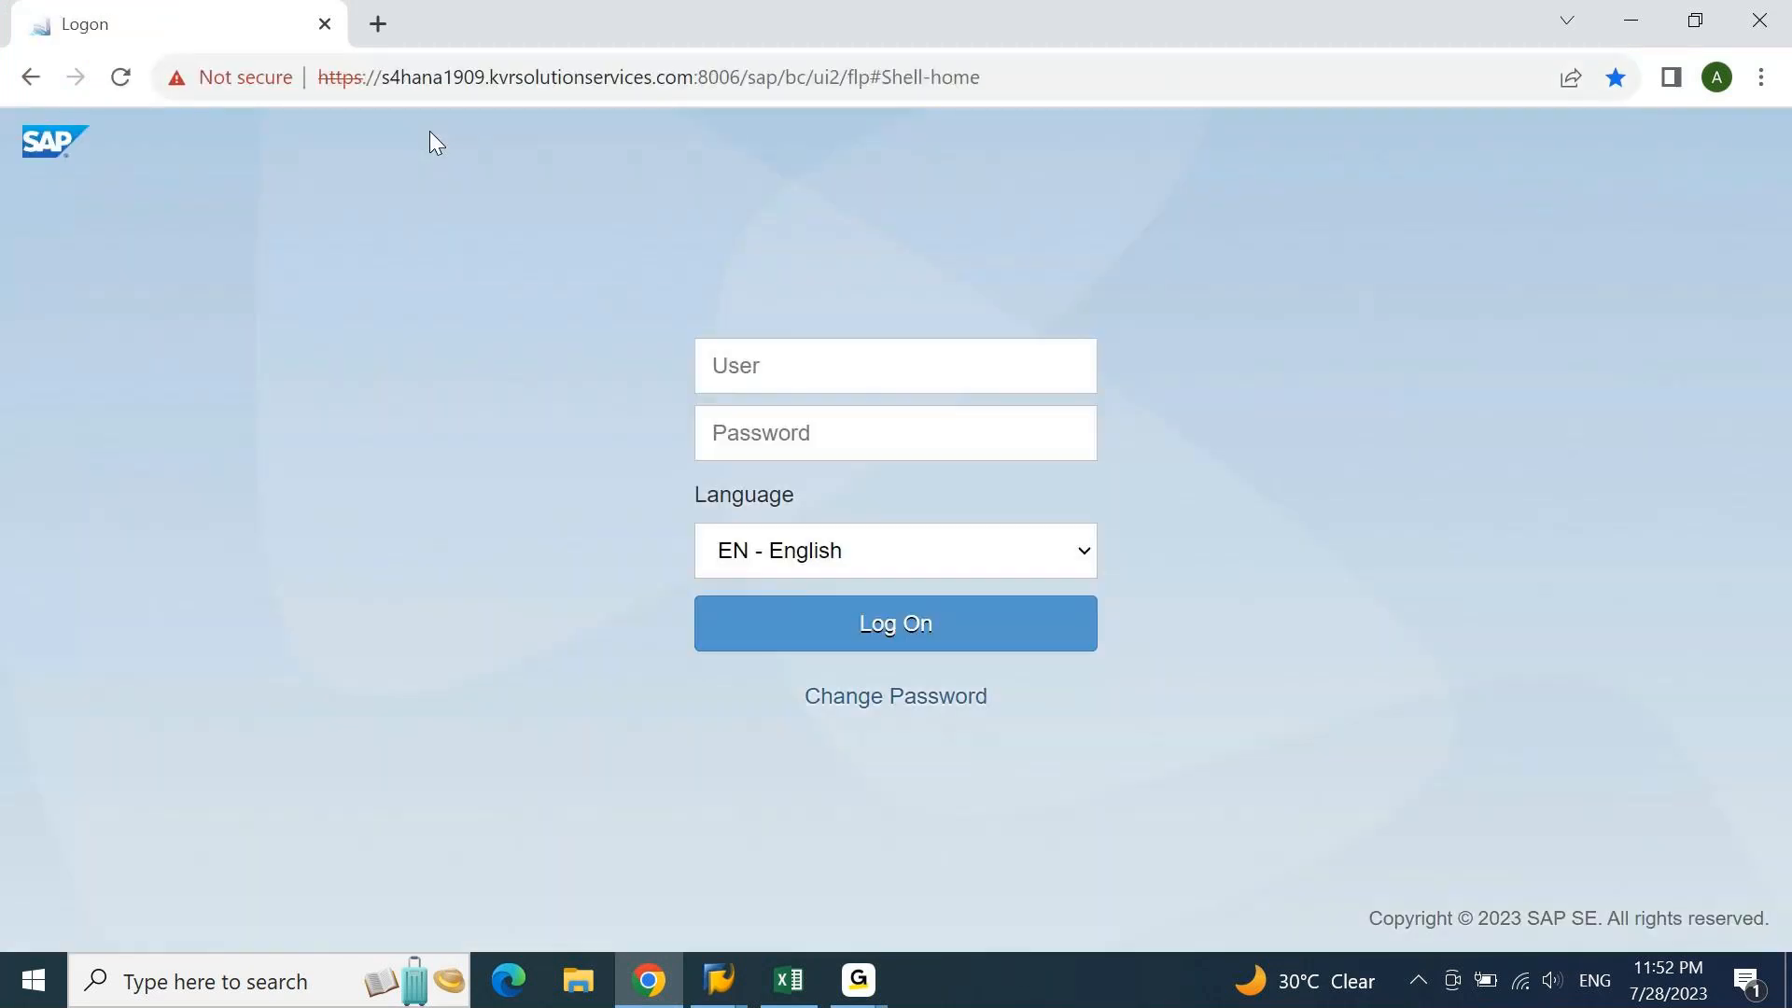
pyautogui.click(894, 366)
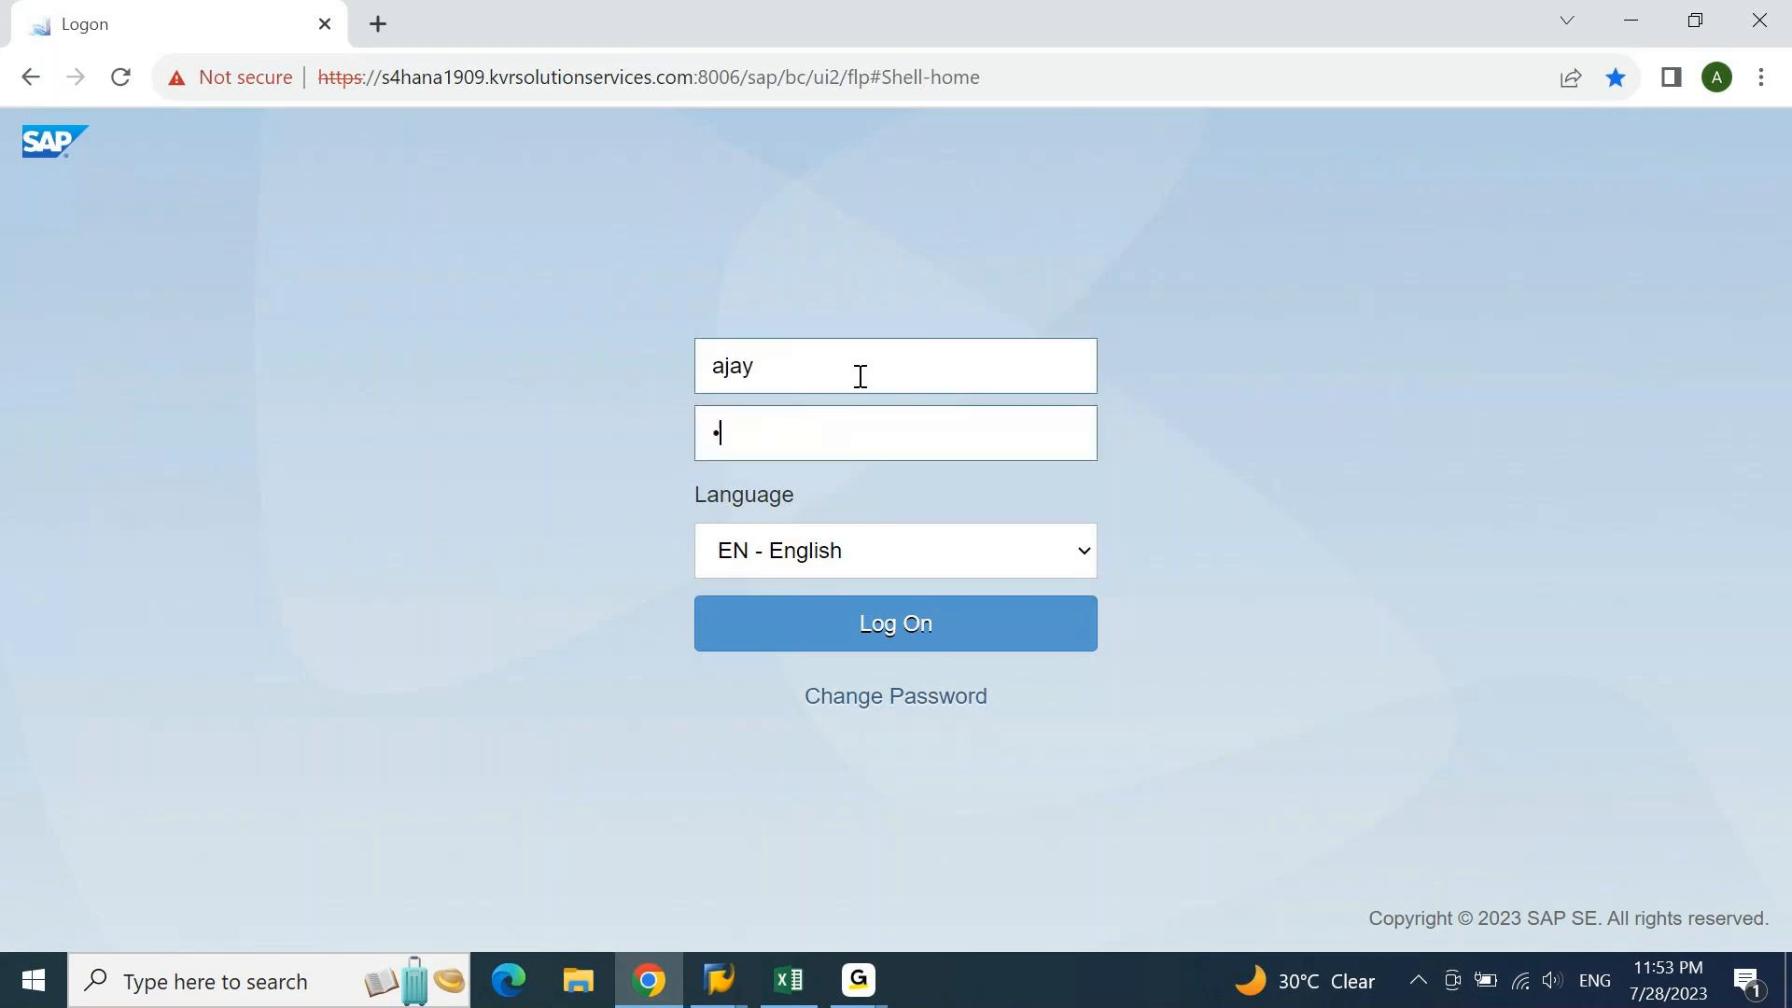
pyautogui.write('password')
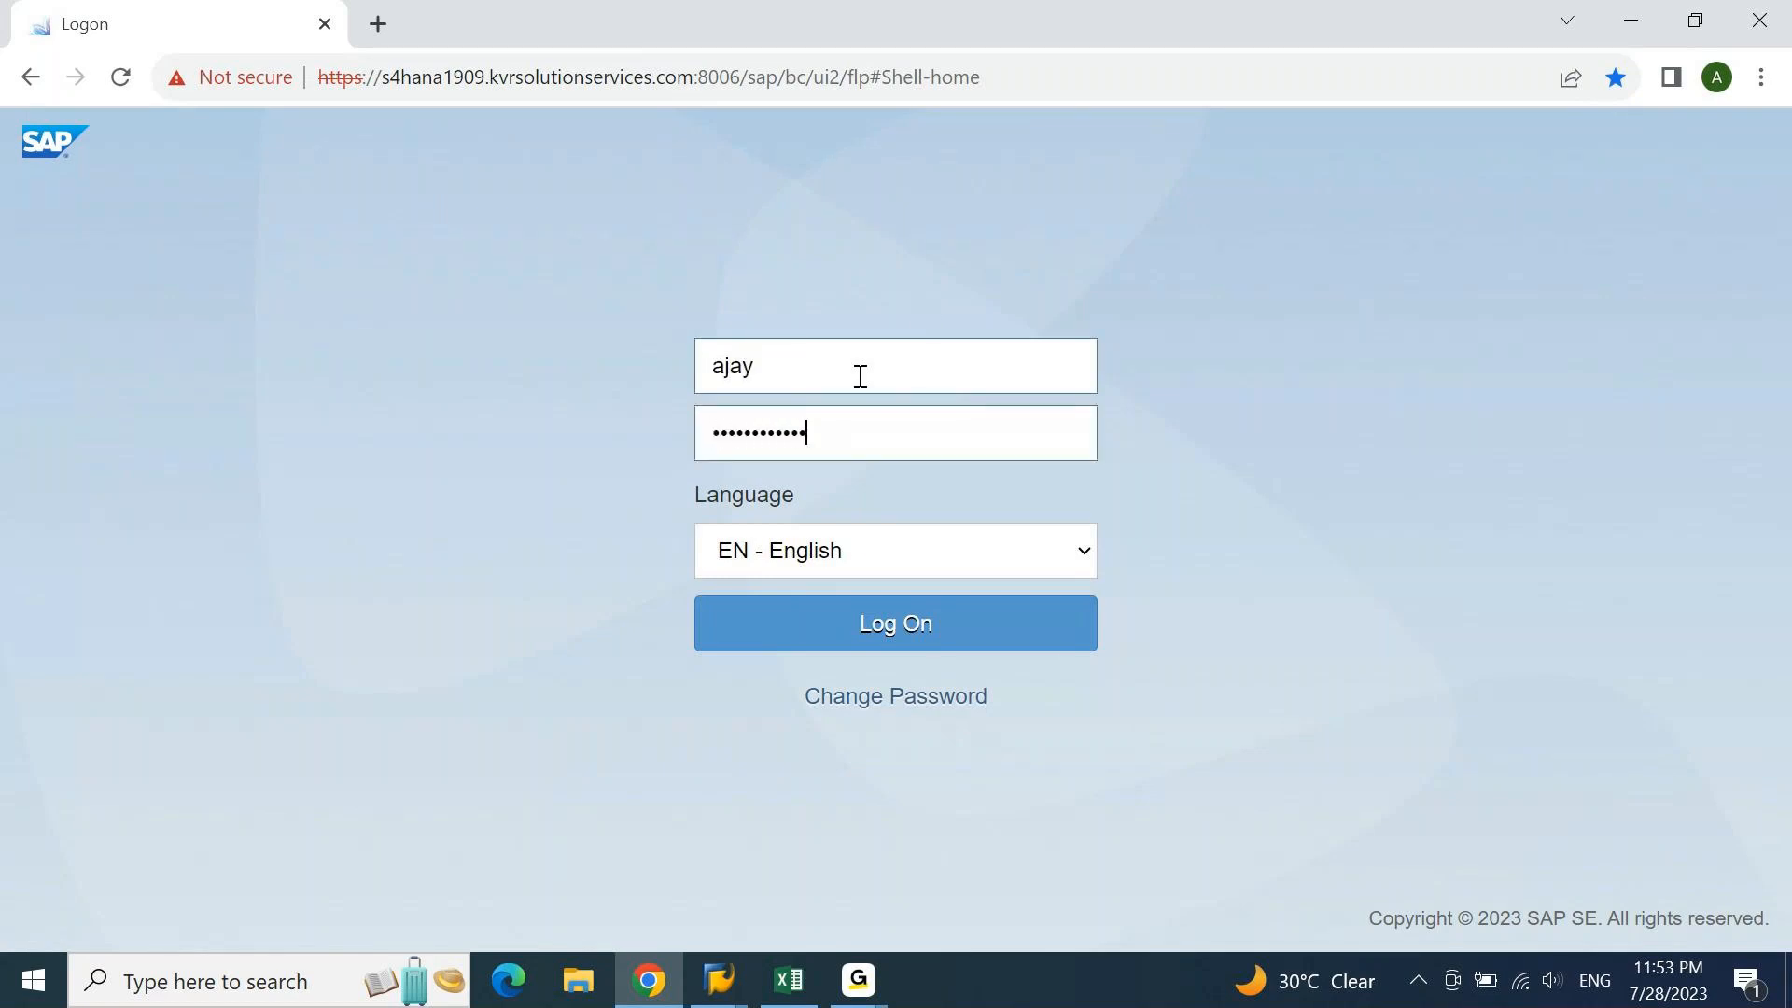
pyautogui.click(894, 623)
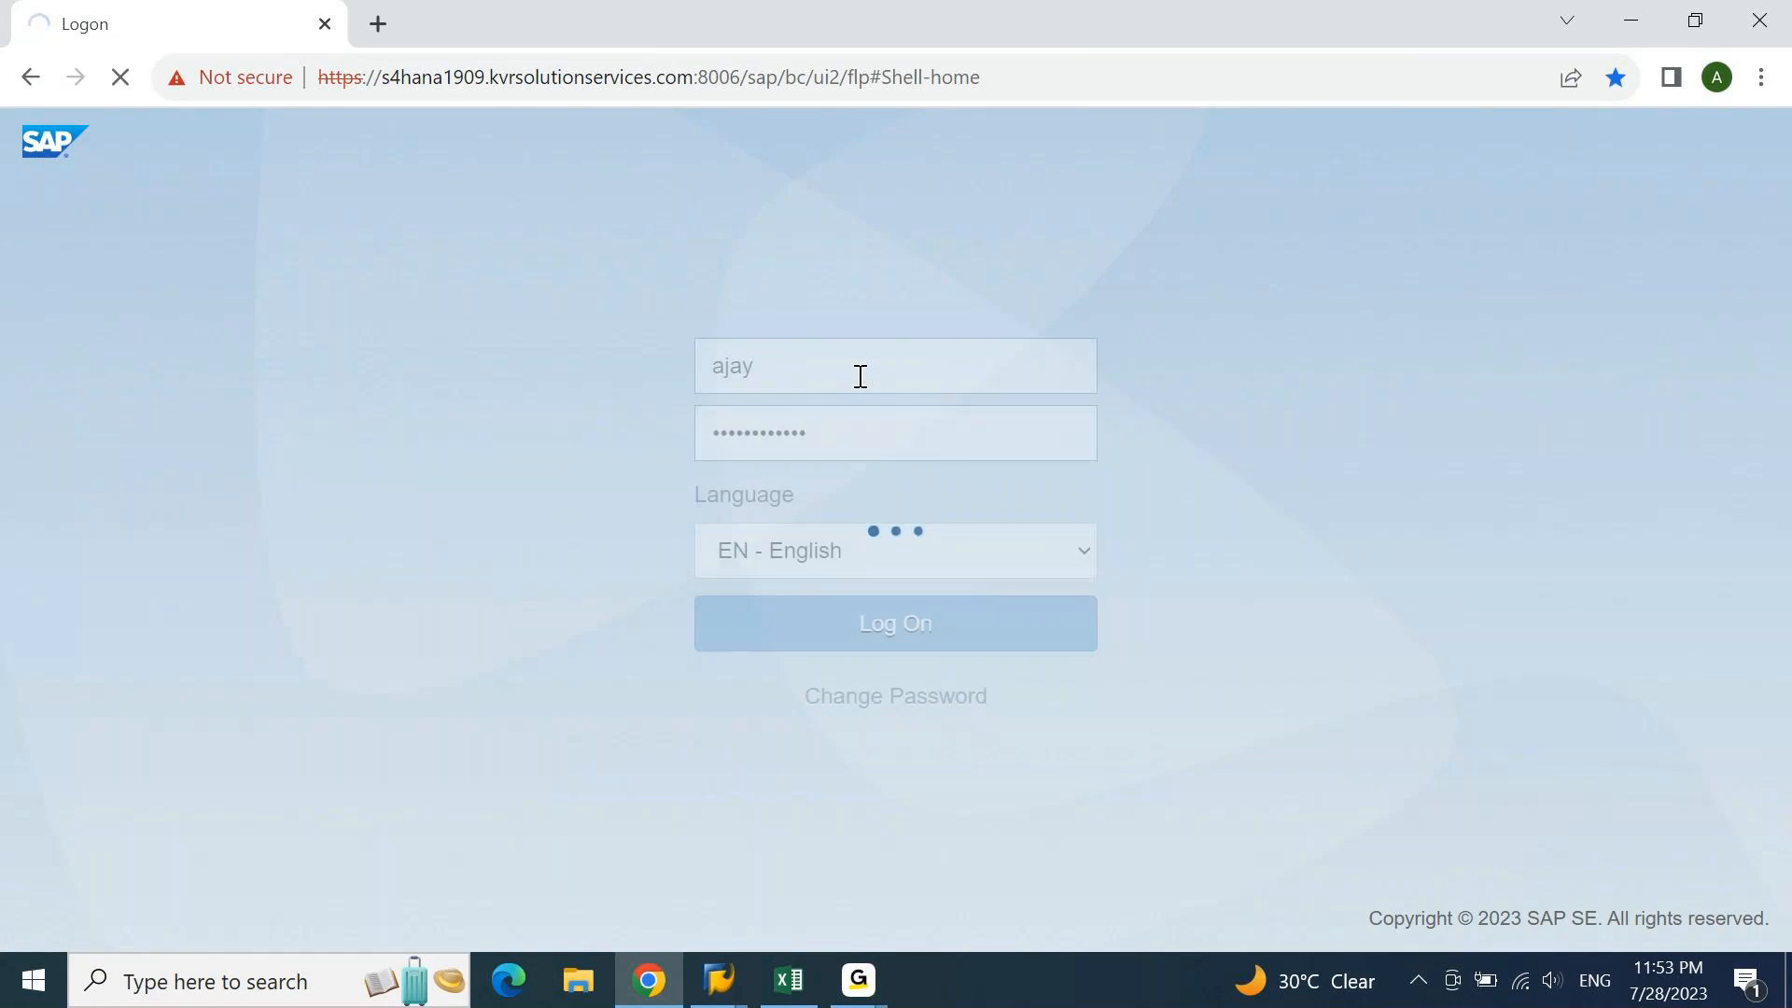
pyautogui.click(894, 623)
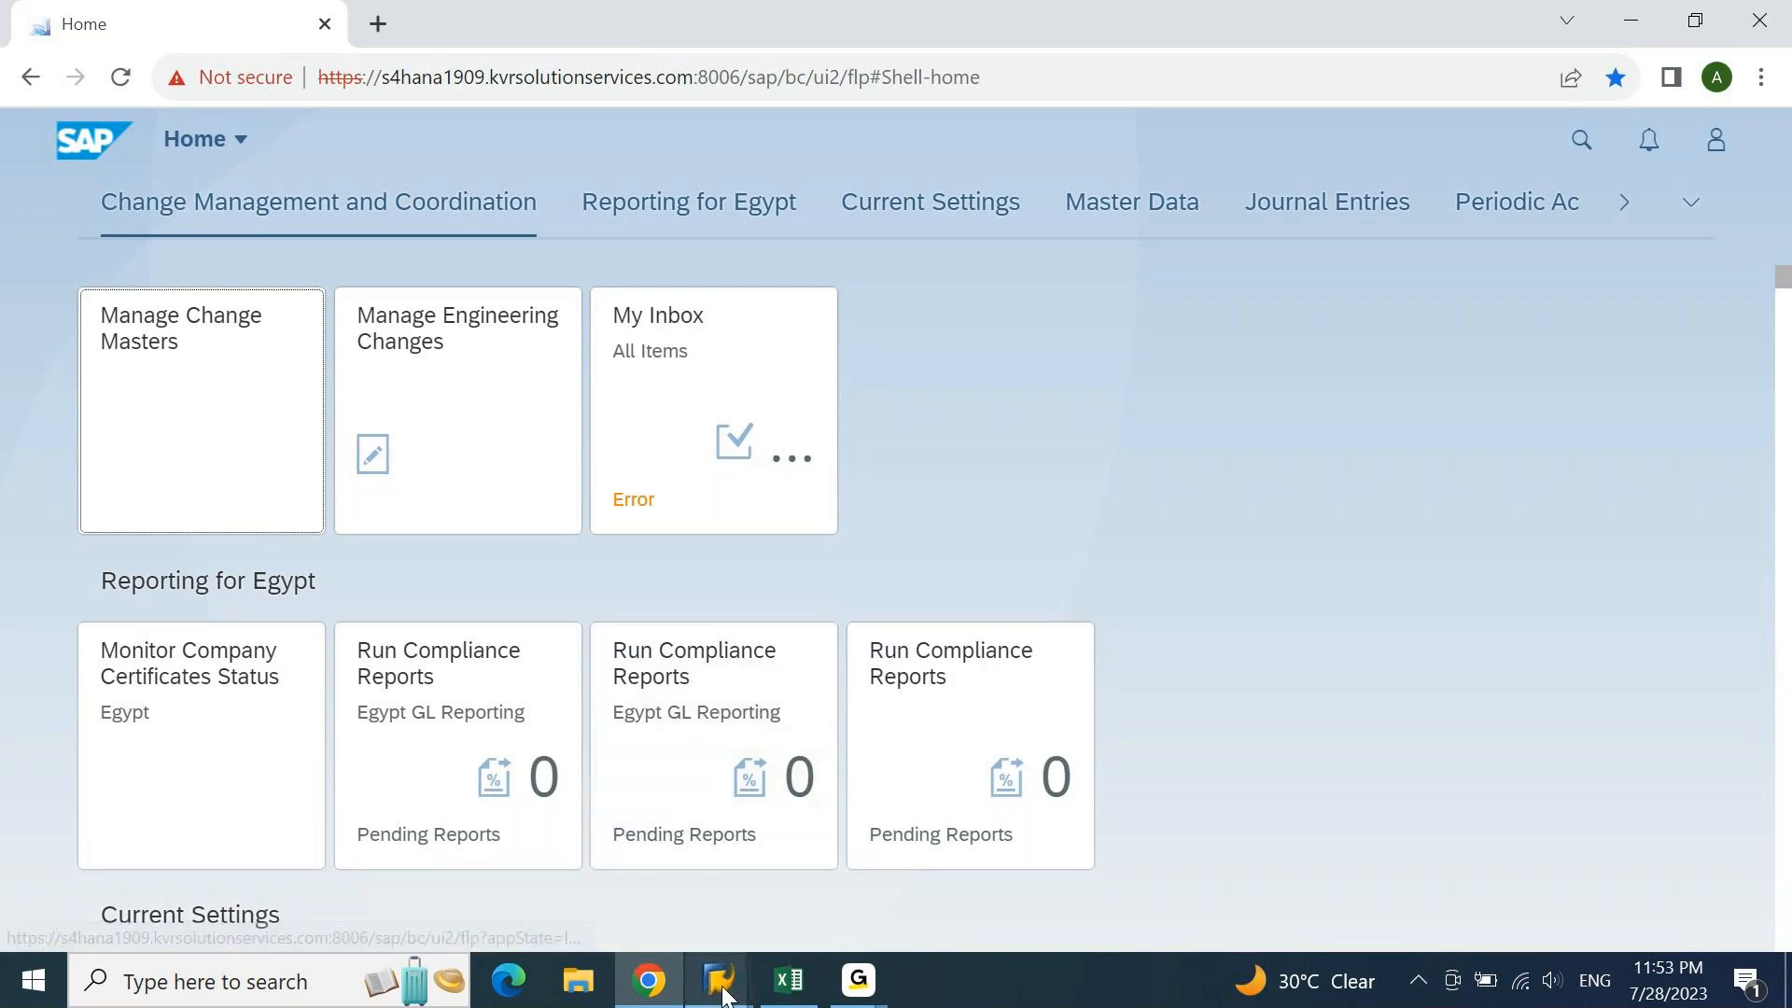
pyautogui.click(716, 980)
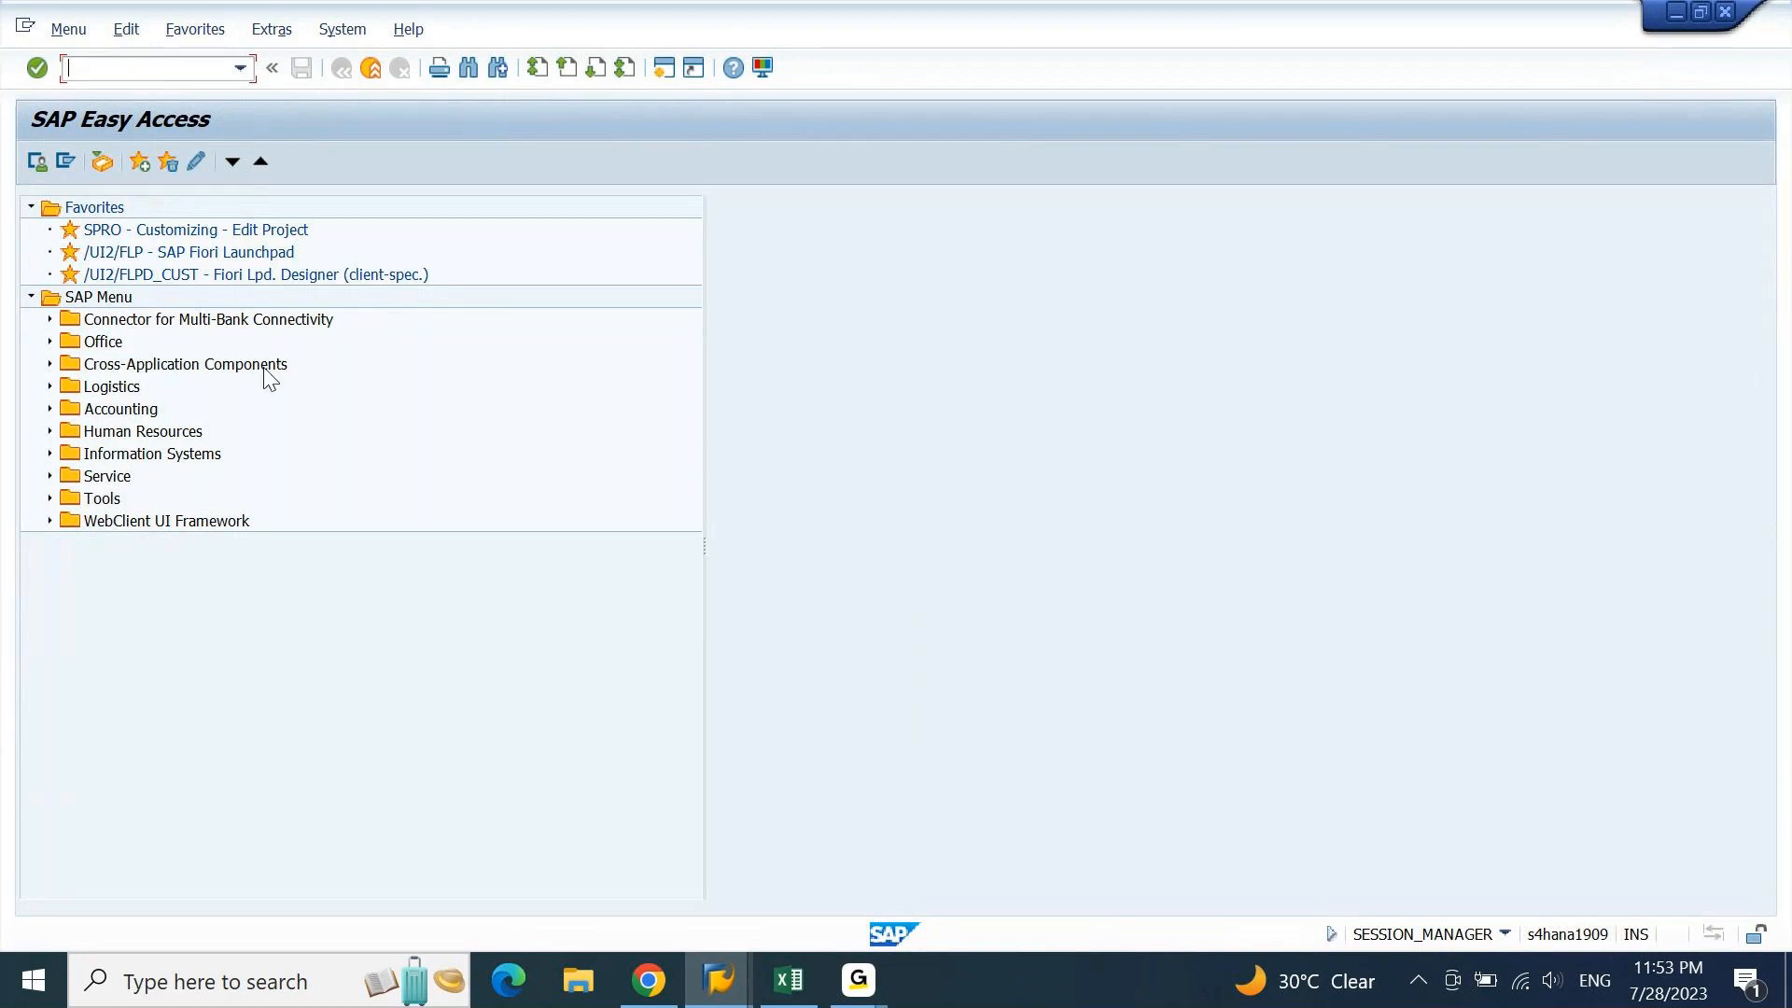
pyautogui.click(648, 979)
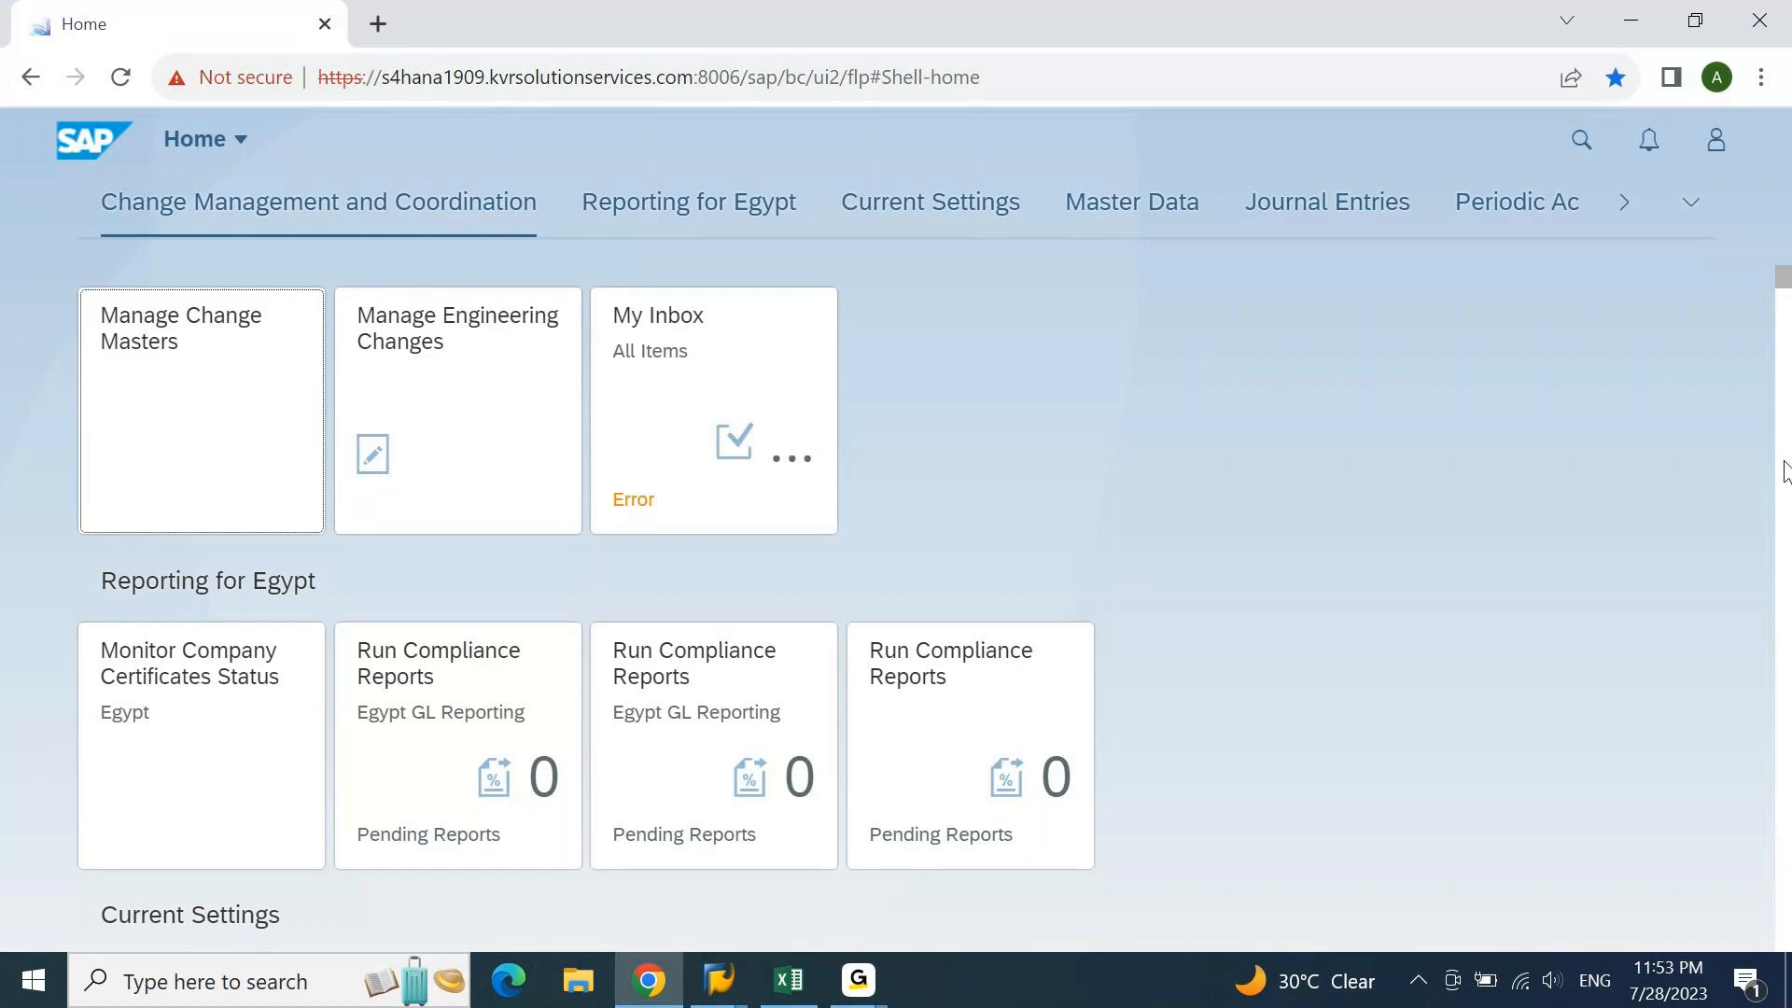
# - Launch the Create Asset app from the Master Data group tiles
pyautogui.scroll(-3)
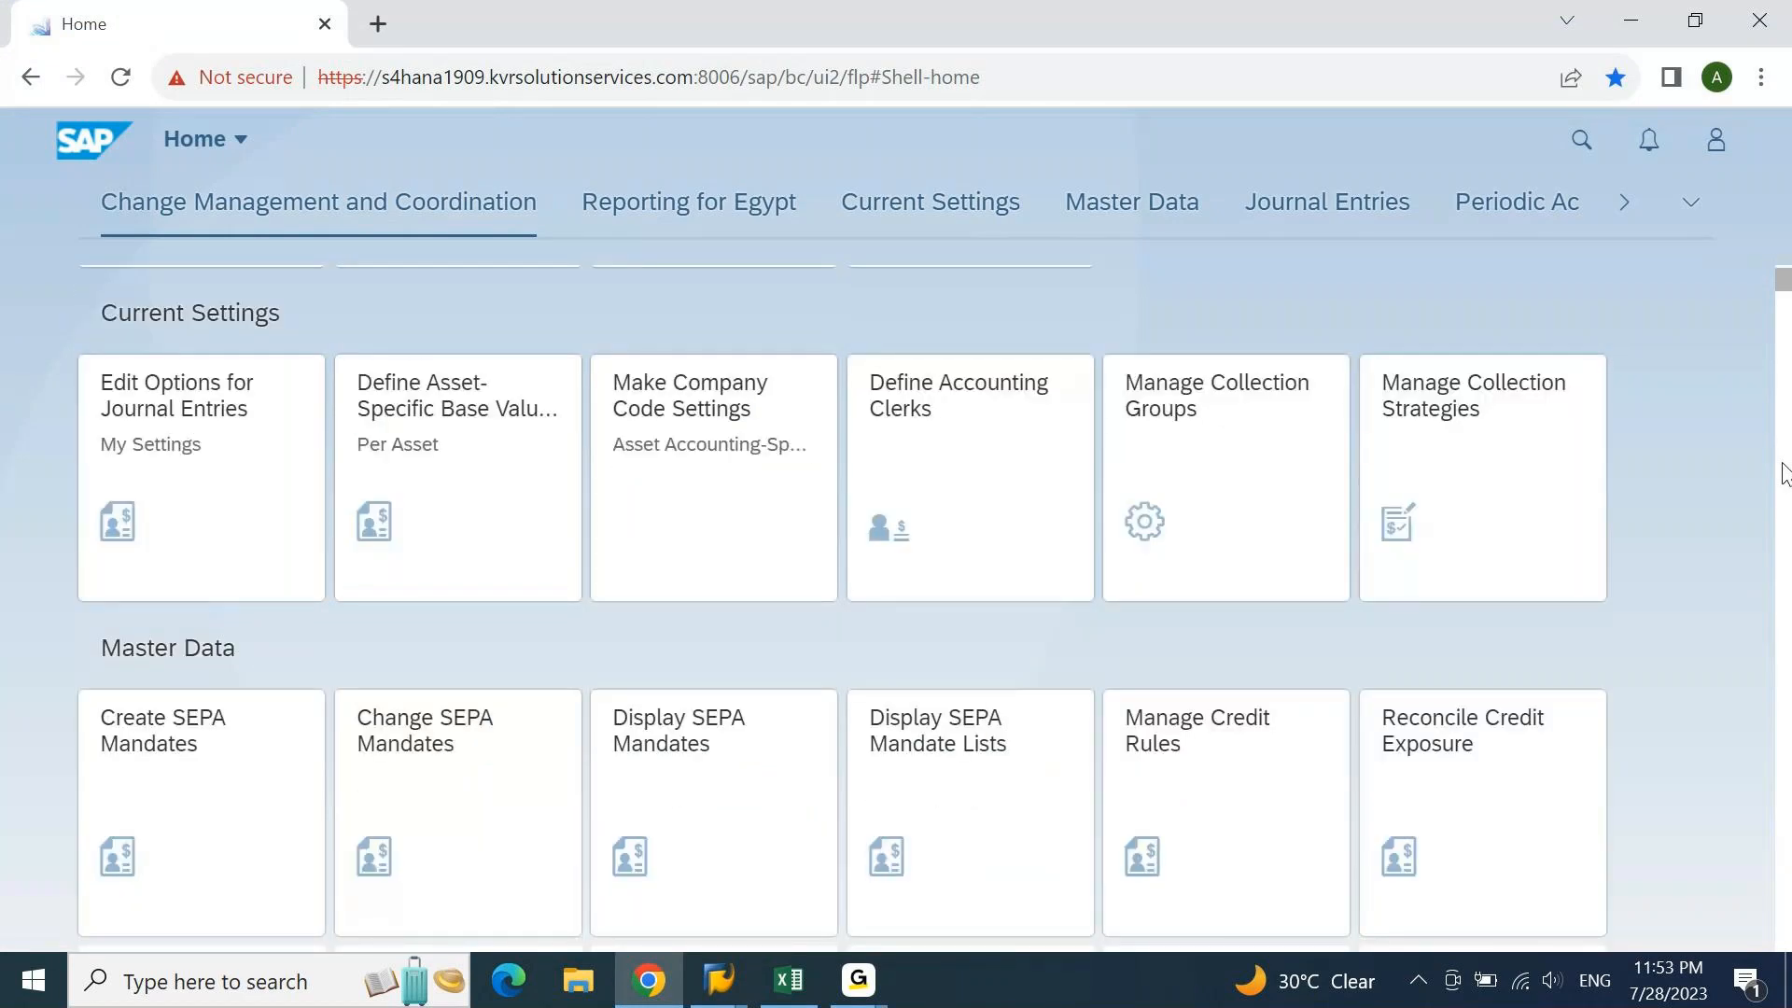
pyautogui.click(688, 201)
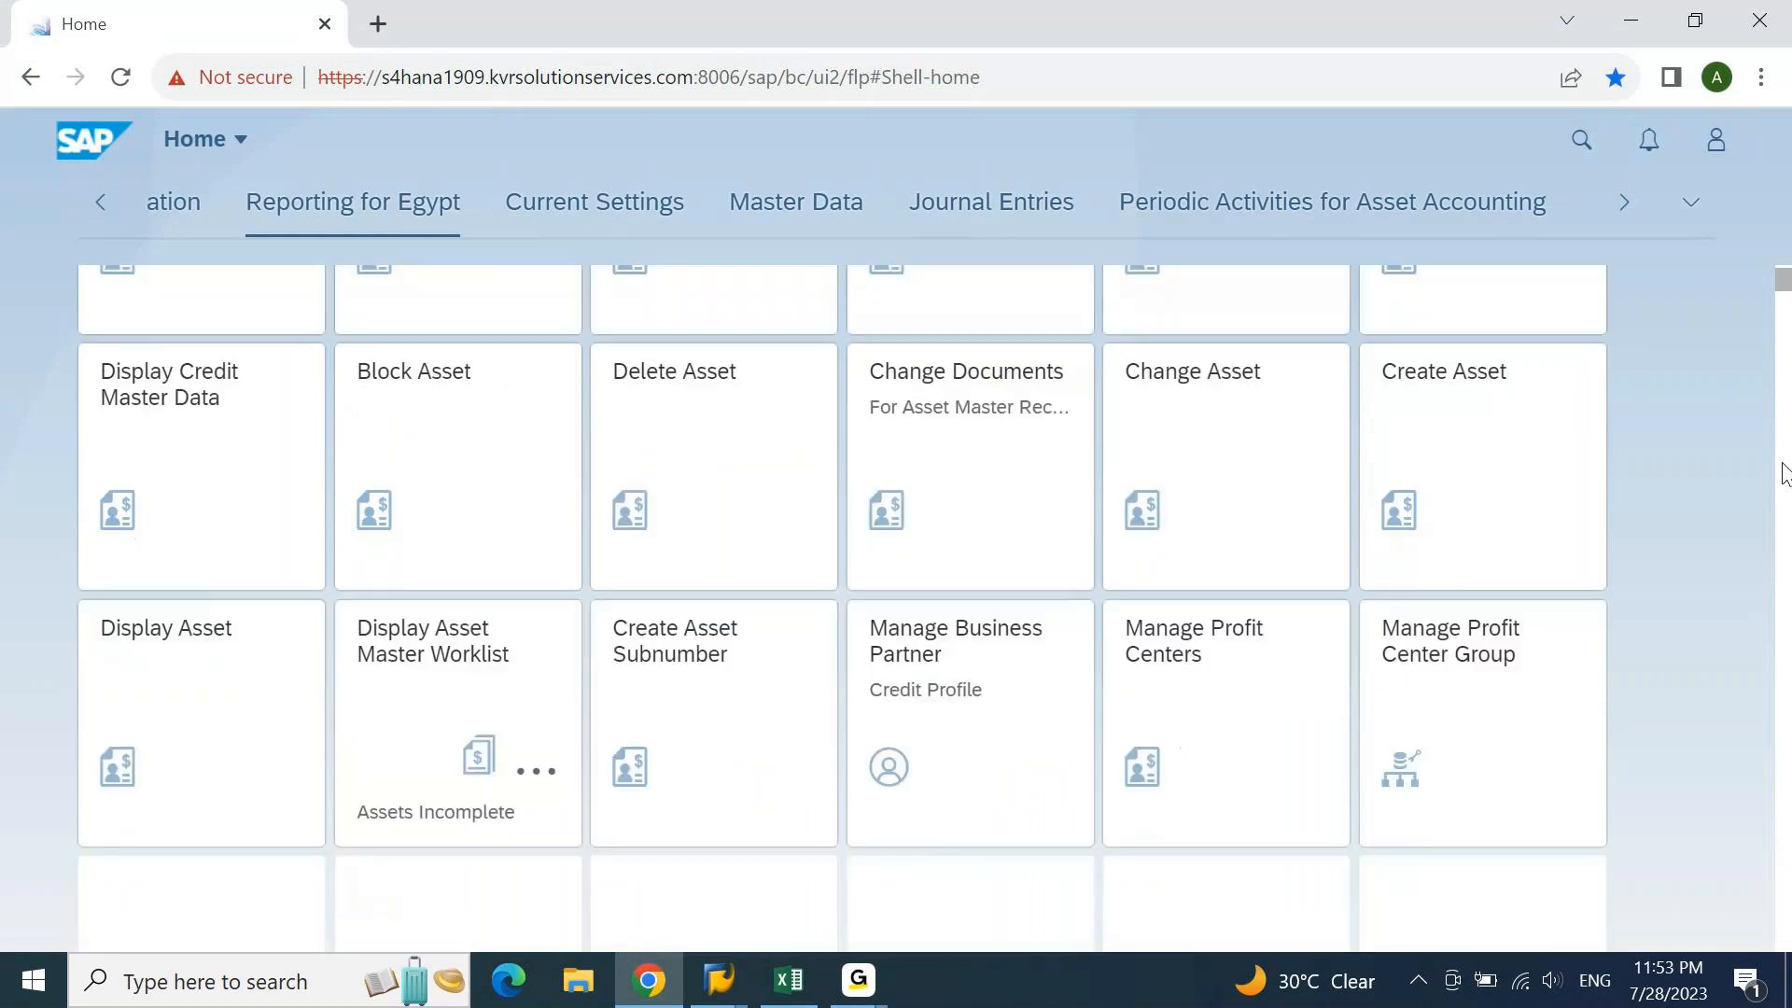
pyautogui.moveTo(359, 461)
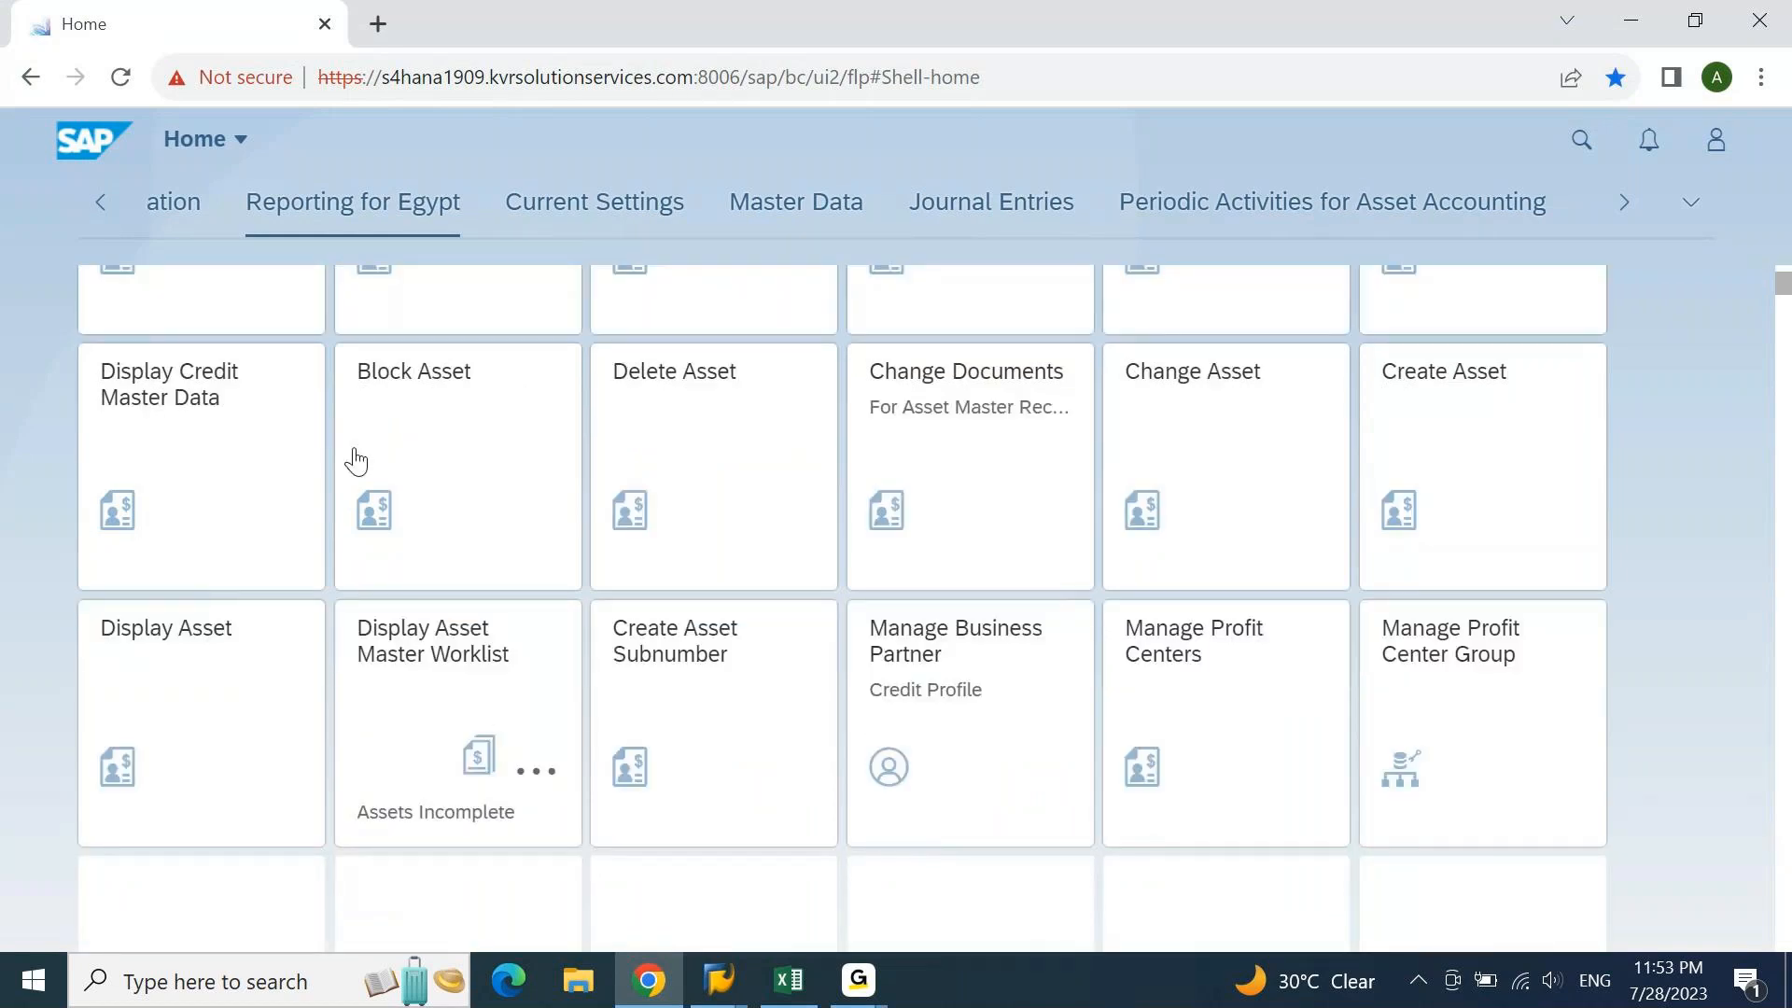
pyautogui.moveTo(1286, 412)
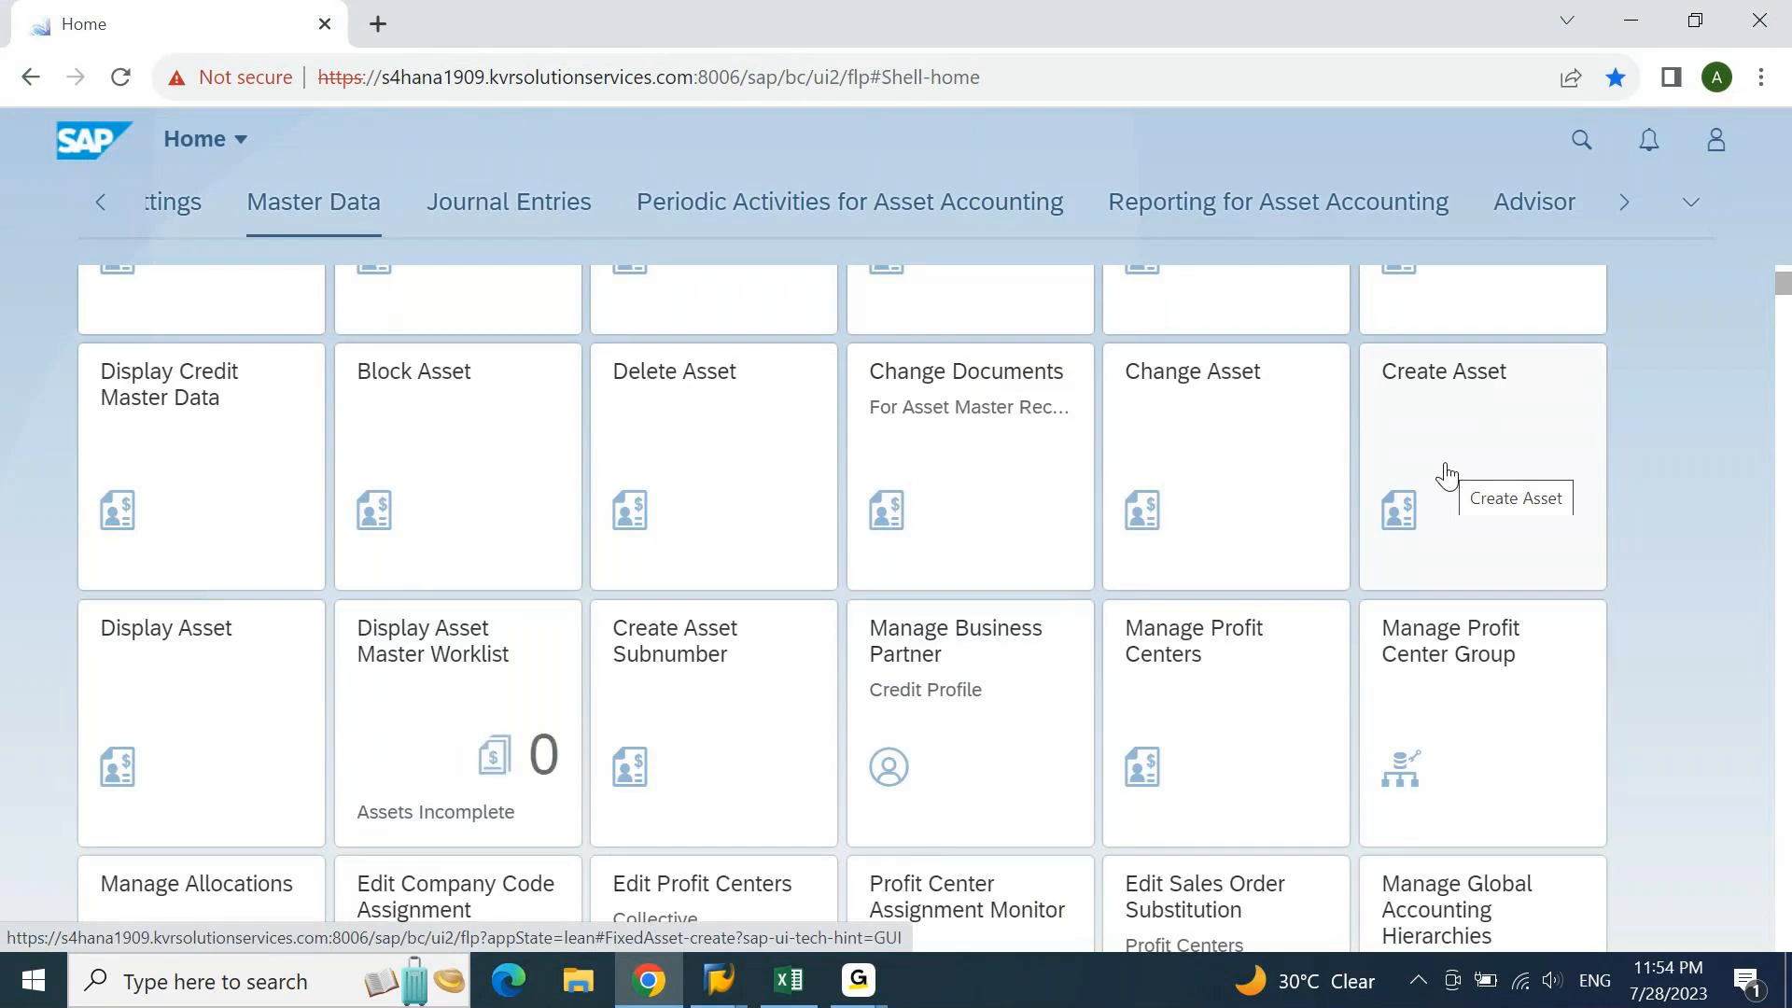
pyautogui.moveTo(1448, 476)
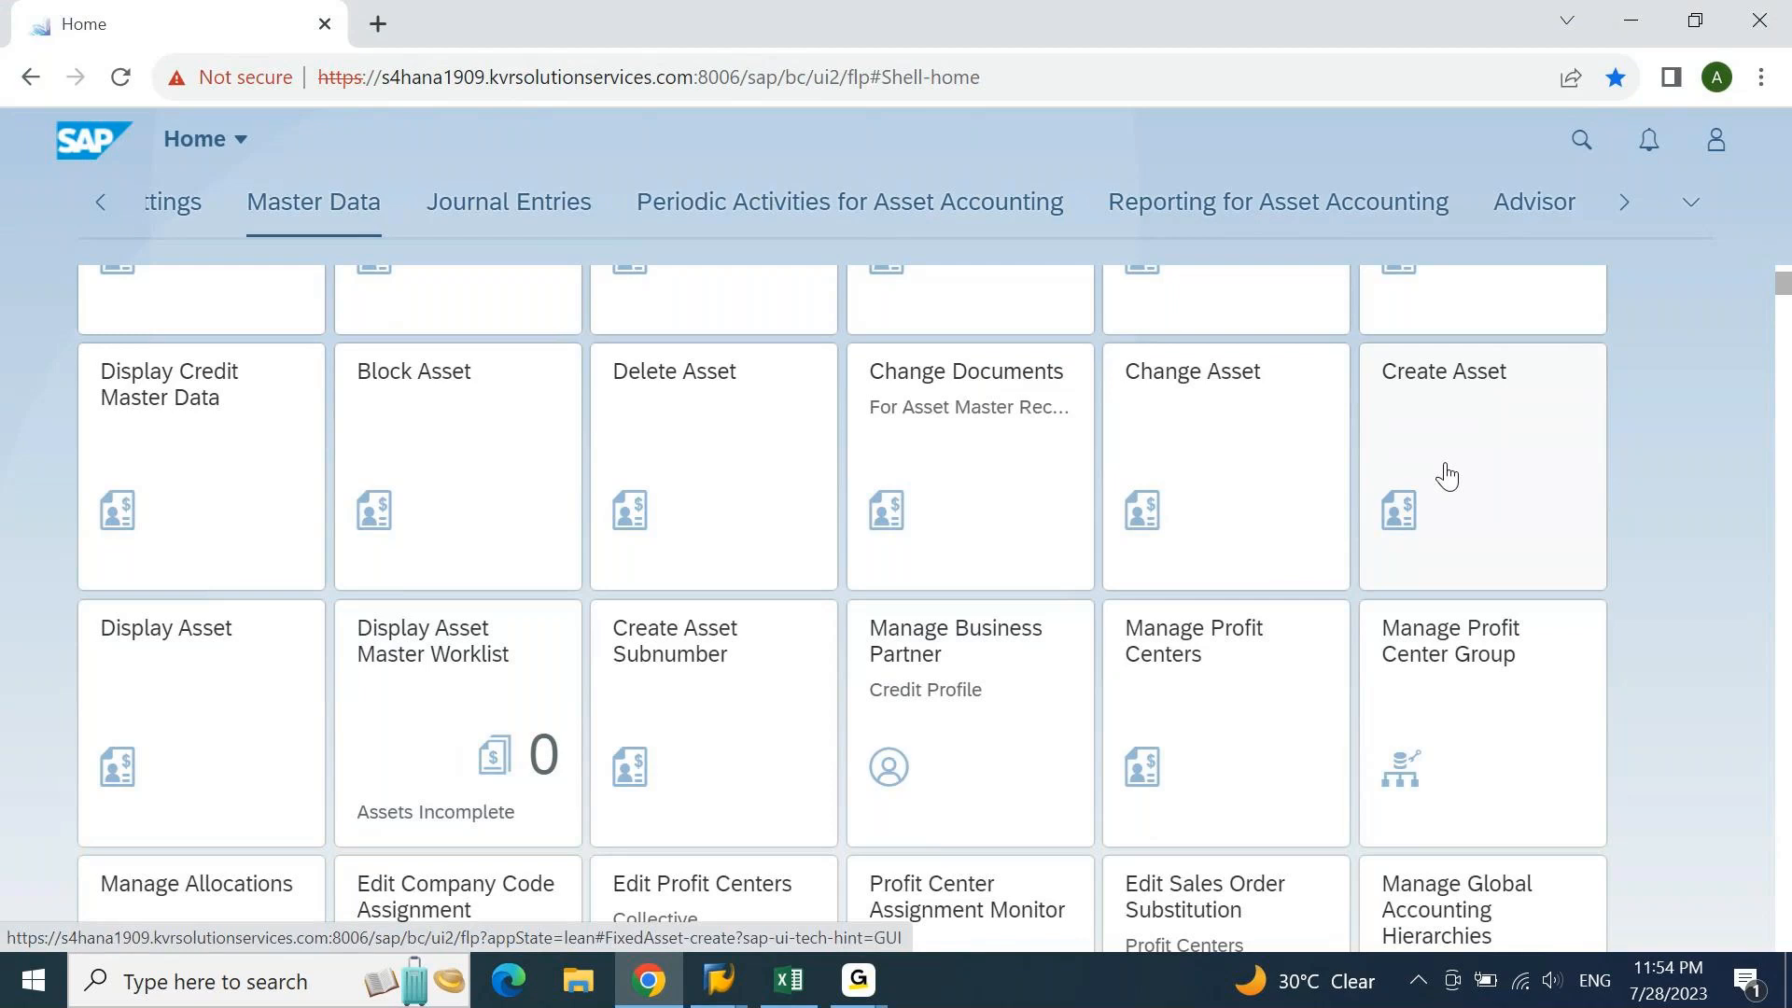
pyautogui.click(1444, 474)
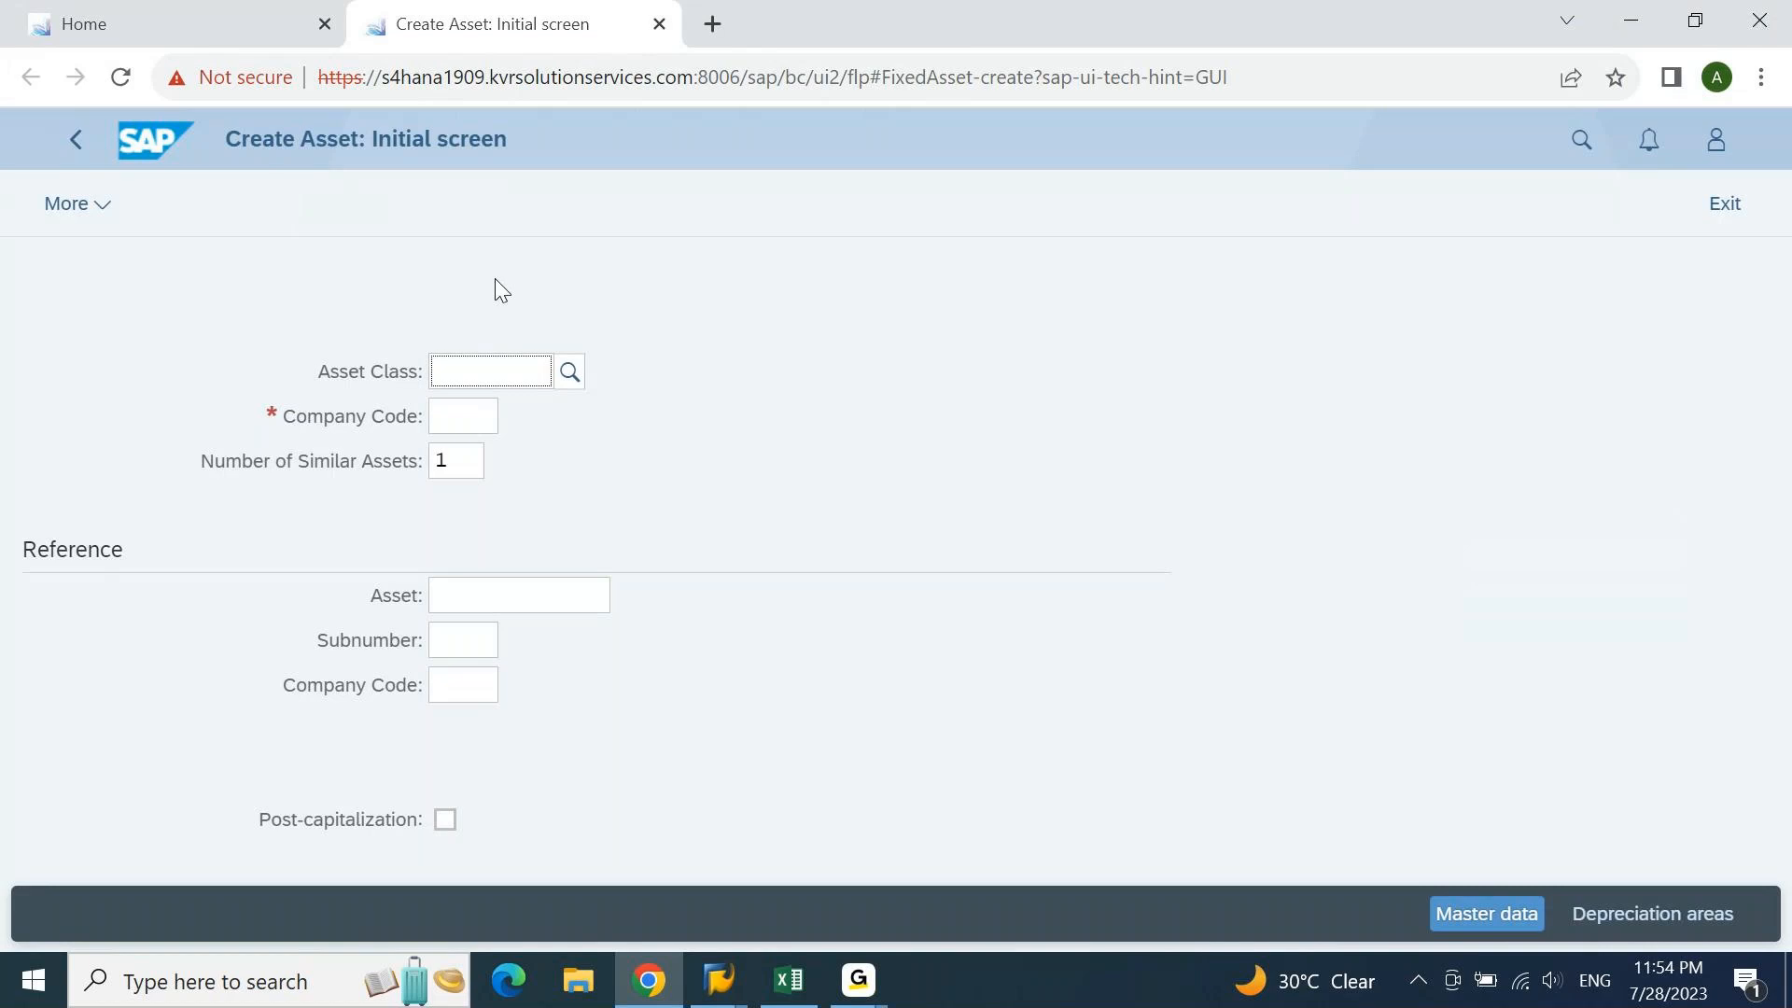
pyautogui.moveTo(144, 206)
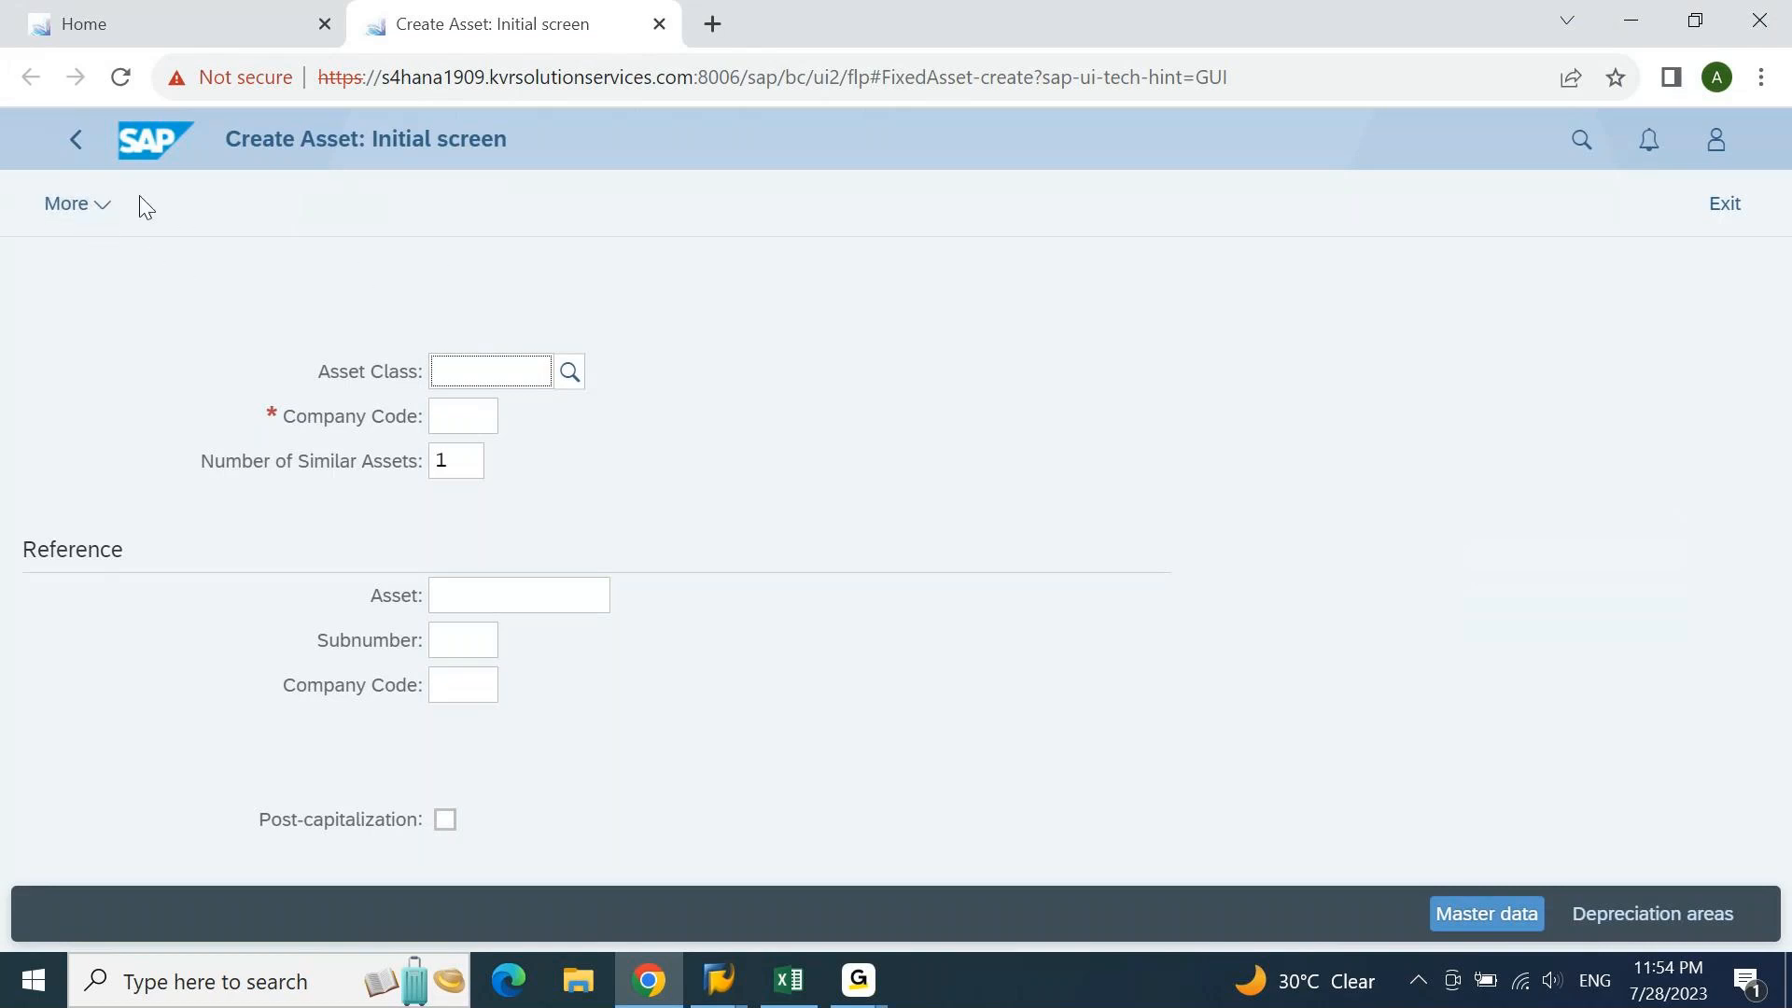
pyautogui.moveTo(74, 203)
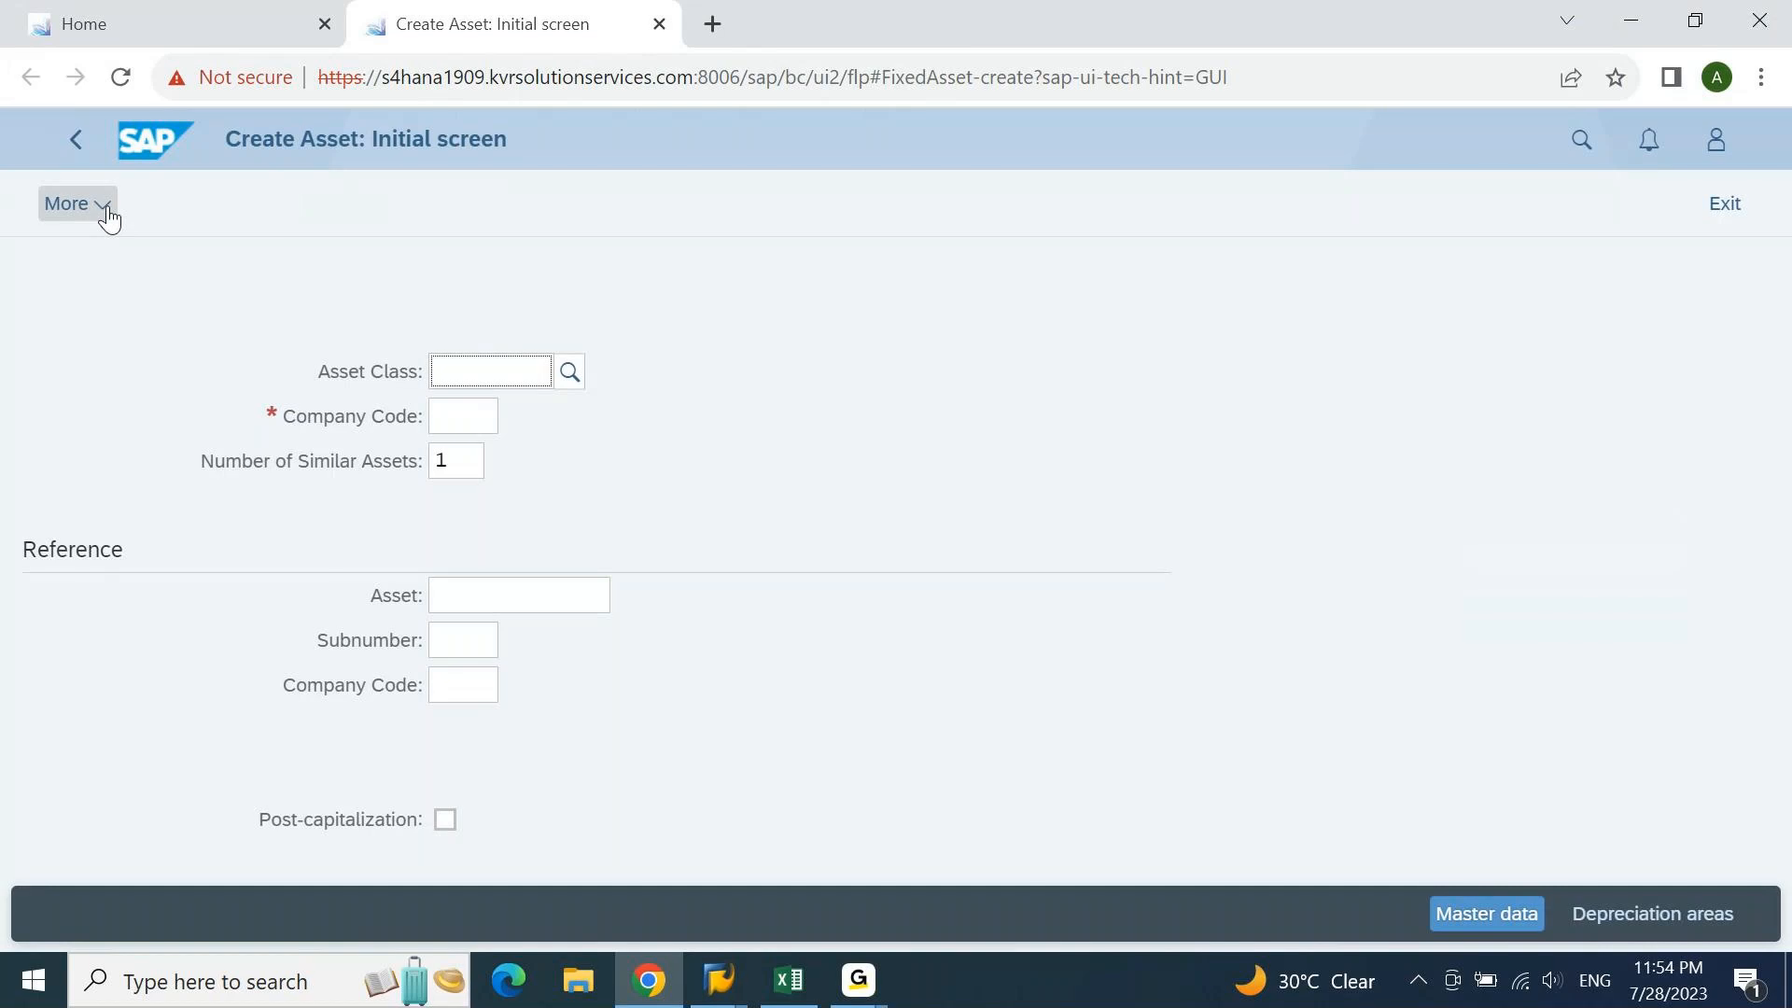
# - Reach GUI Actions and Settings in the Create Asset screen's More menu
pyautogui.click(68, 203)
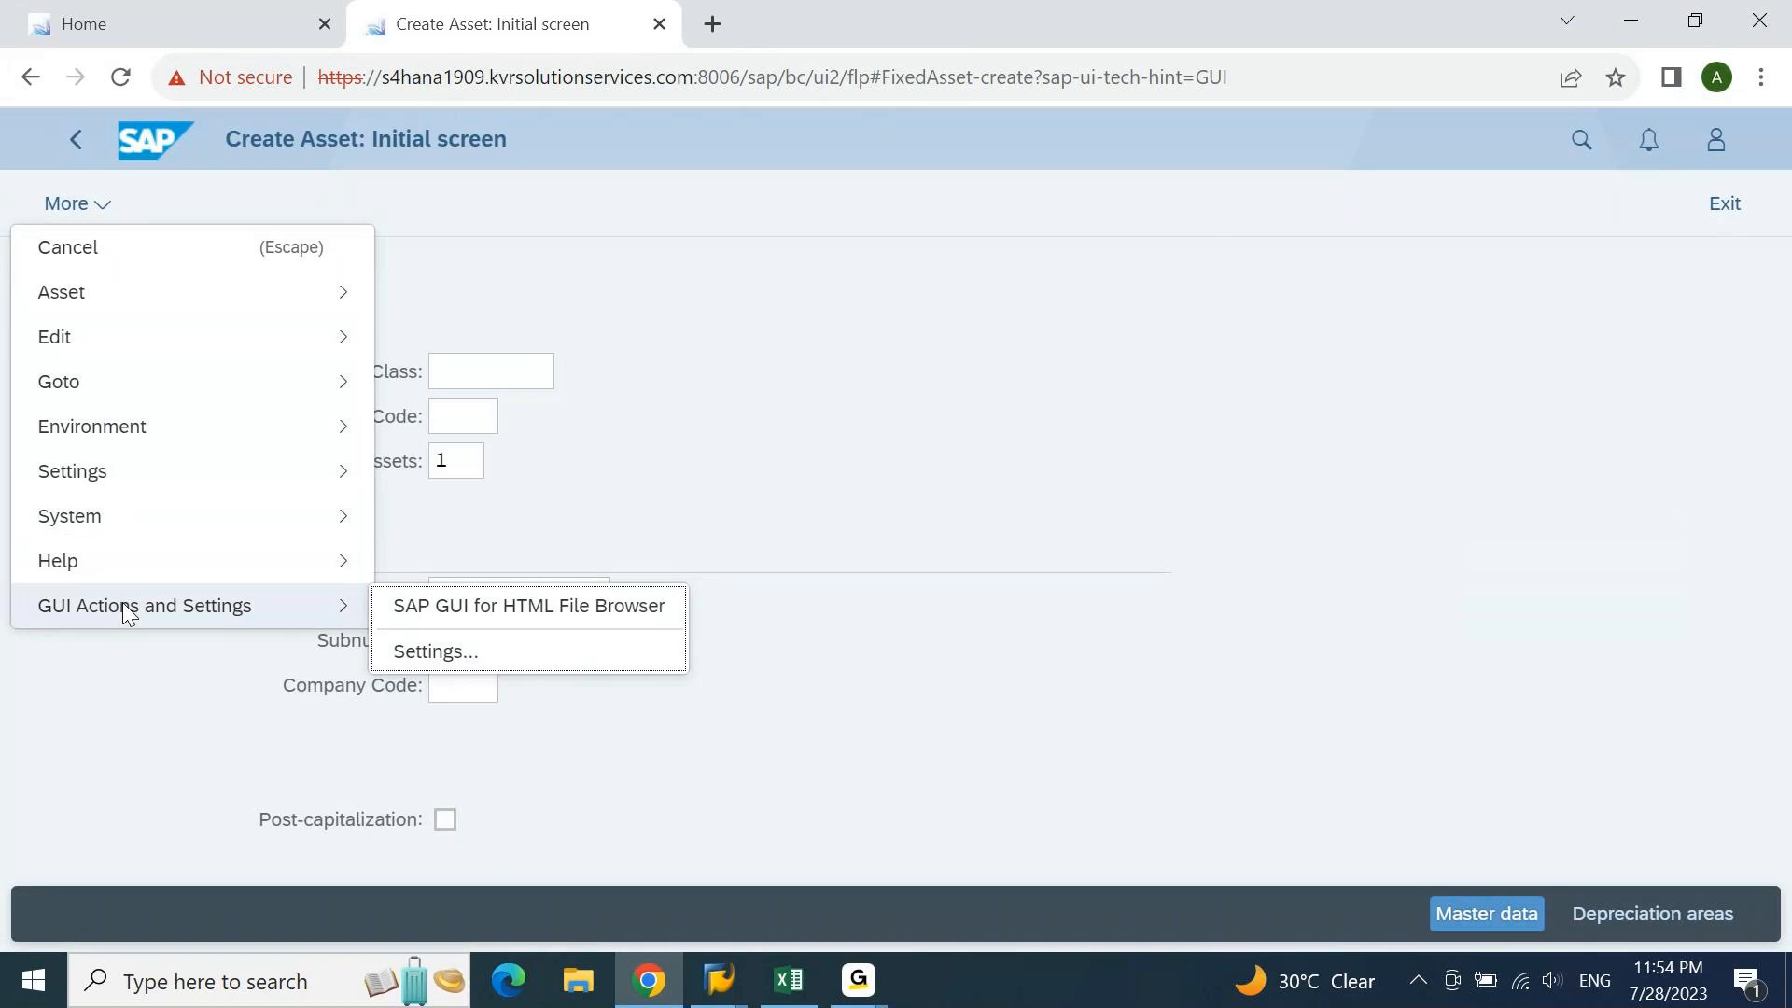
pyautogui.moveTo(431, 652)
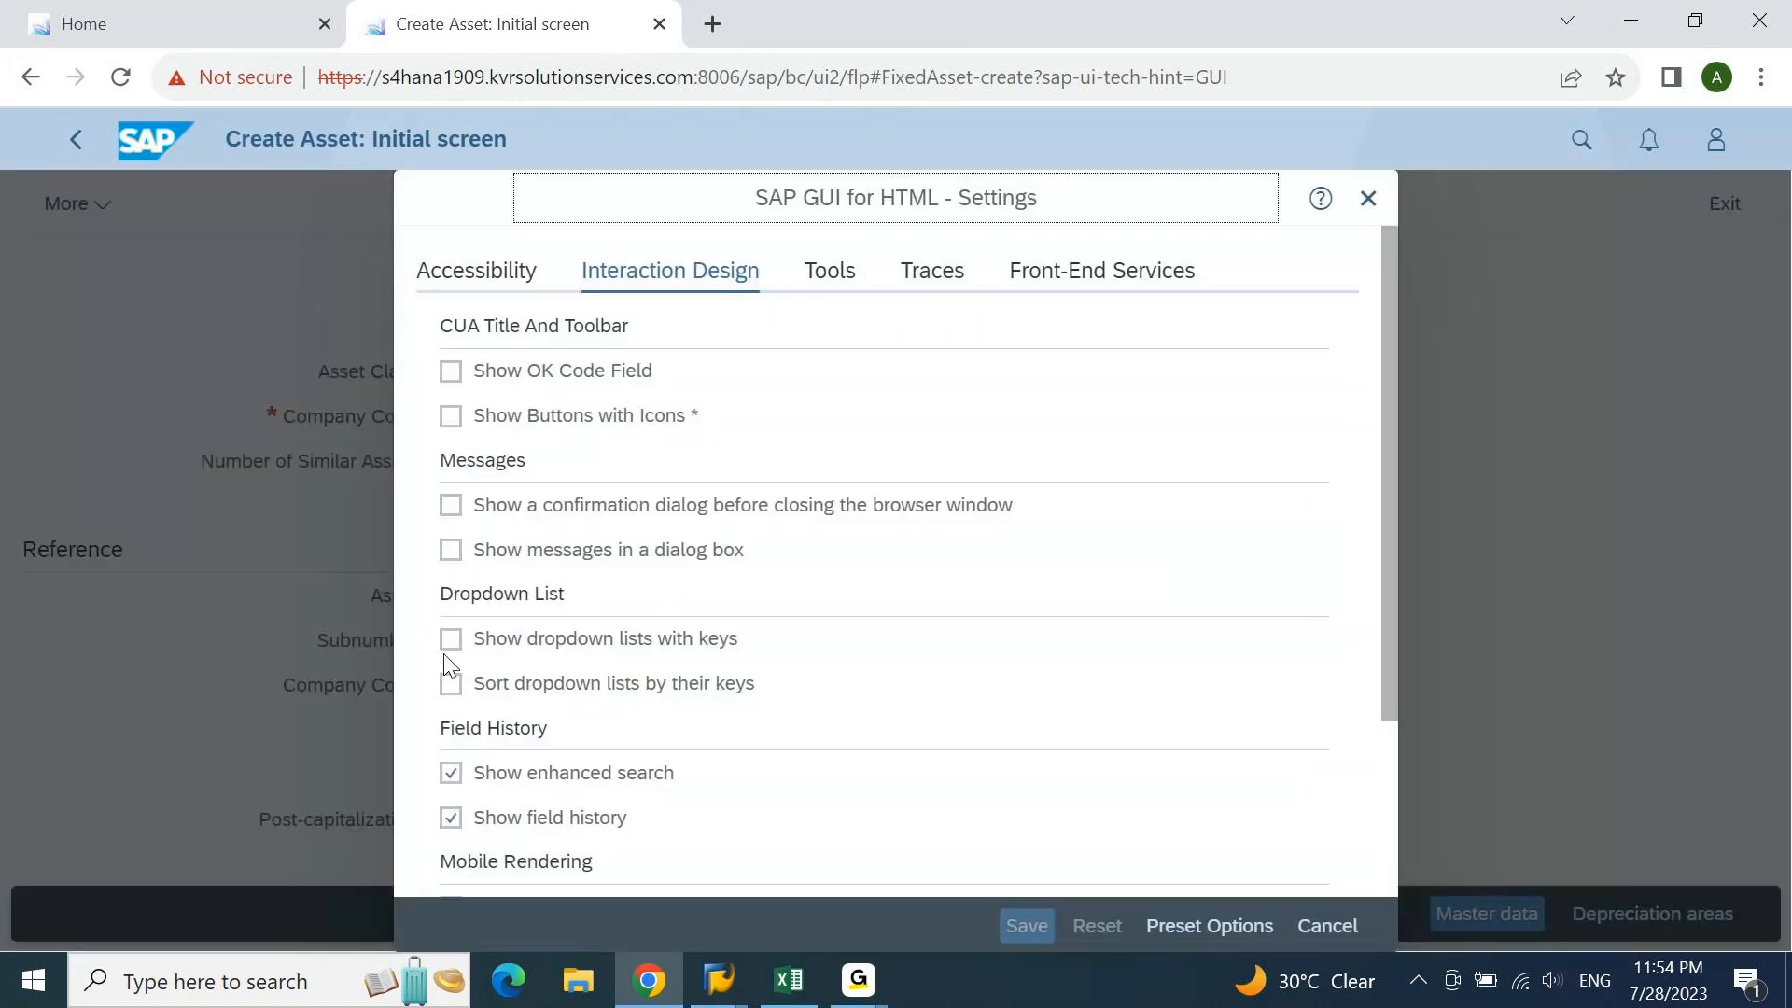
pyautogui.moveTo(687, 286)
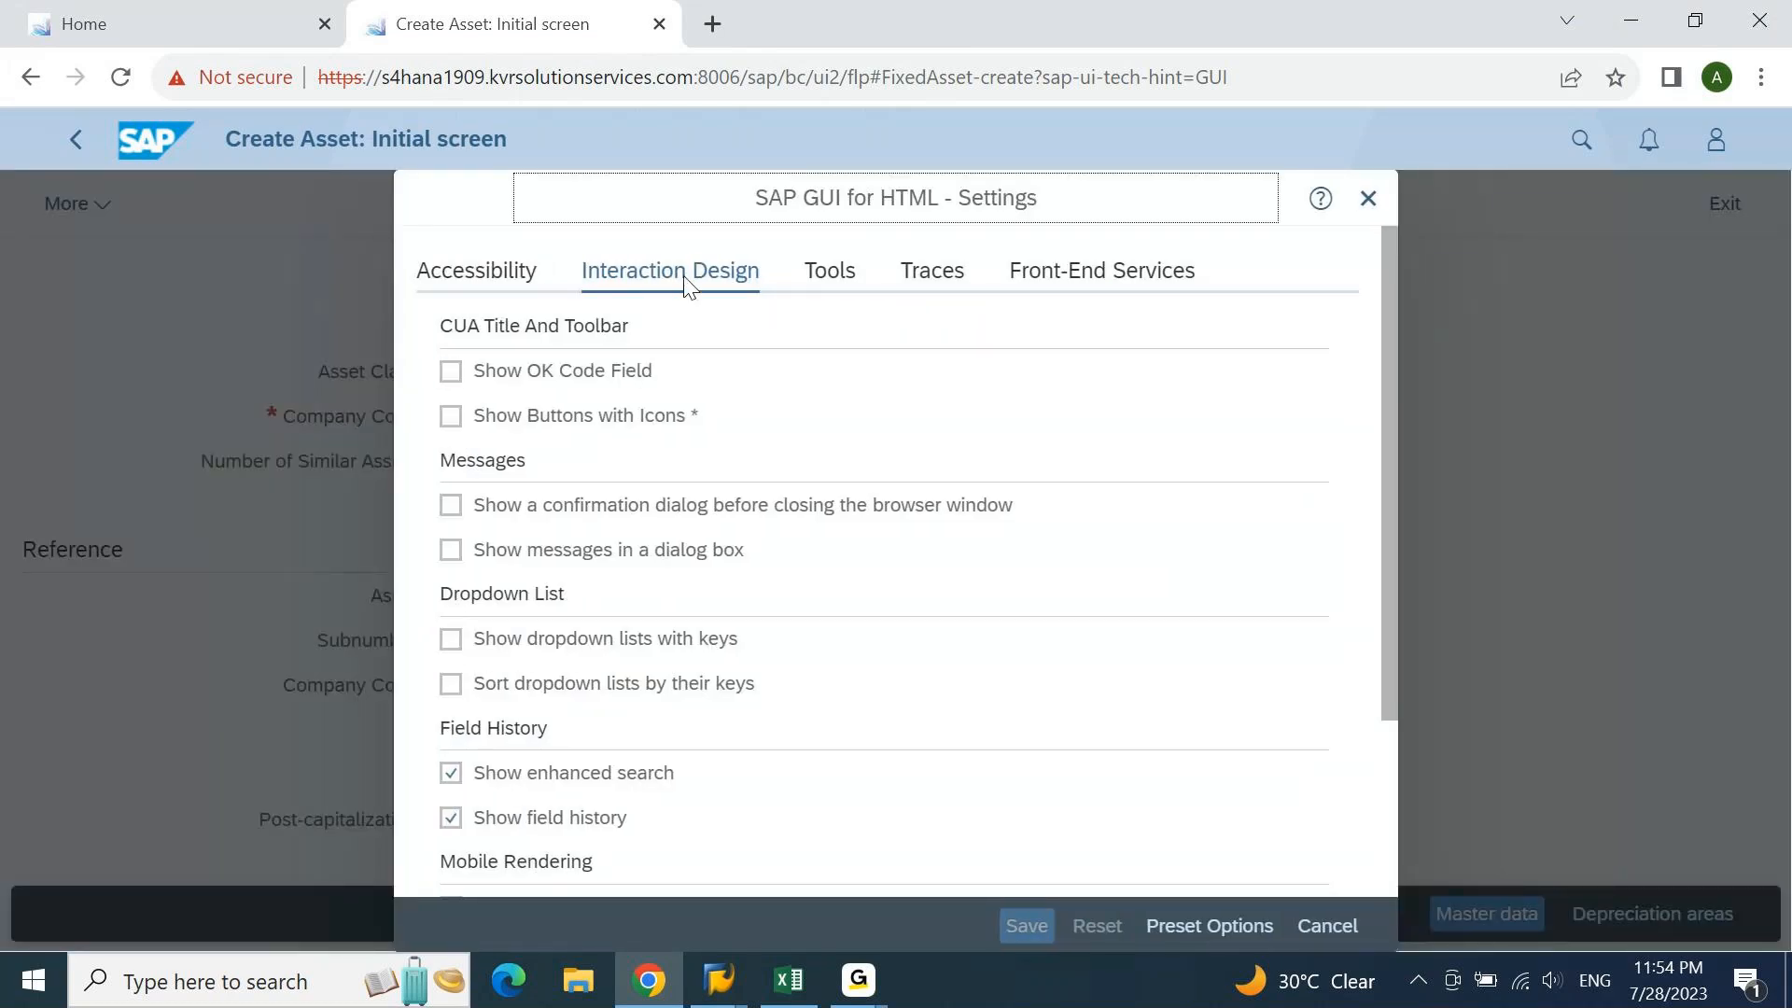
pyautogui.moveTo(765, 282)
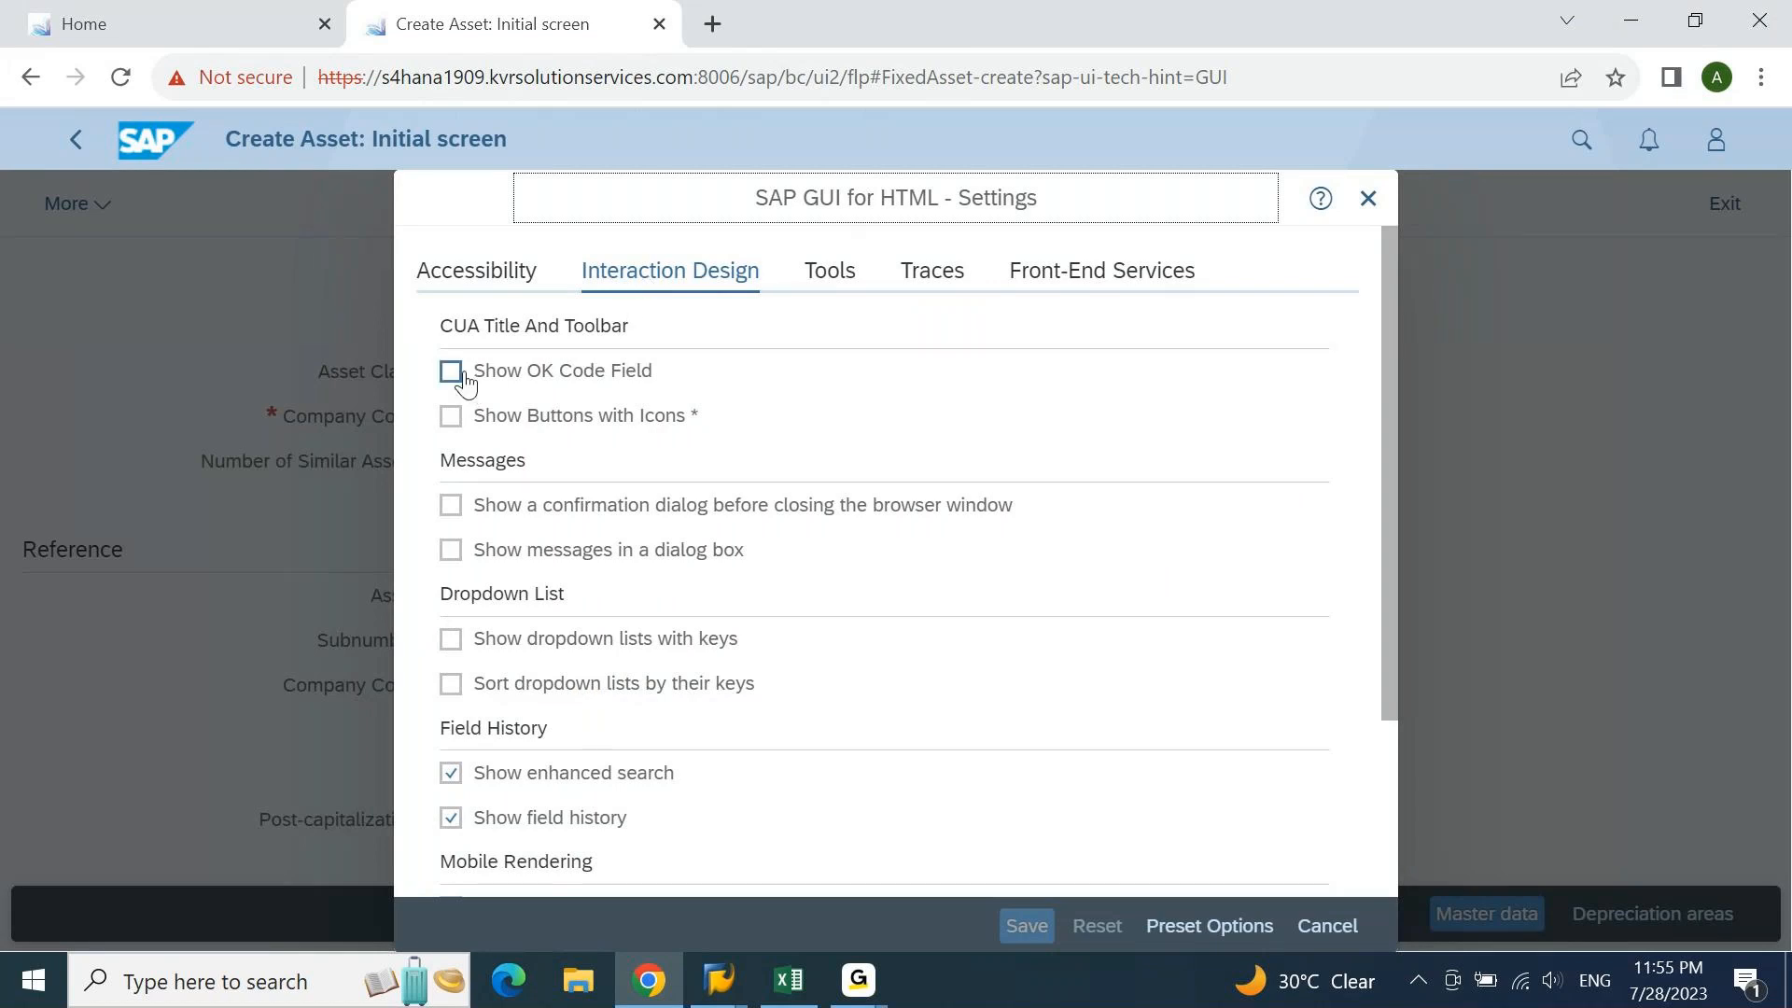
# - Enable Show OK Code Field and Show Buttons with Icons, and save the GUI settings
pyautogui.click(450, 370)
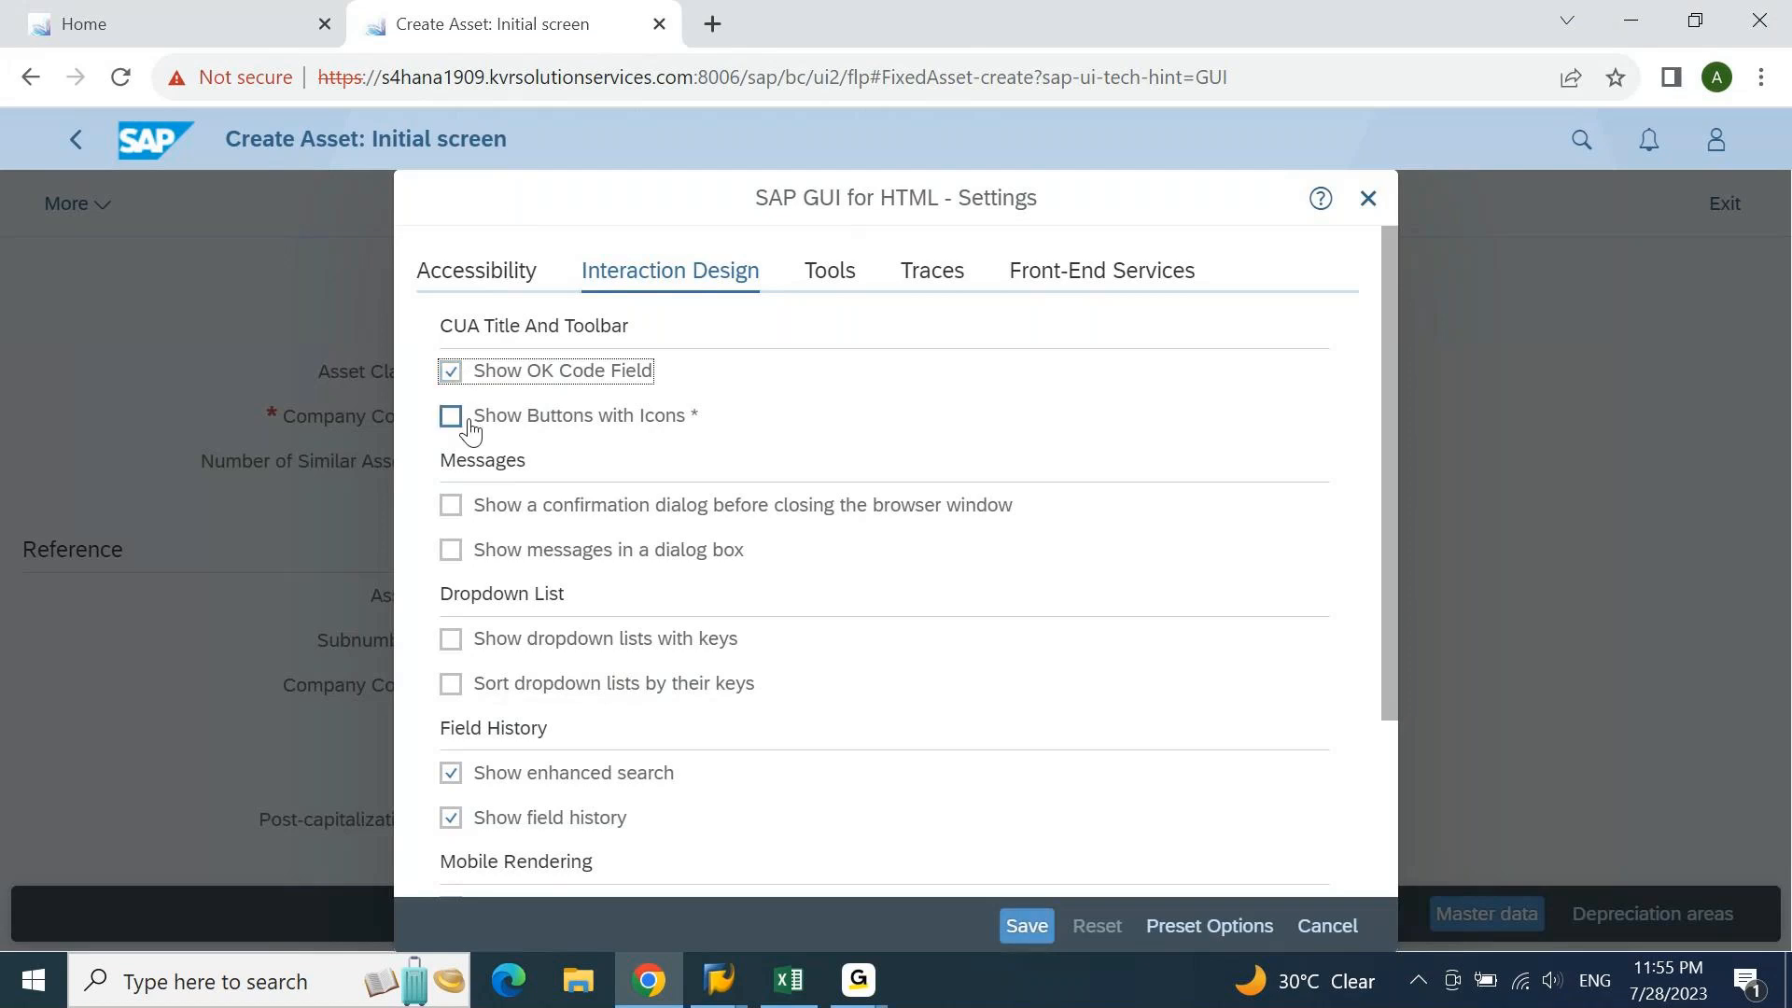
pyautogui.click(450, 414)
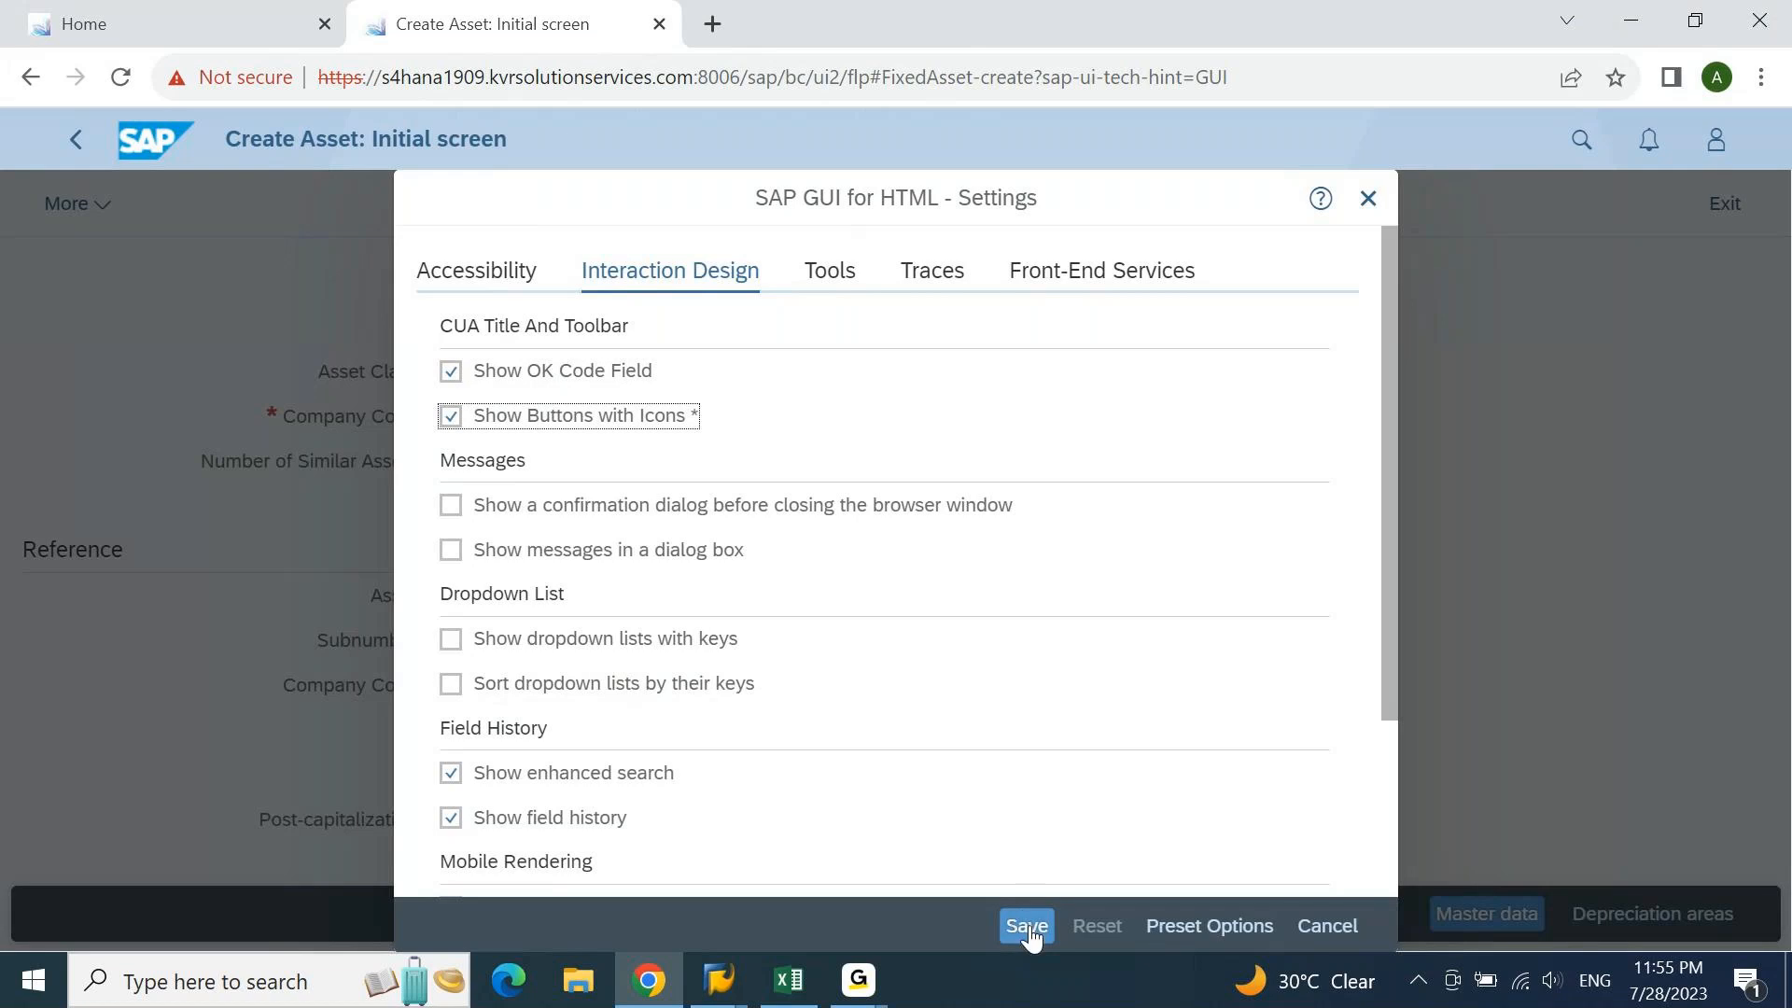
pyautogui.click(1024, 925)
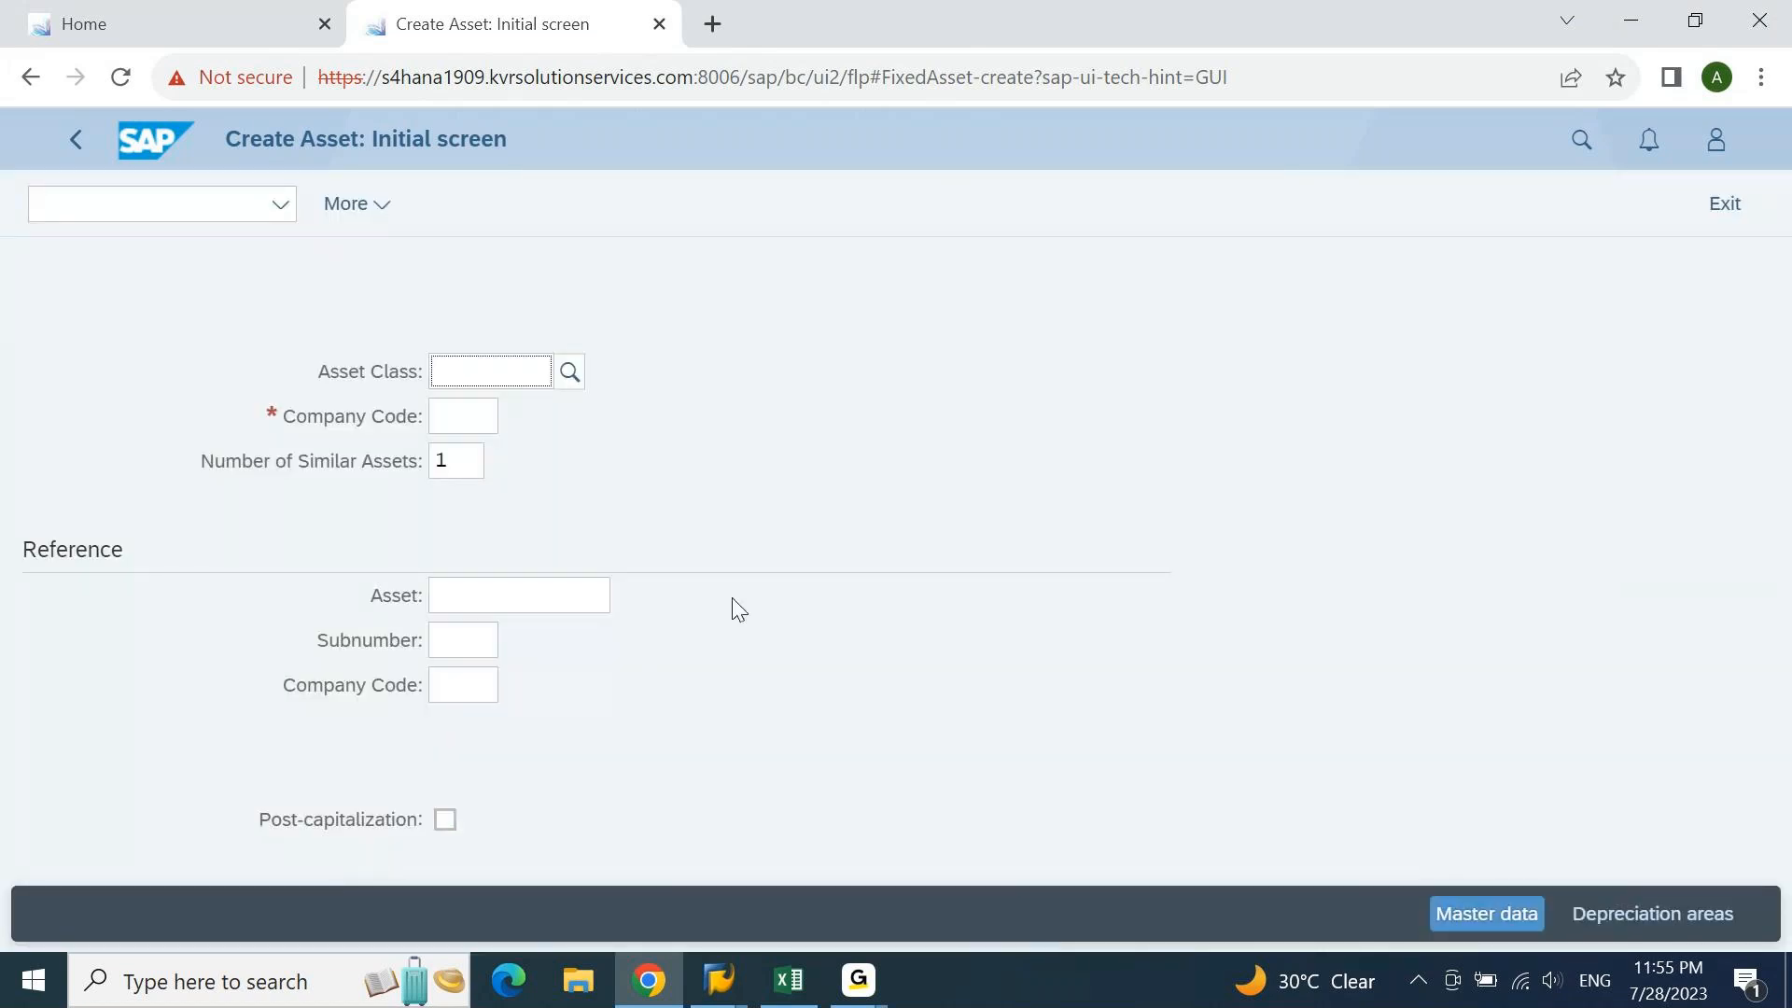
# - Enter /n in the new OK Code field and close Create Asset to return to the home page
pyautogui.click(149, 204)
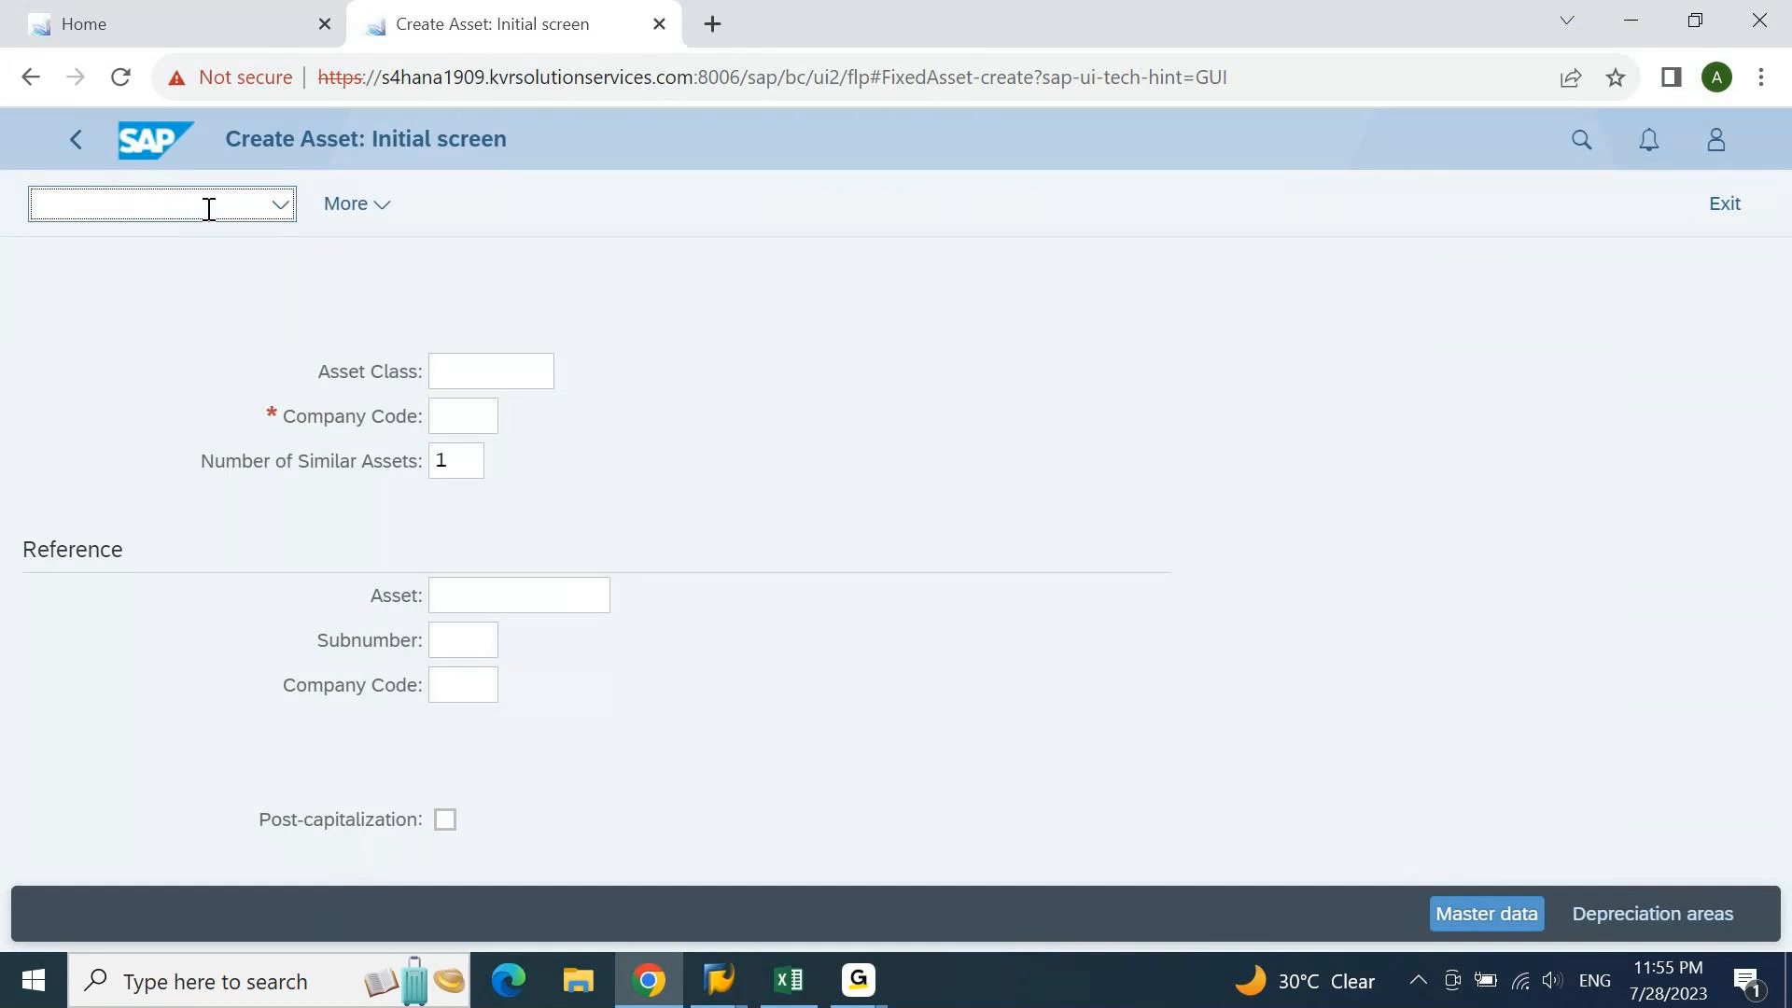
pyautogui.moveTo(715, 980)
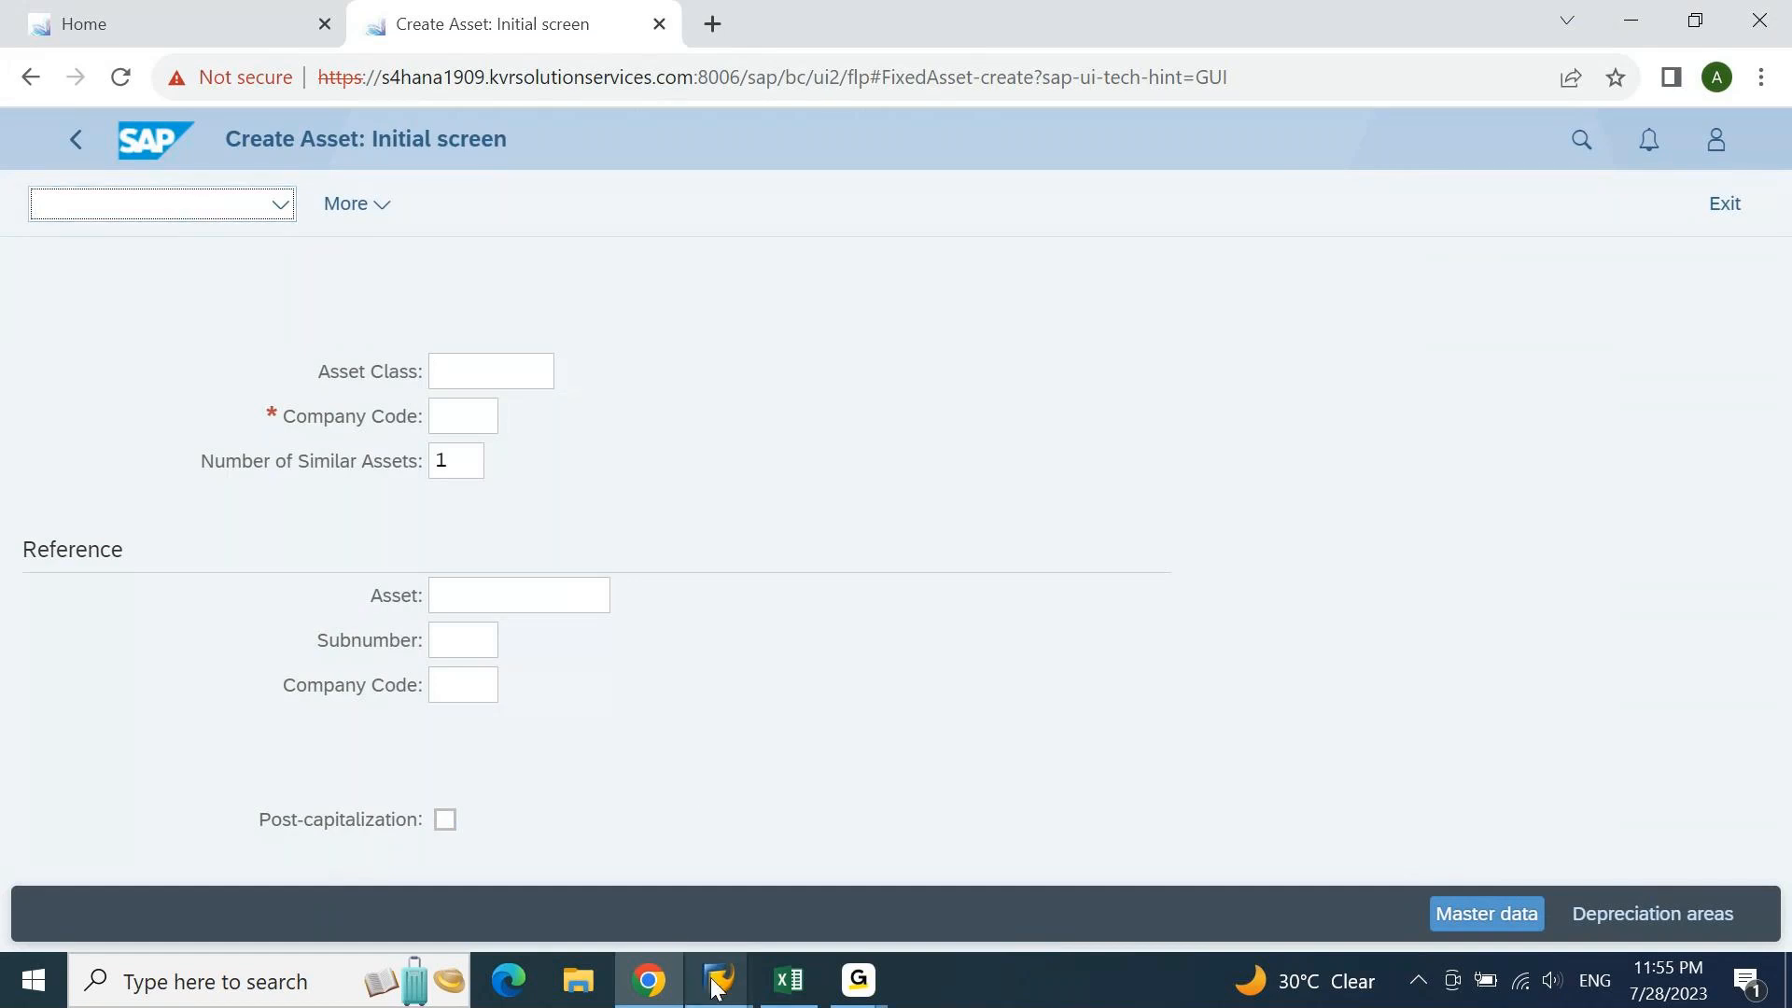
pyautogui.click(717, 979)
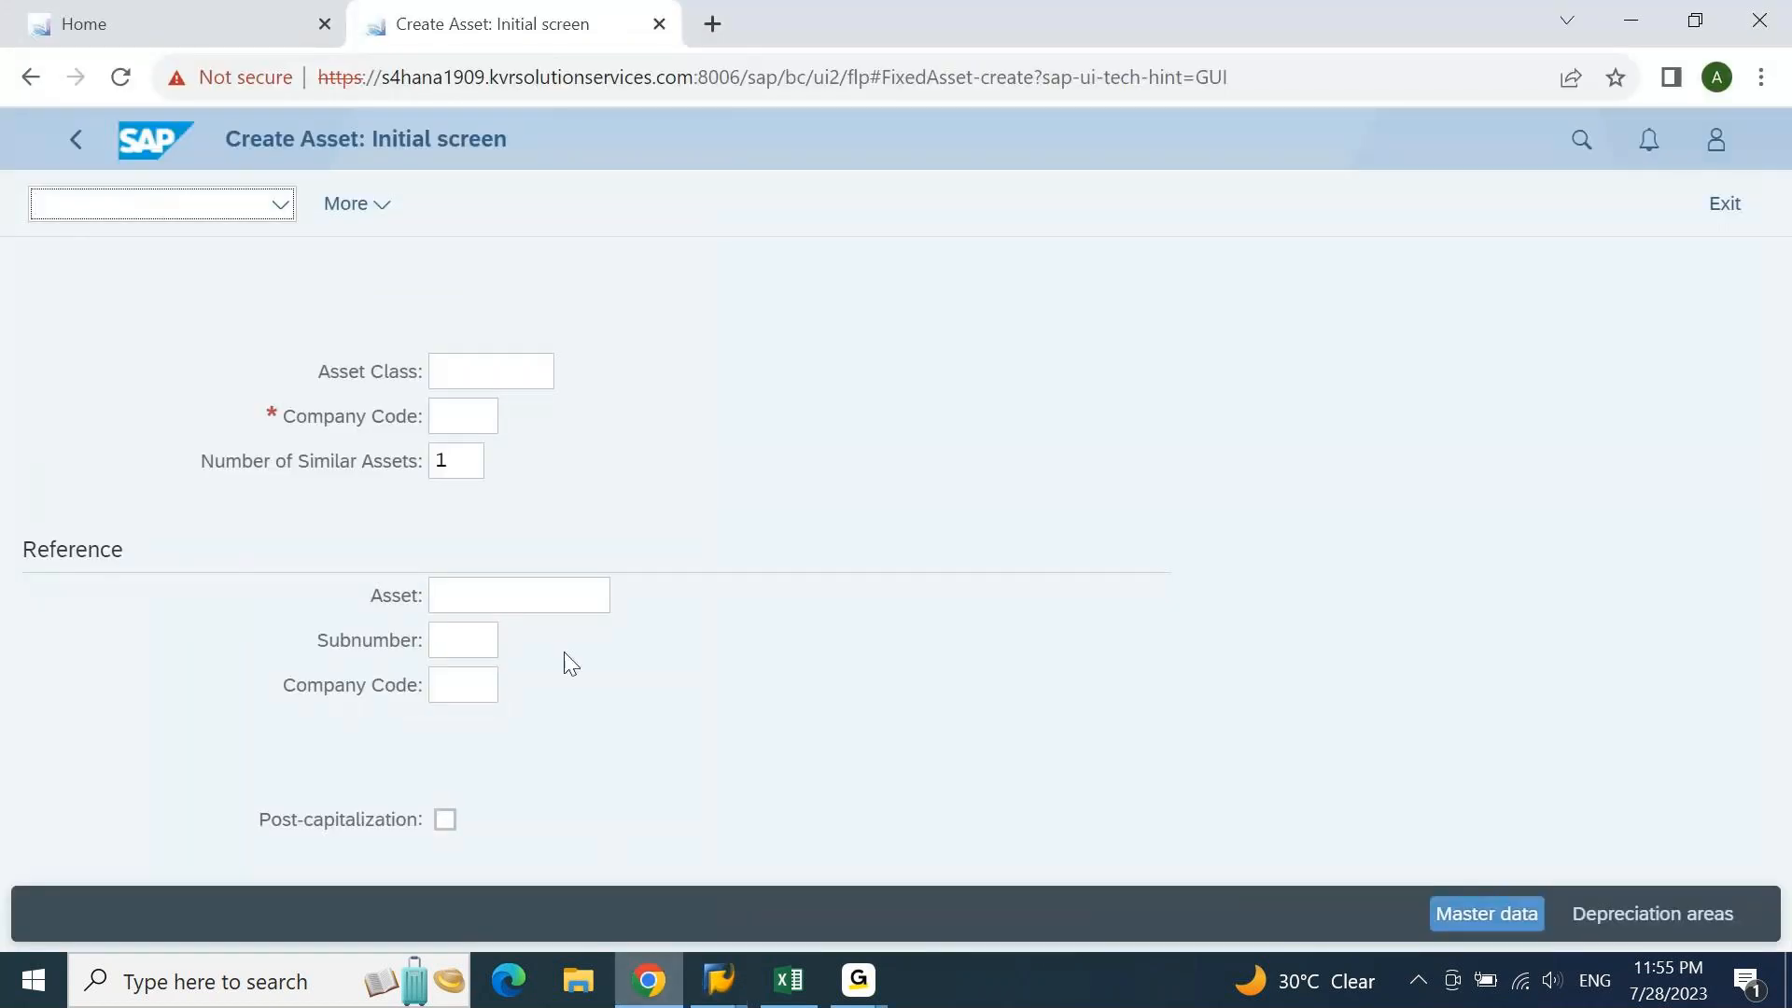
pyautogui.write('/n')
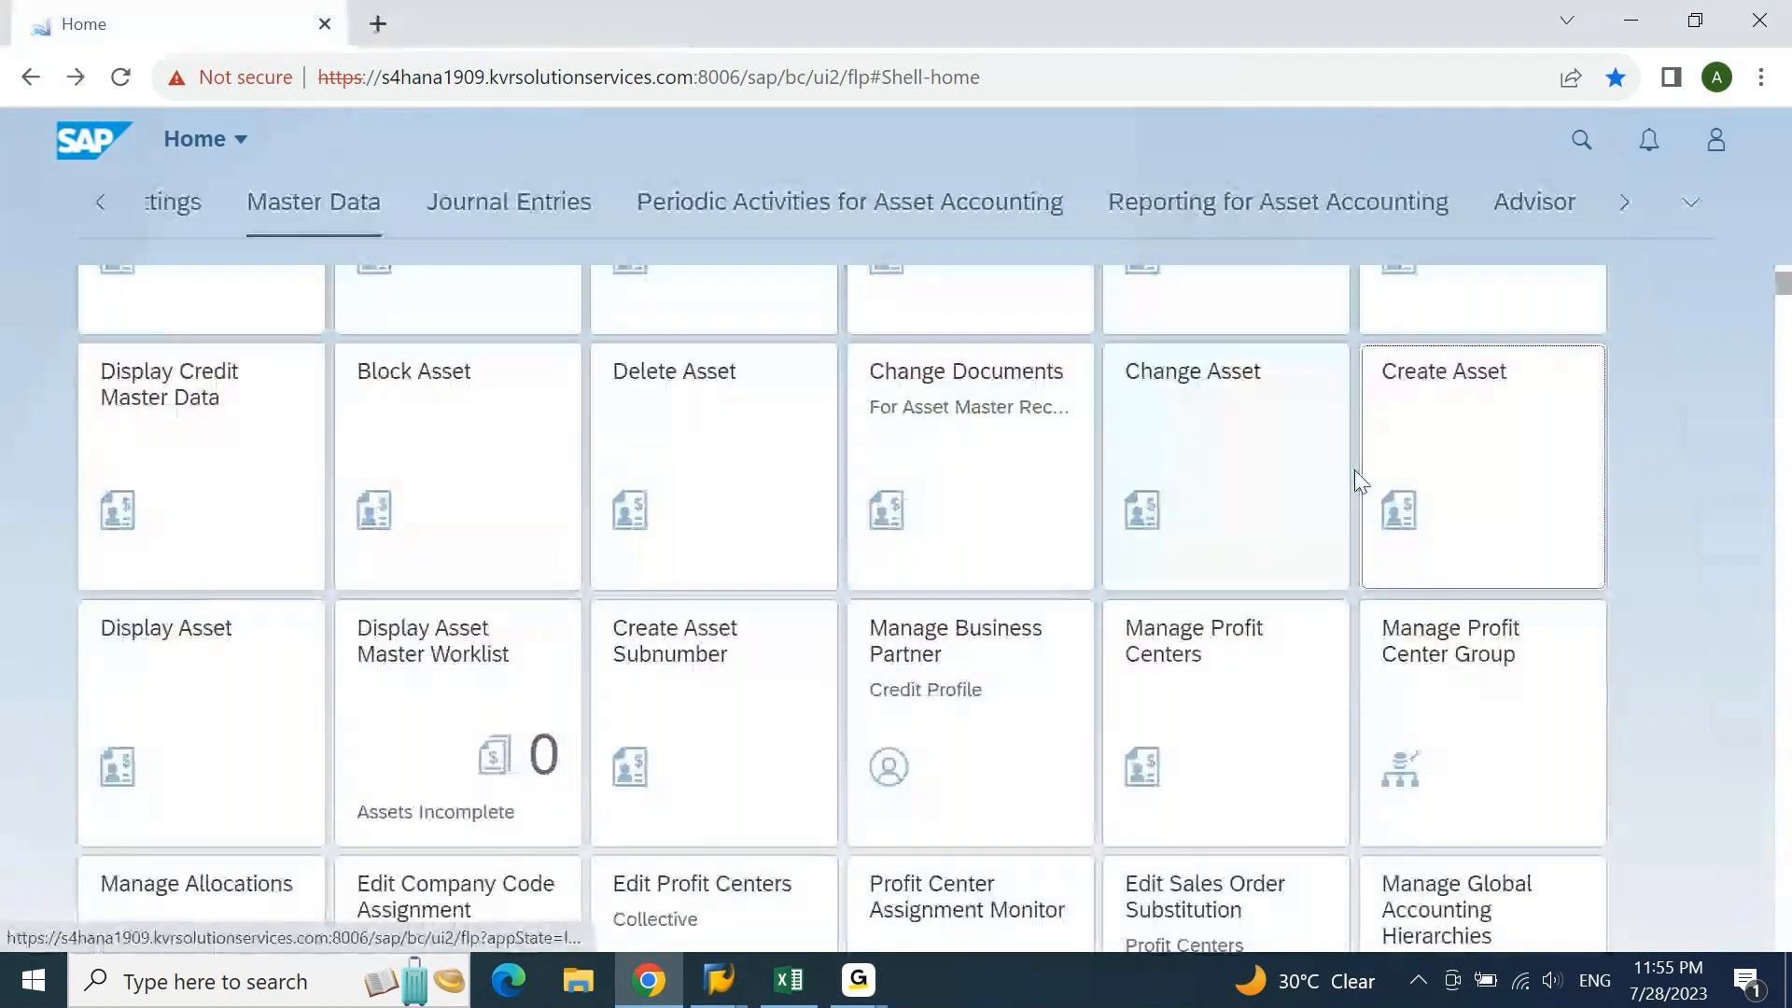
# - Run /nSPRO from Change Asset's OK Code field to reach Customizing: Execute Project
pyautogui.click(1192, 469)
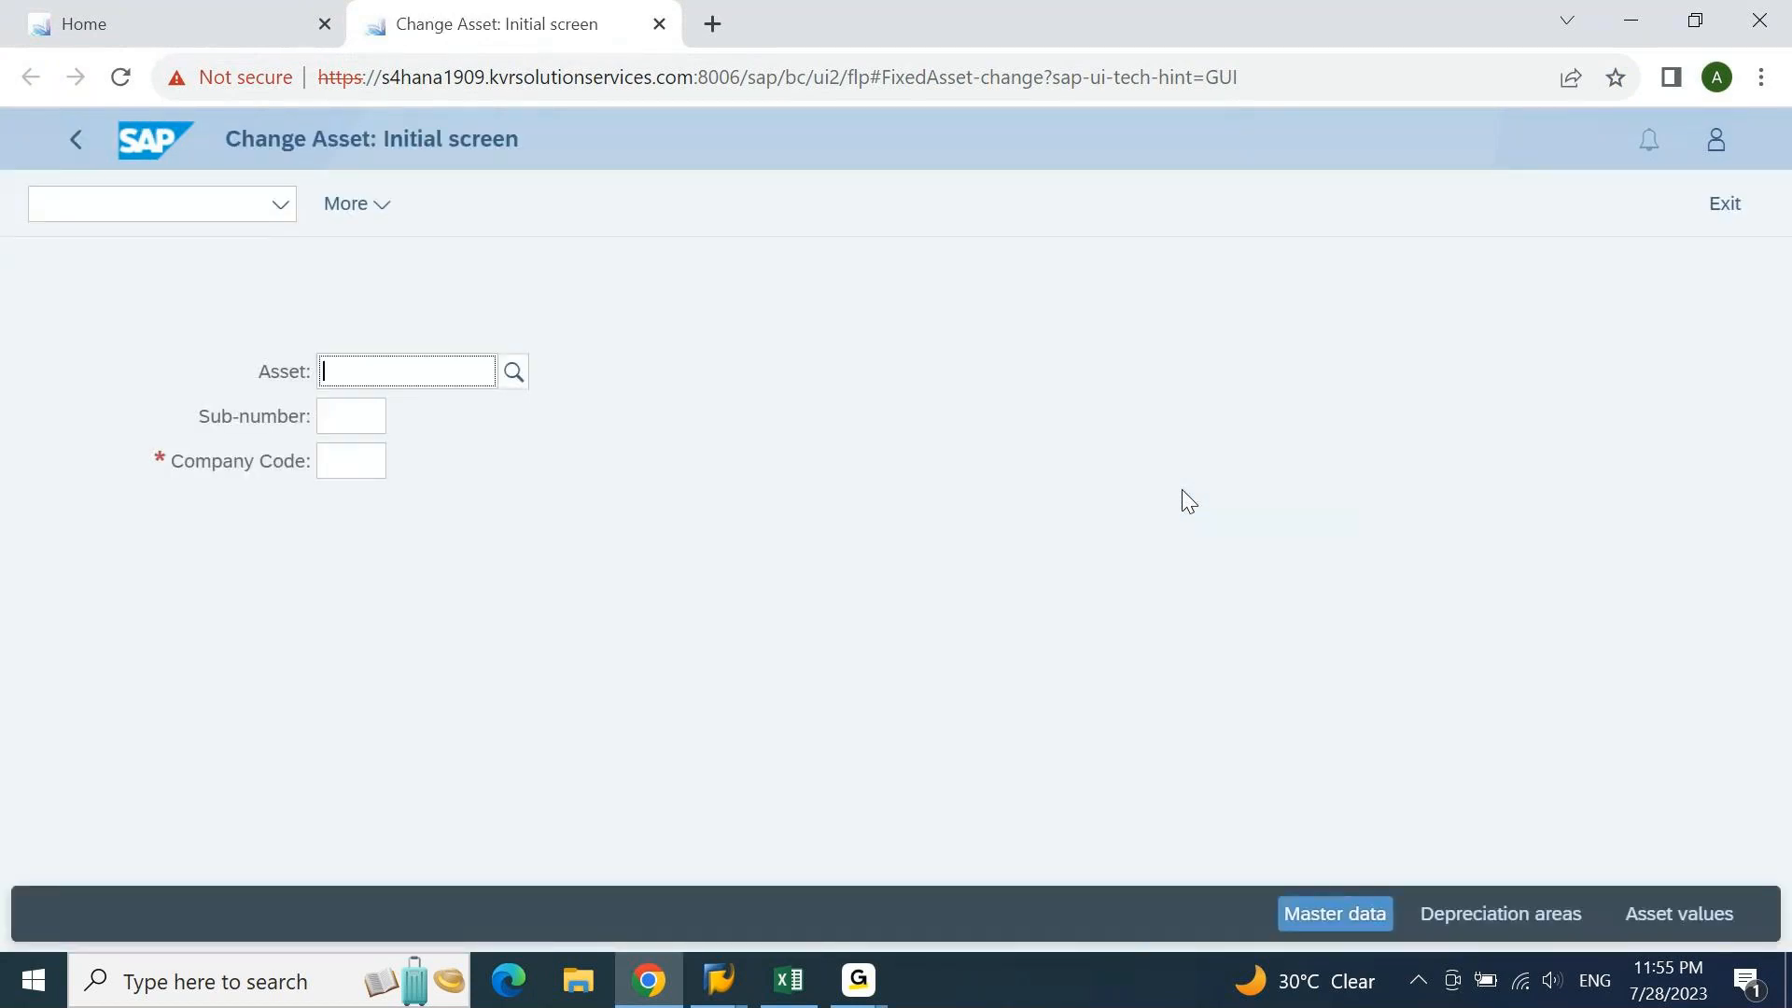
pyautogui.click(149, 203)
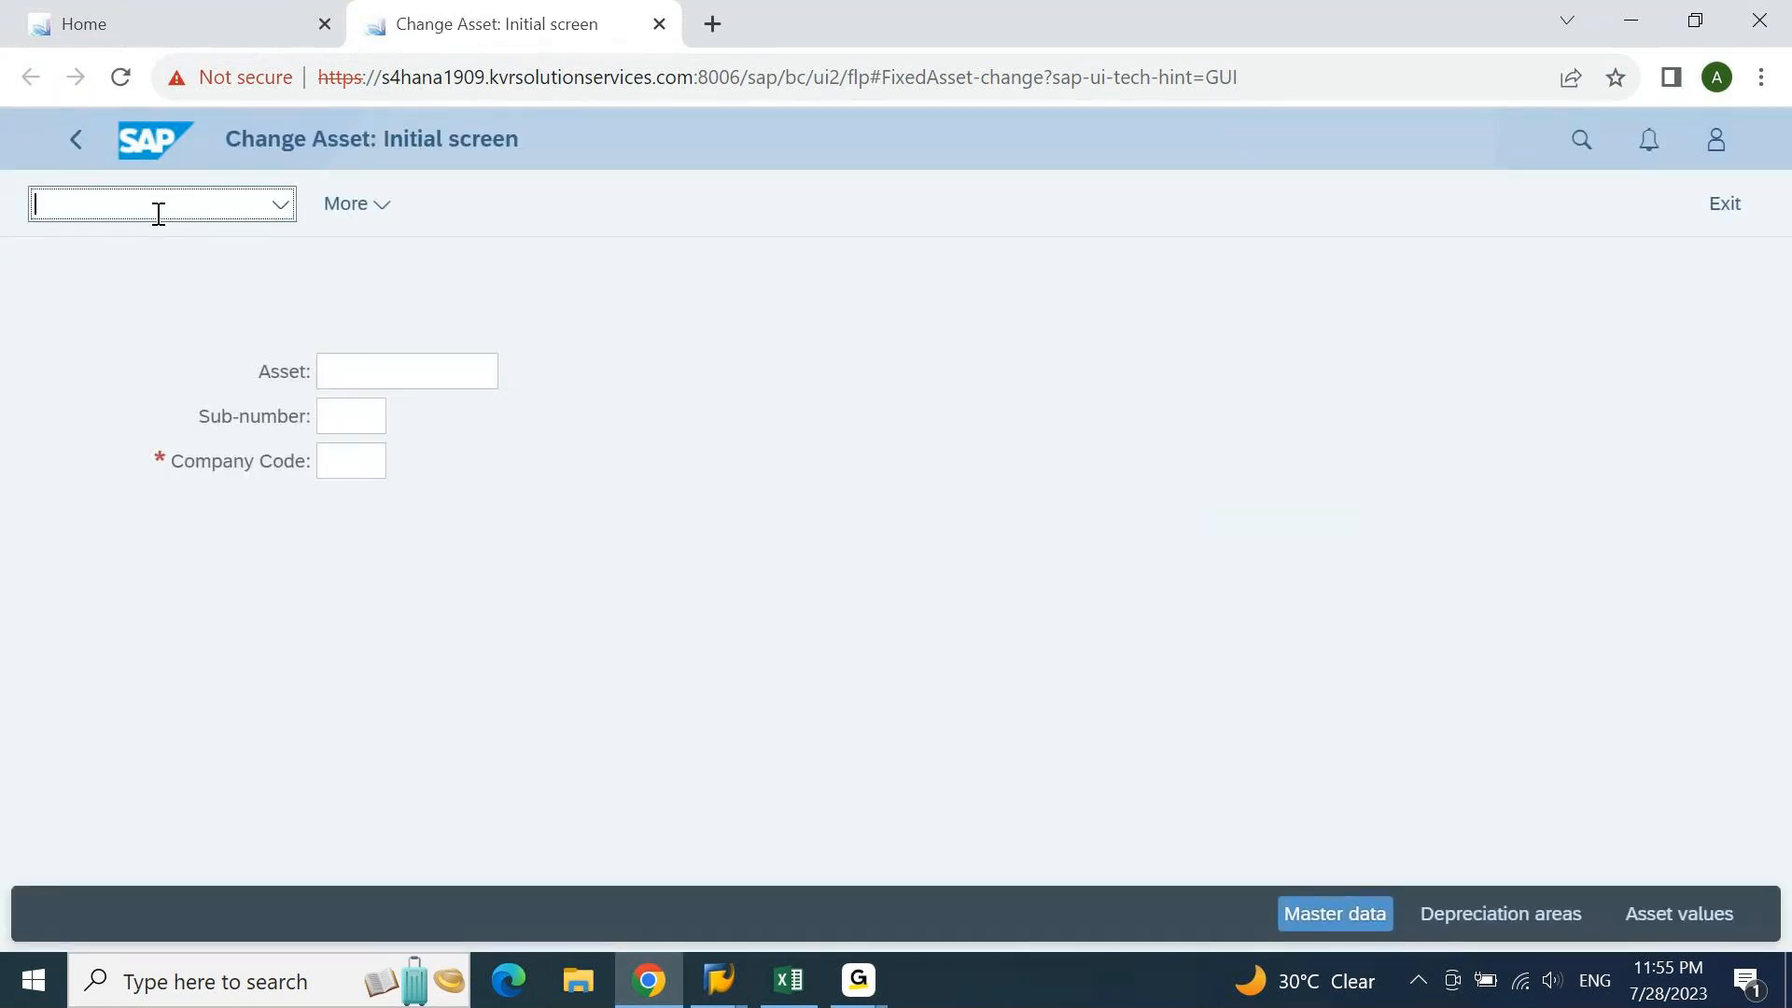
pyautogui.write('/n')
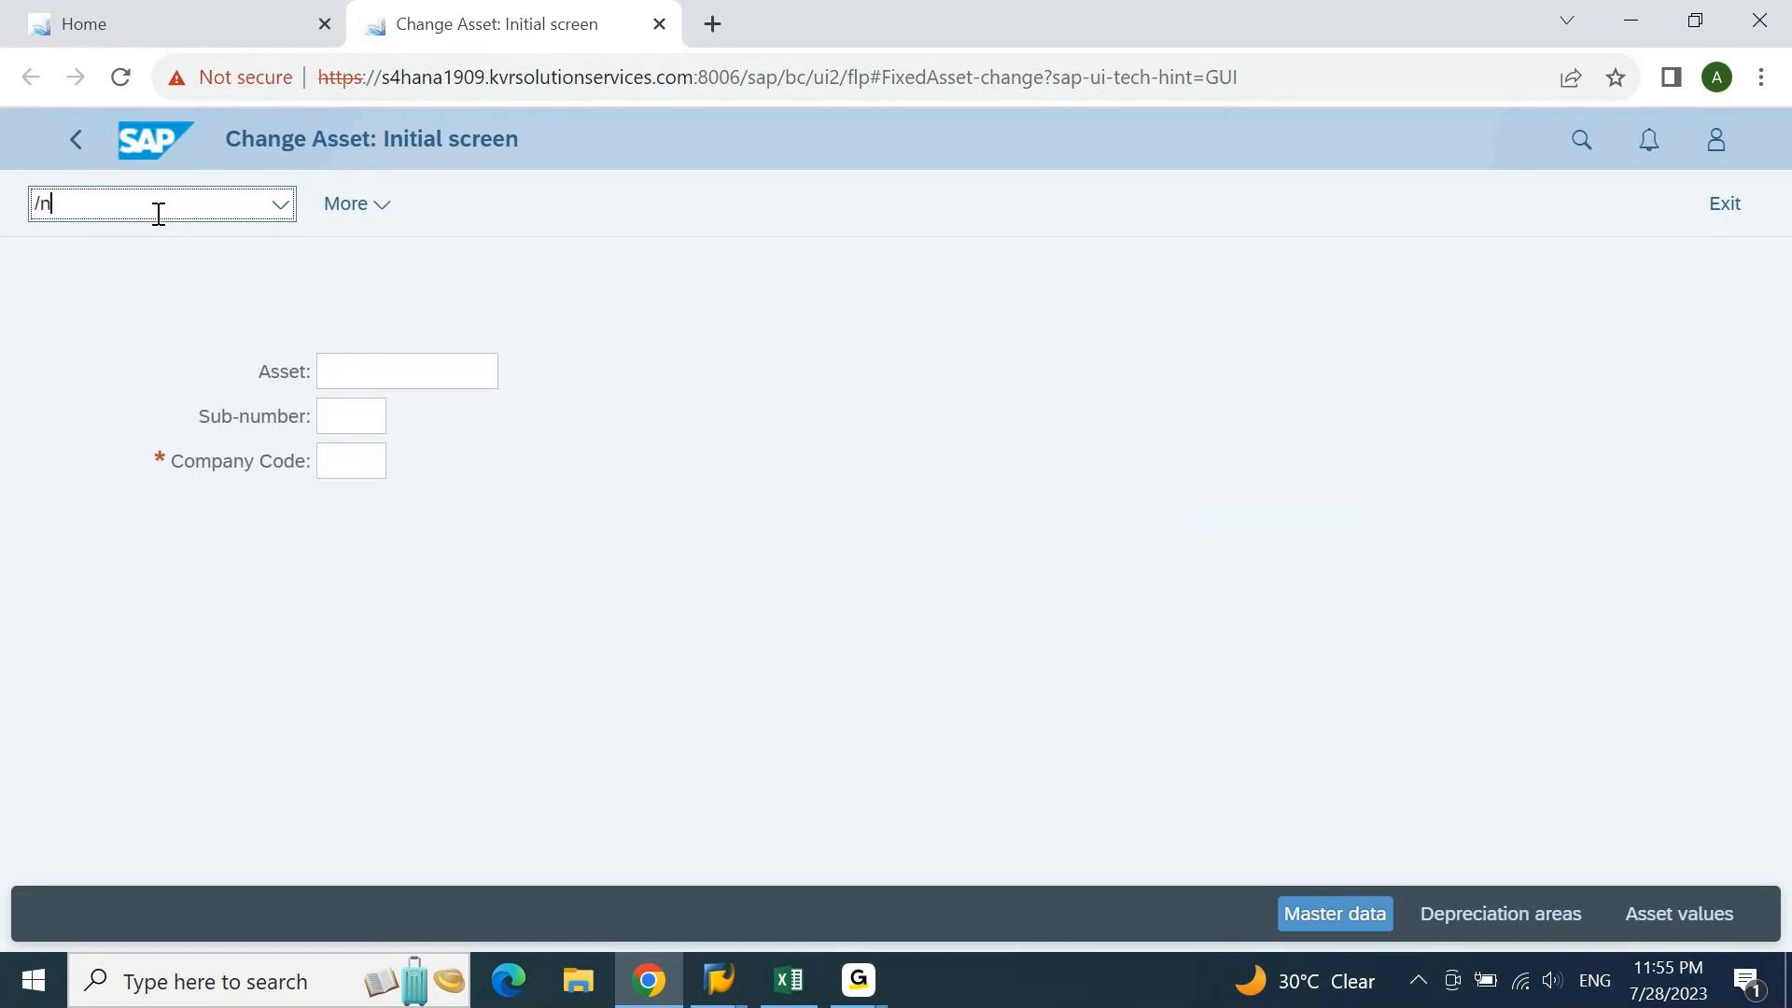
pyautogui.write('S')
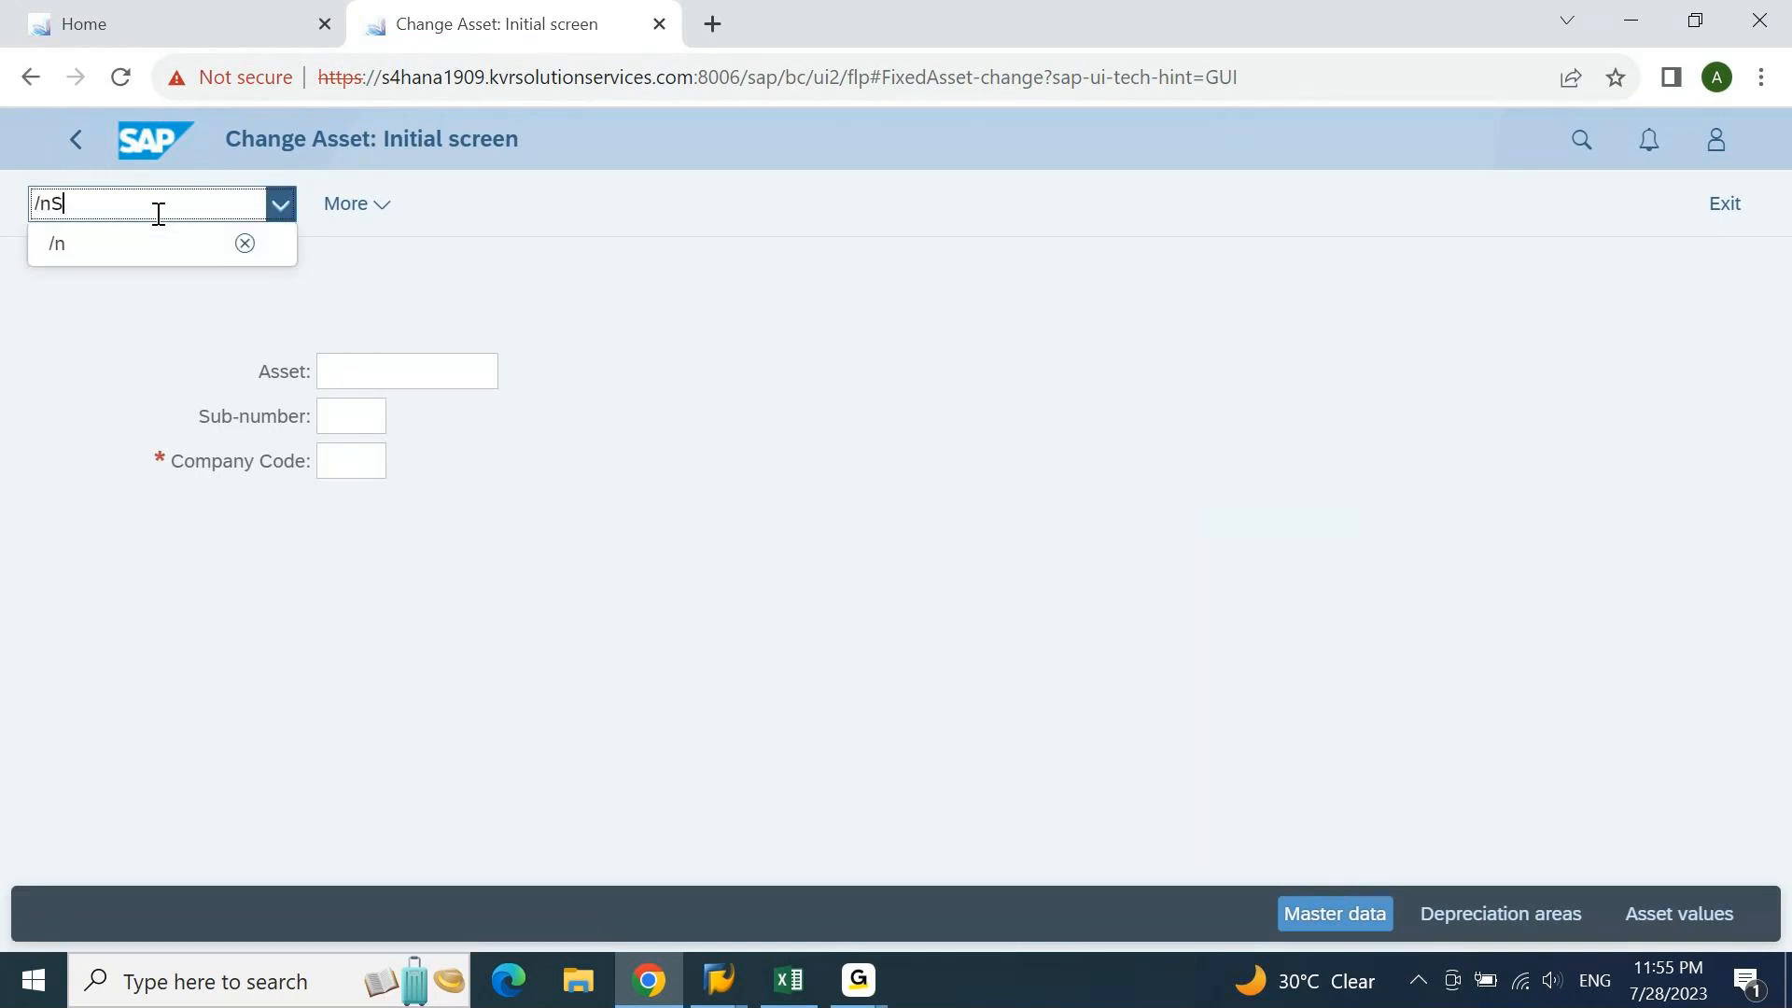
pyautogui.write('PRO')
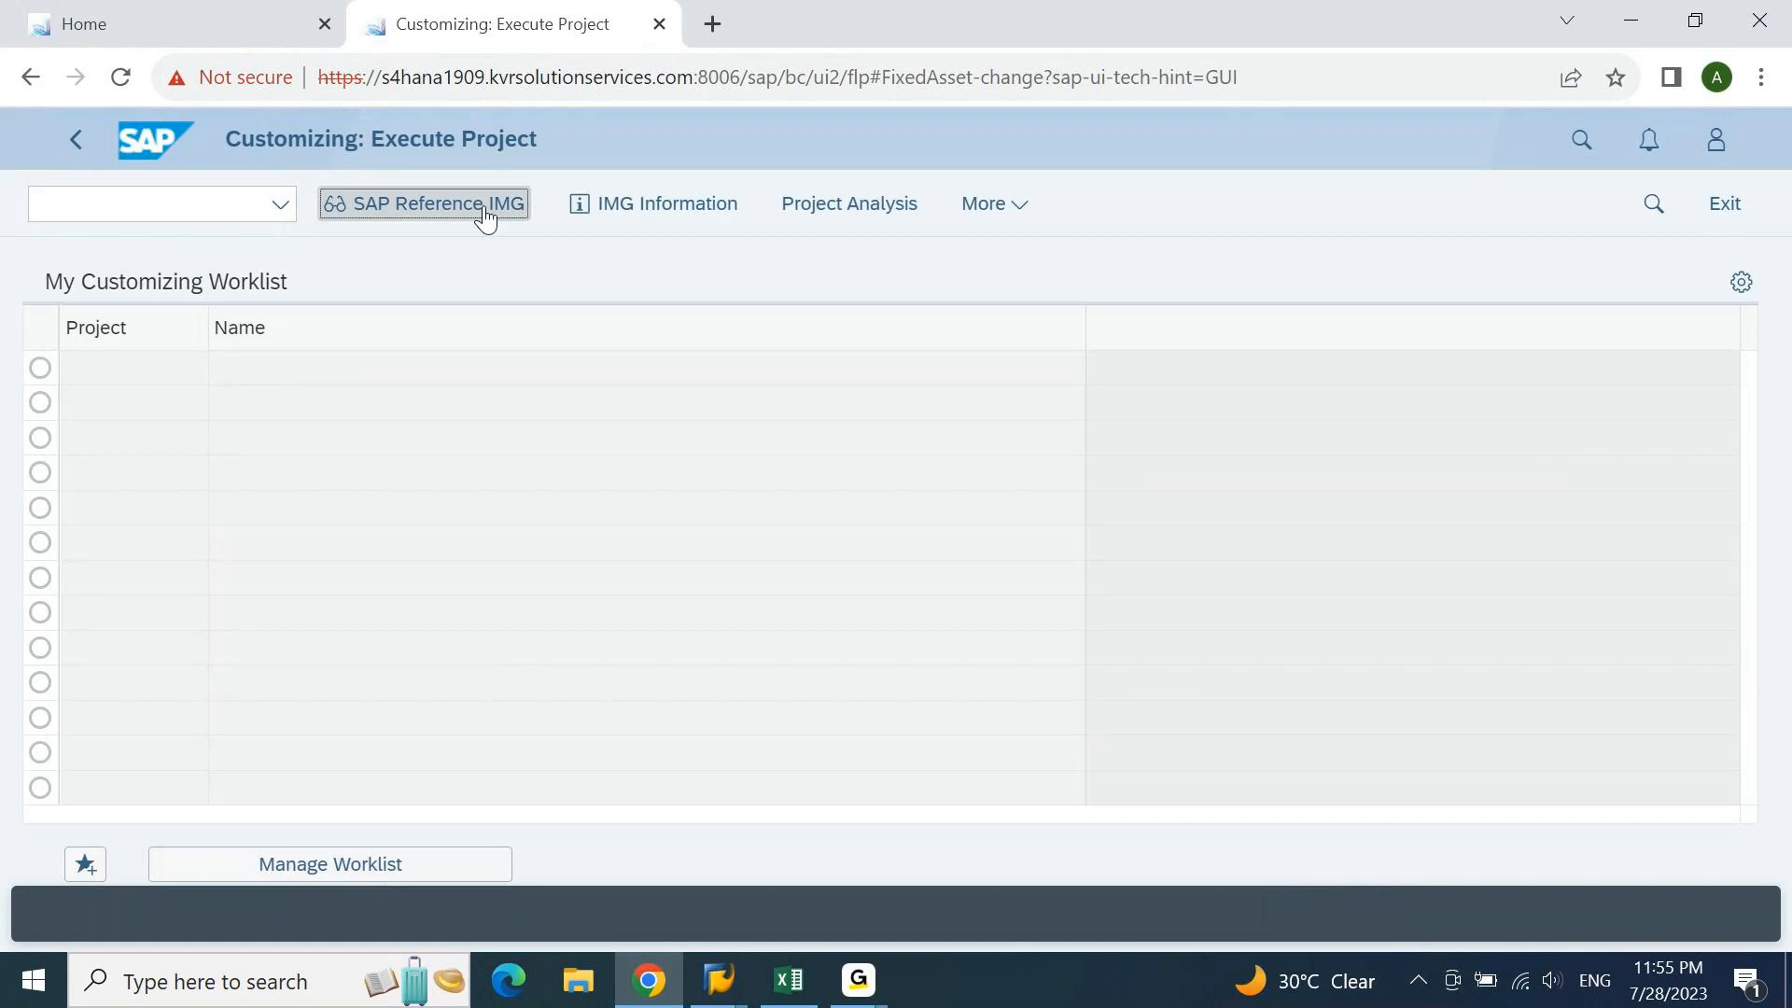
# - Expand SAP Reference IMG to Enterprise Structure > Definition > Financial Accounting > Define Business Area
pyautogui.click(422, 203)
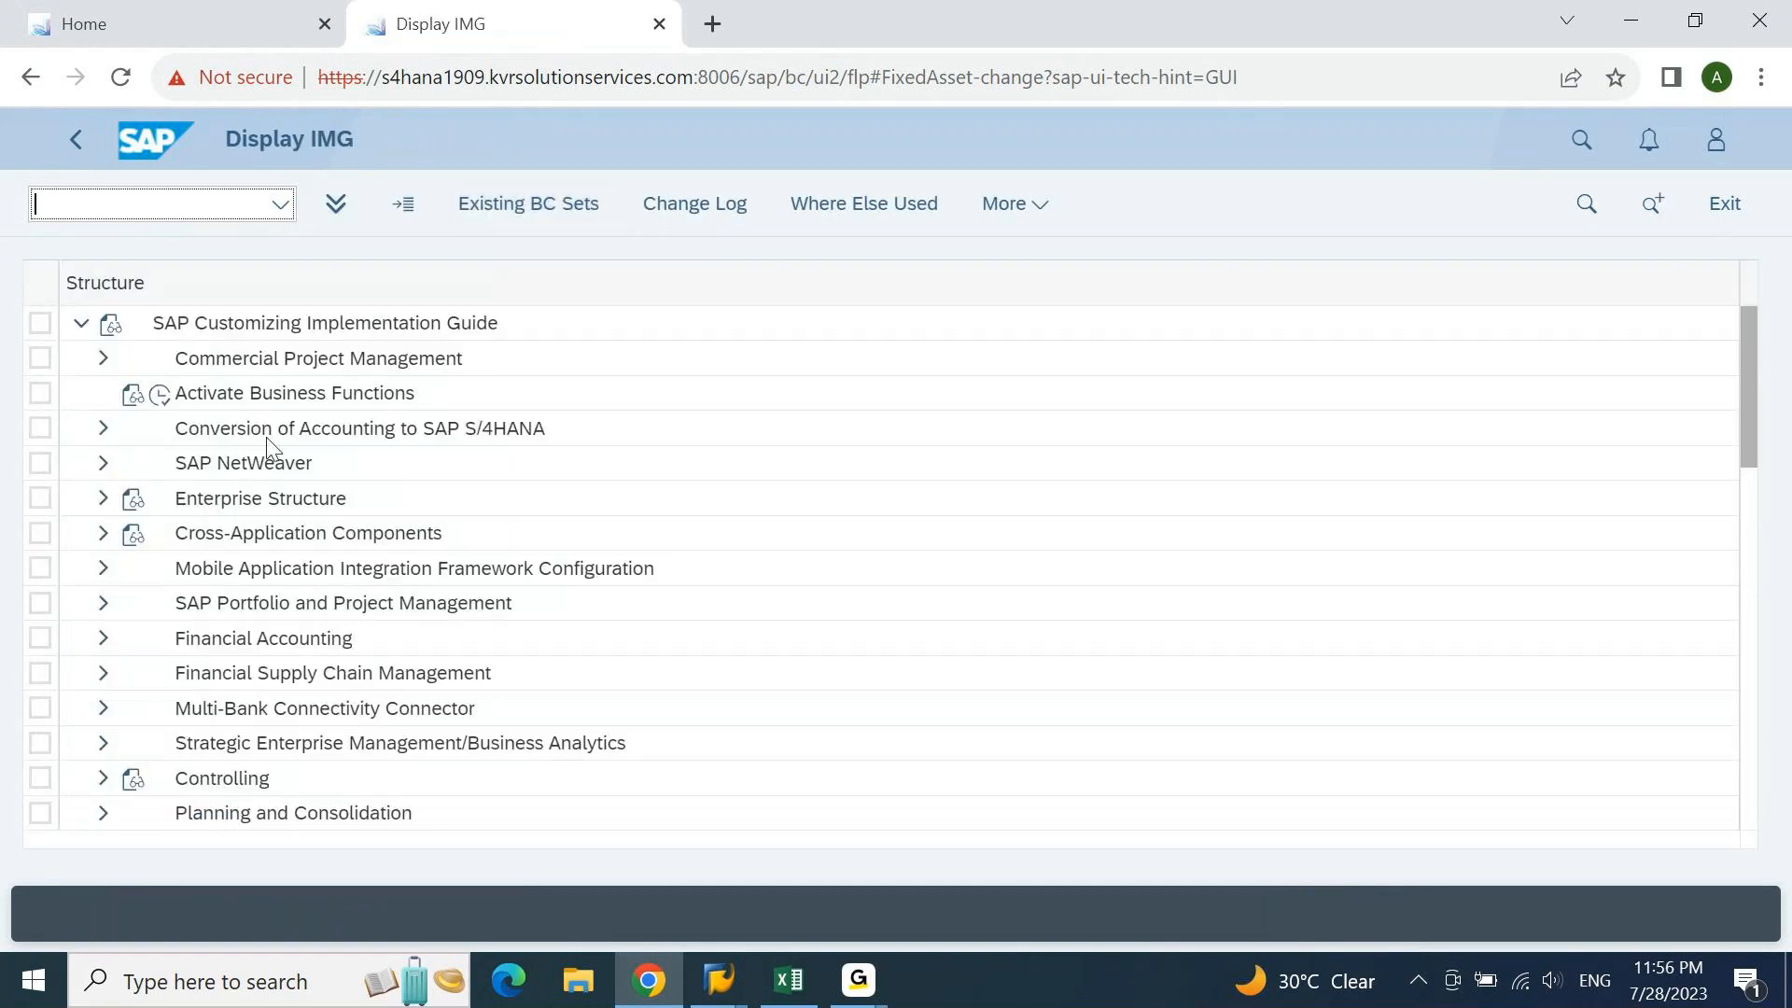
pyautogui.click(260, 497)
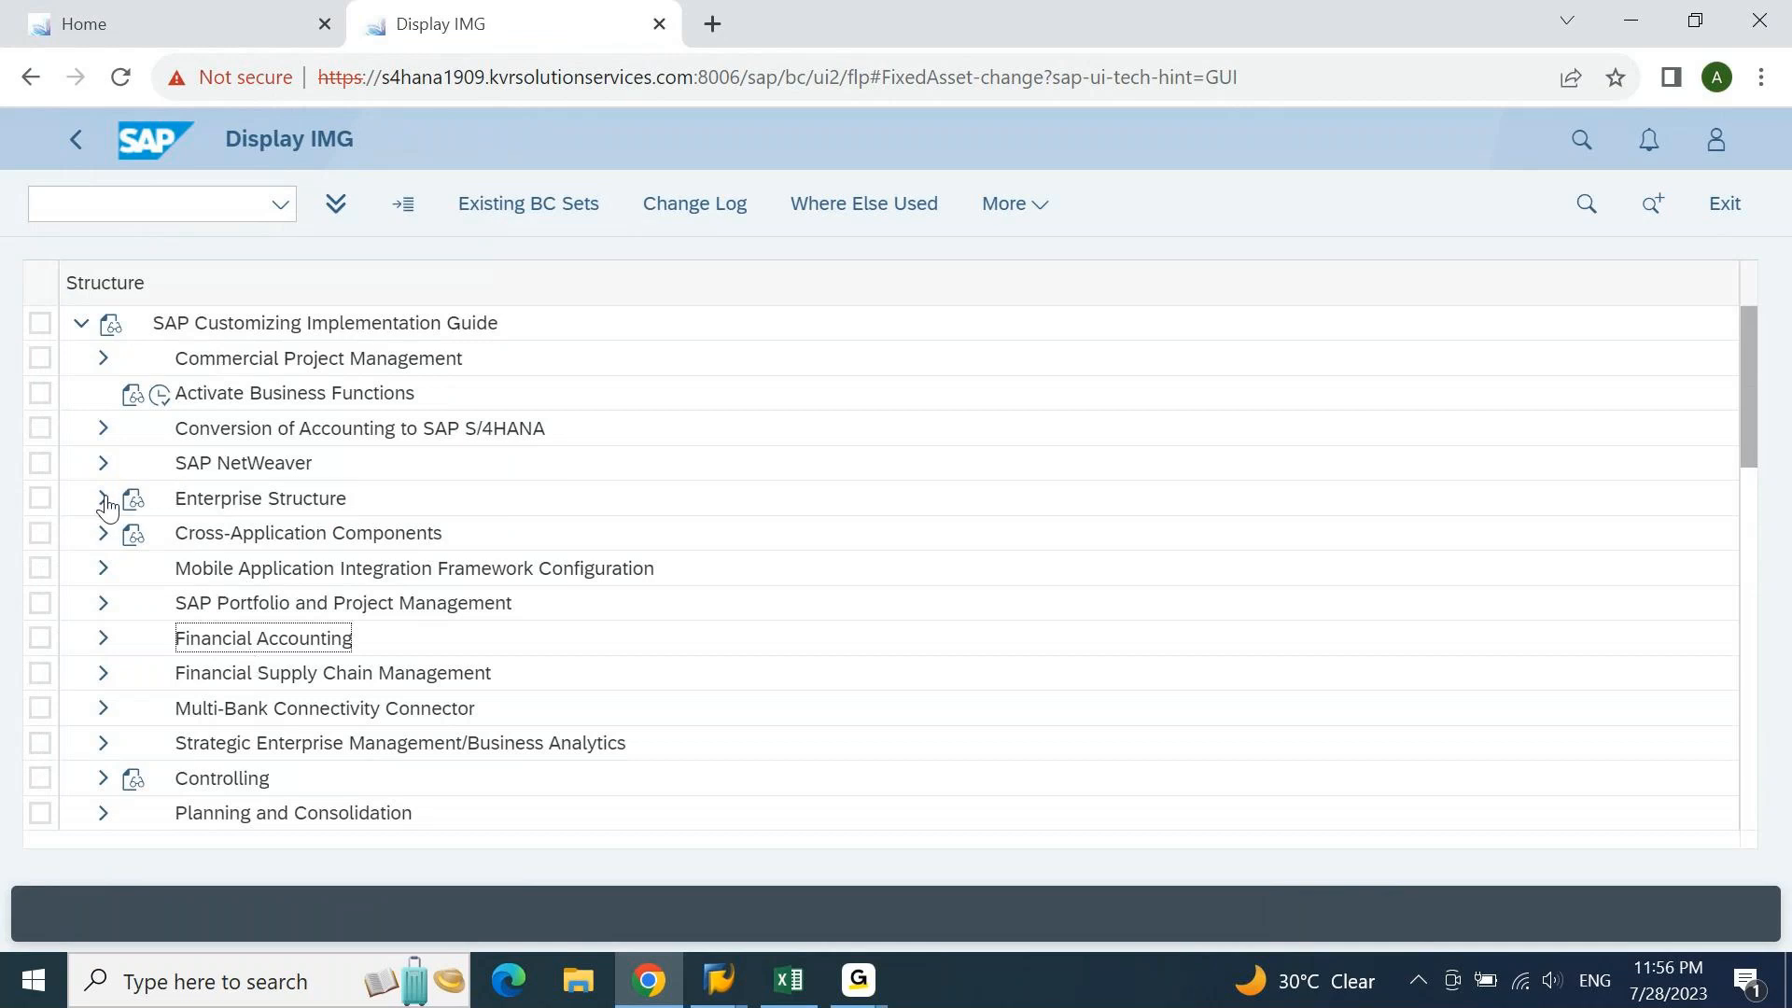
pyautogui.click(103, 498)
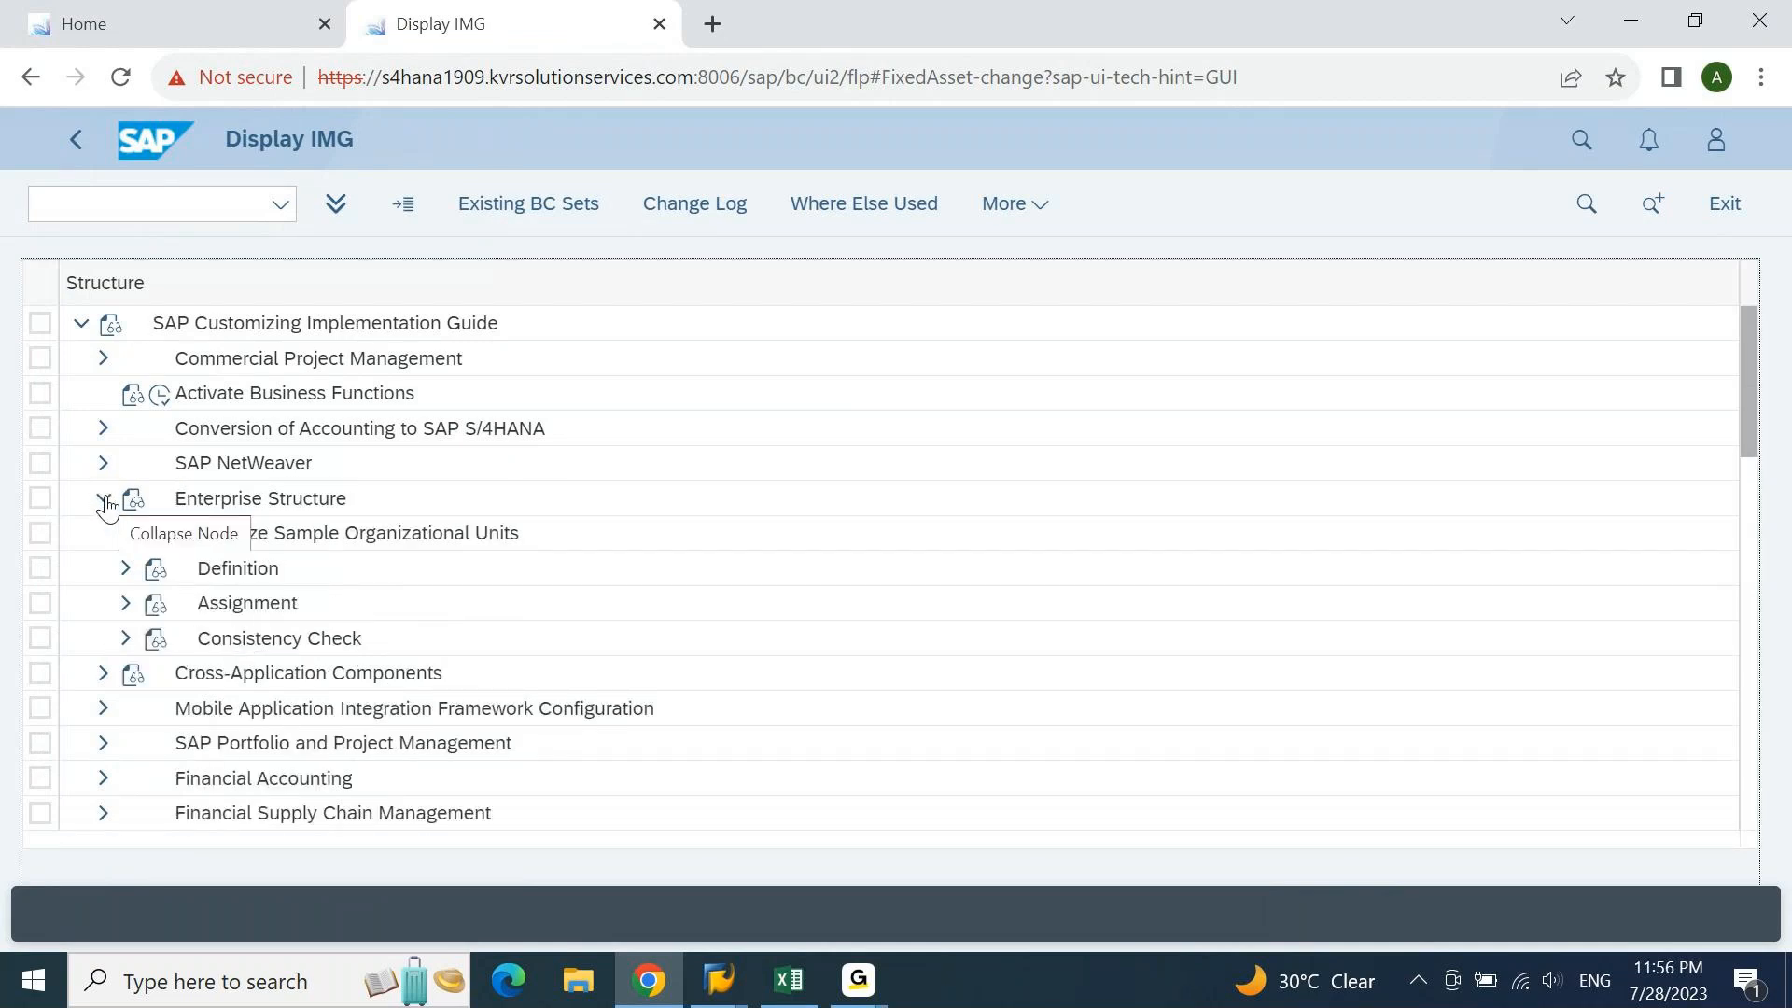
pyautogui.click(123, 568)
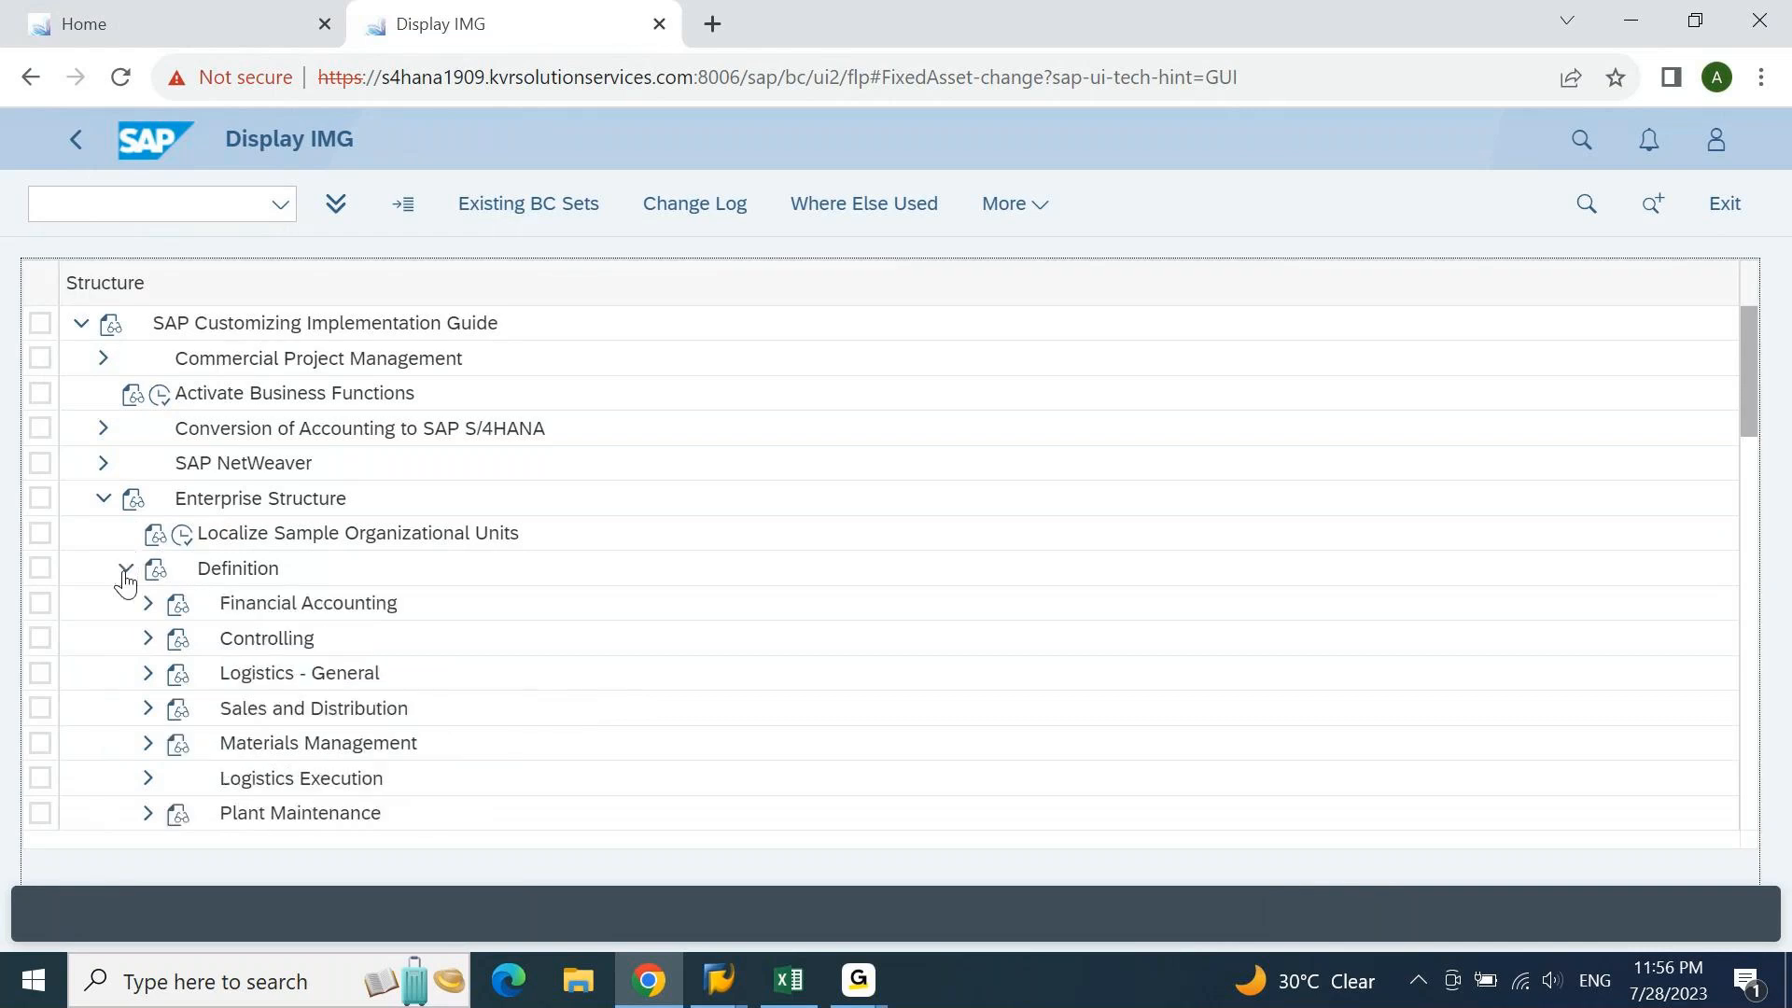
pyautogui.click(125, 568)
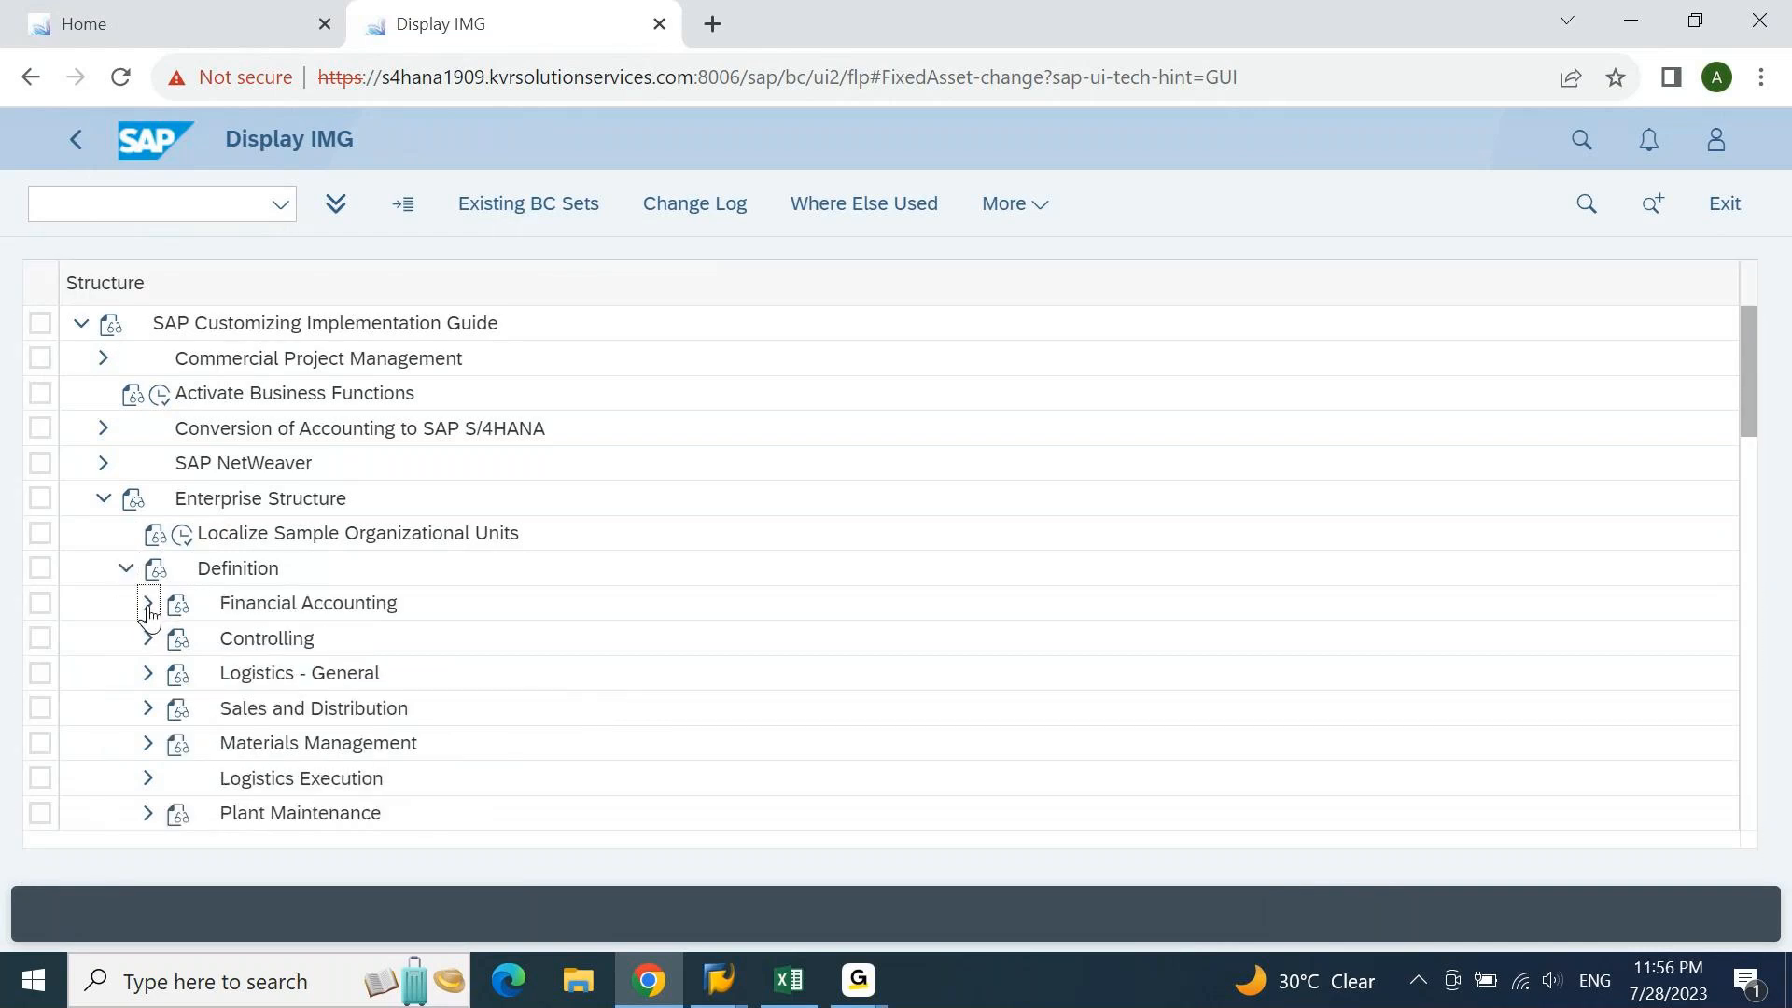
pyautogui.click(145, 603)
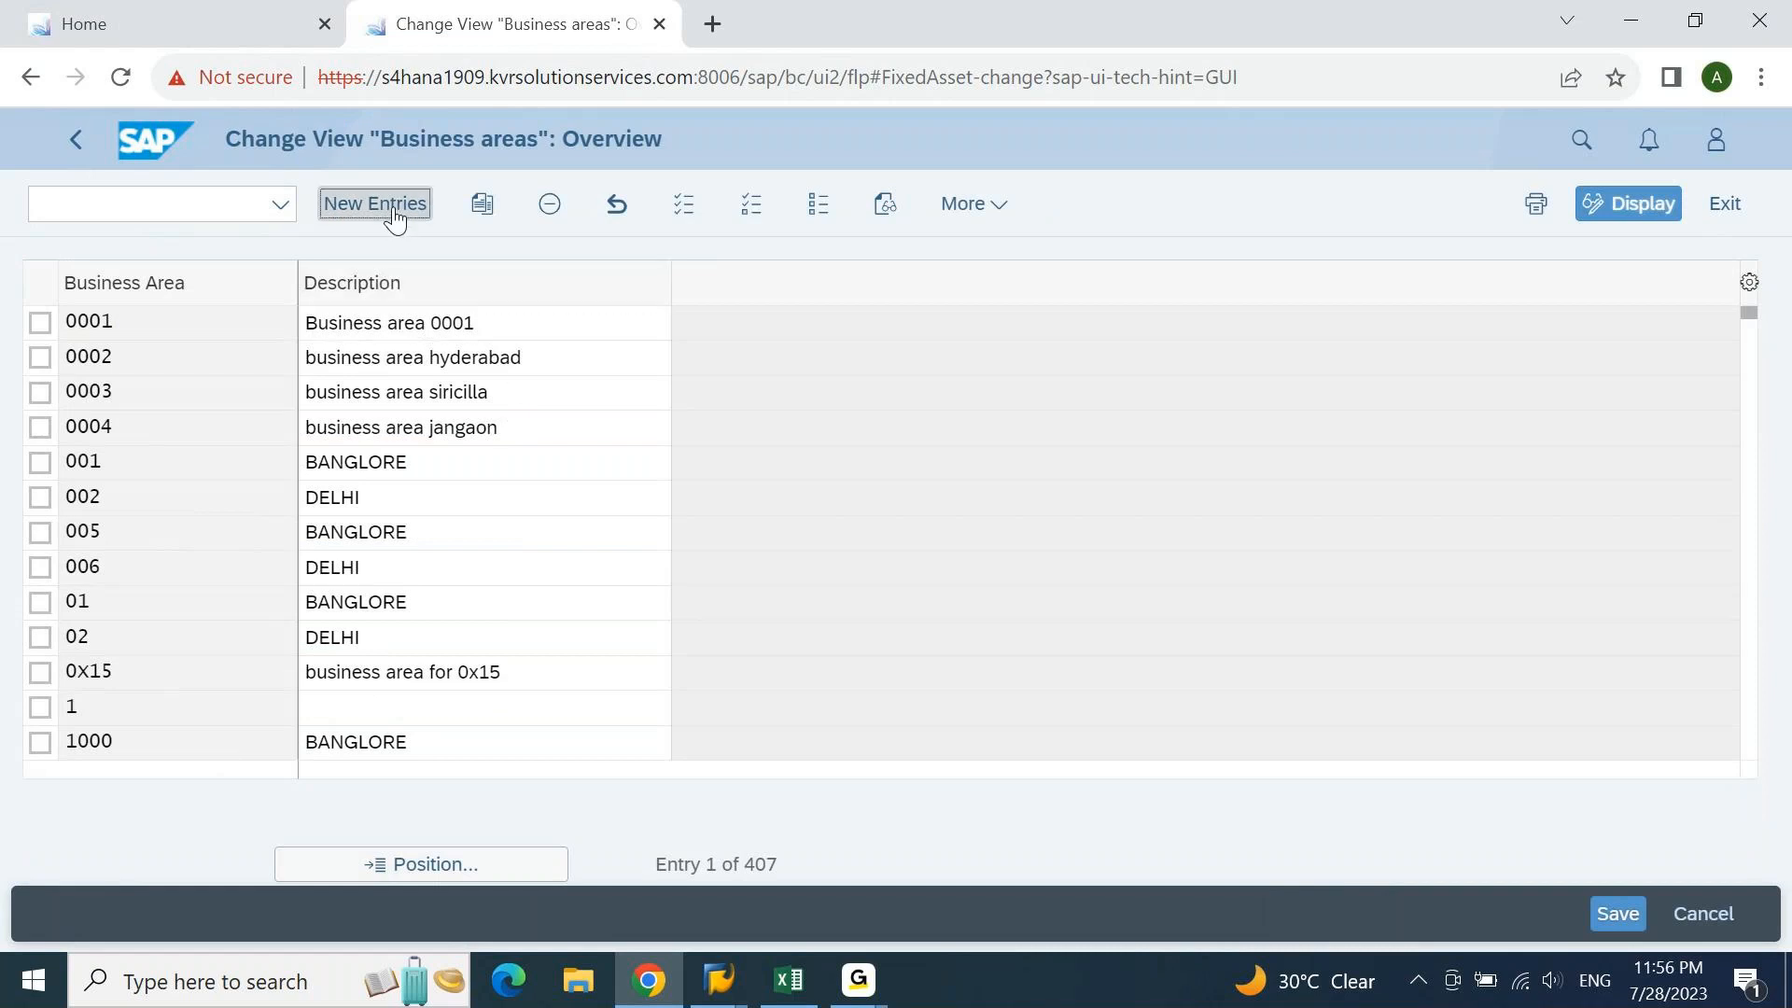
# - Save new business area TES1 with description TES1 under the customizing request
pyautogui.click(373, 203)
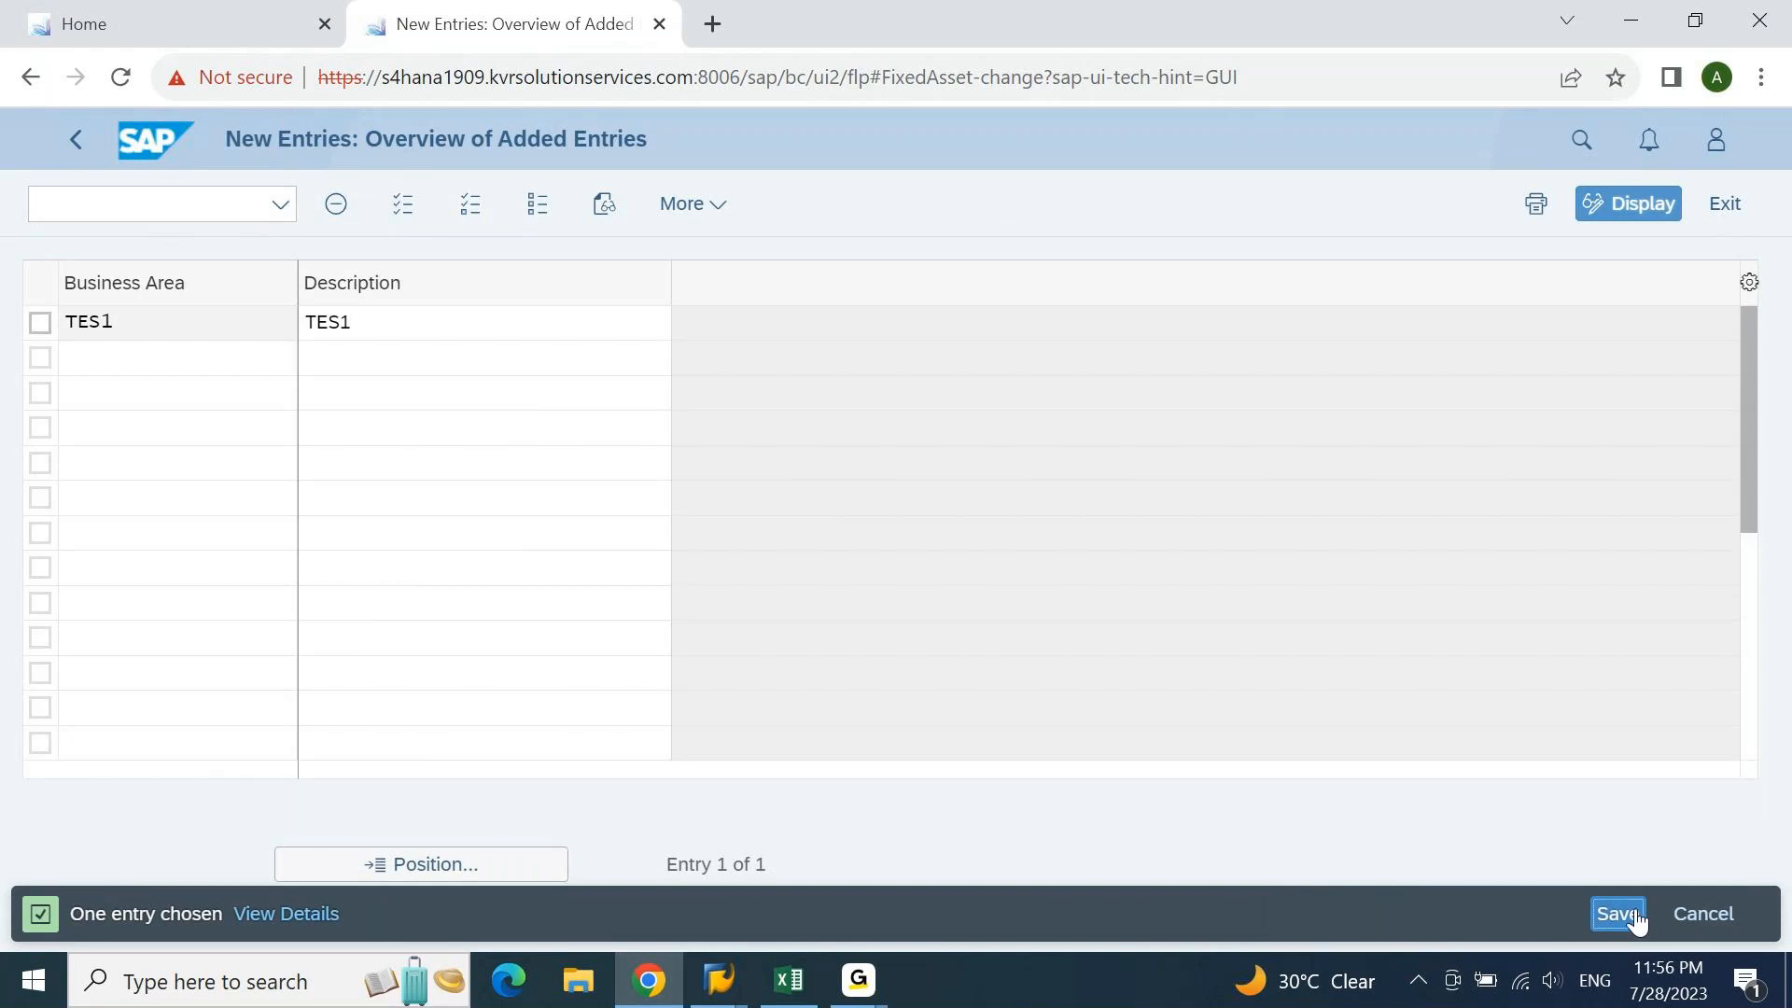
pyautogui.click(1616, 913)
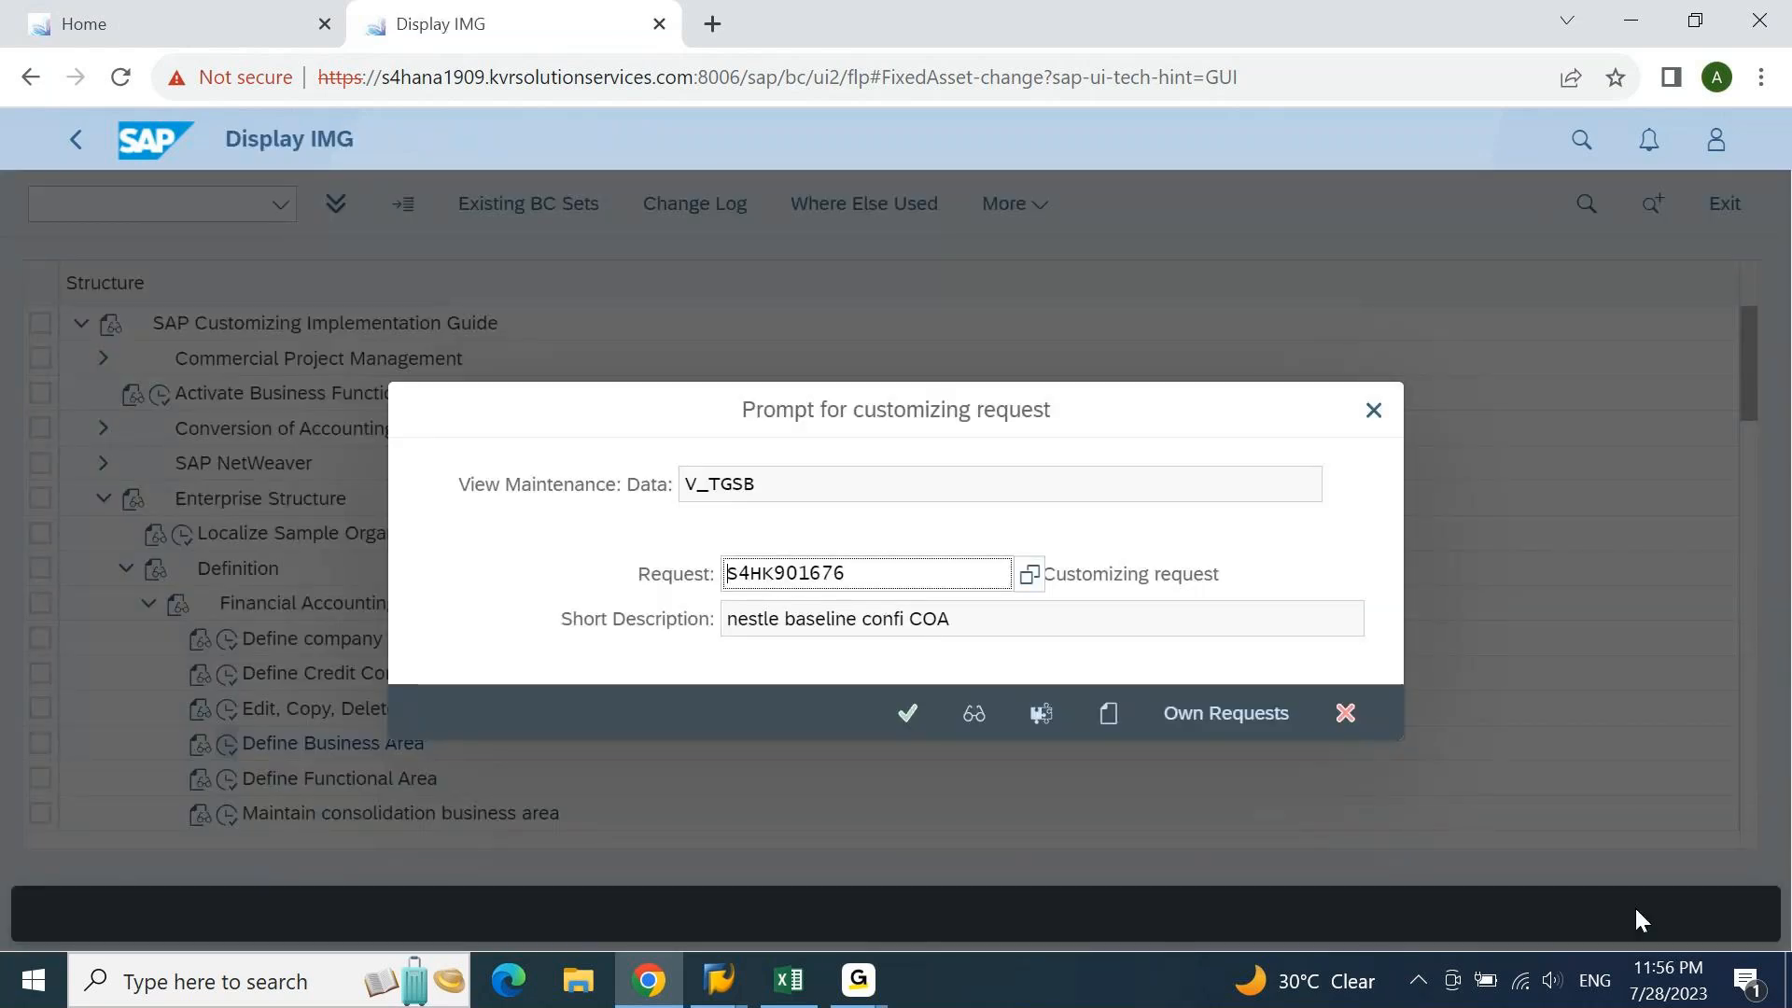
pyautogui.moveTo(1037, 711)
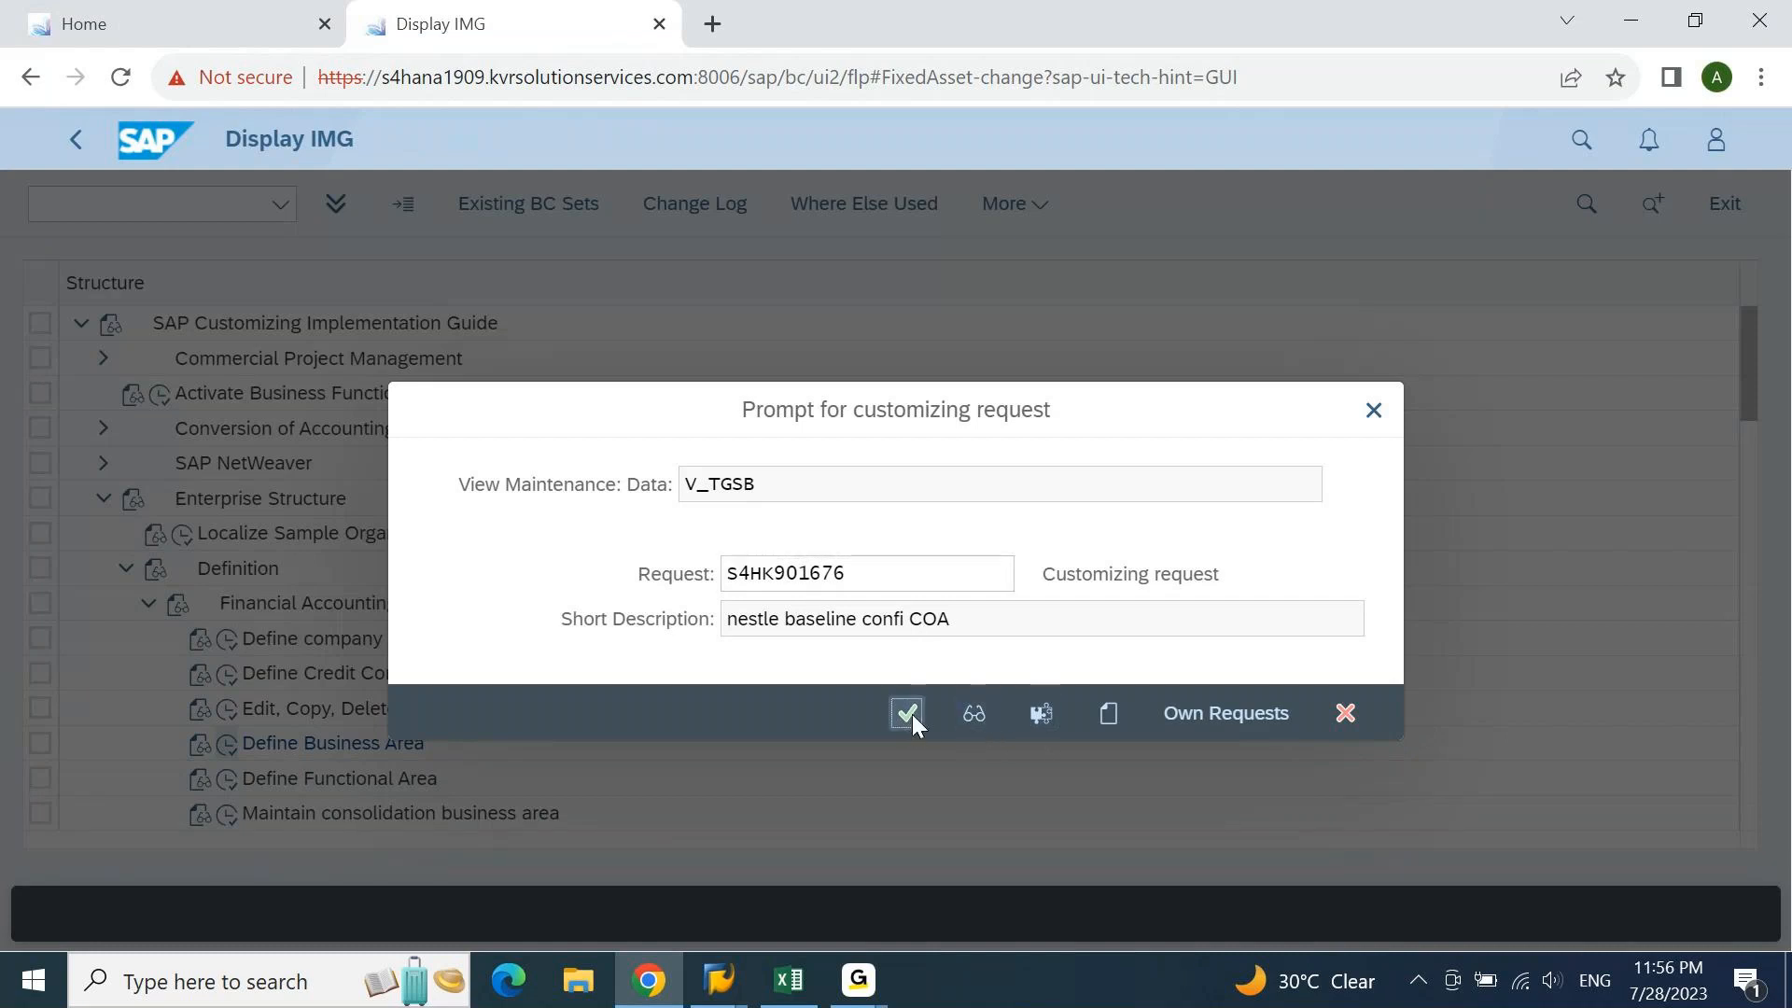
pyautogui.click(907, 711)
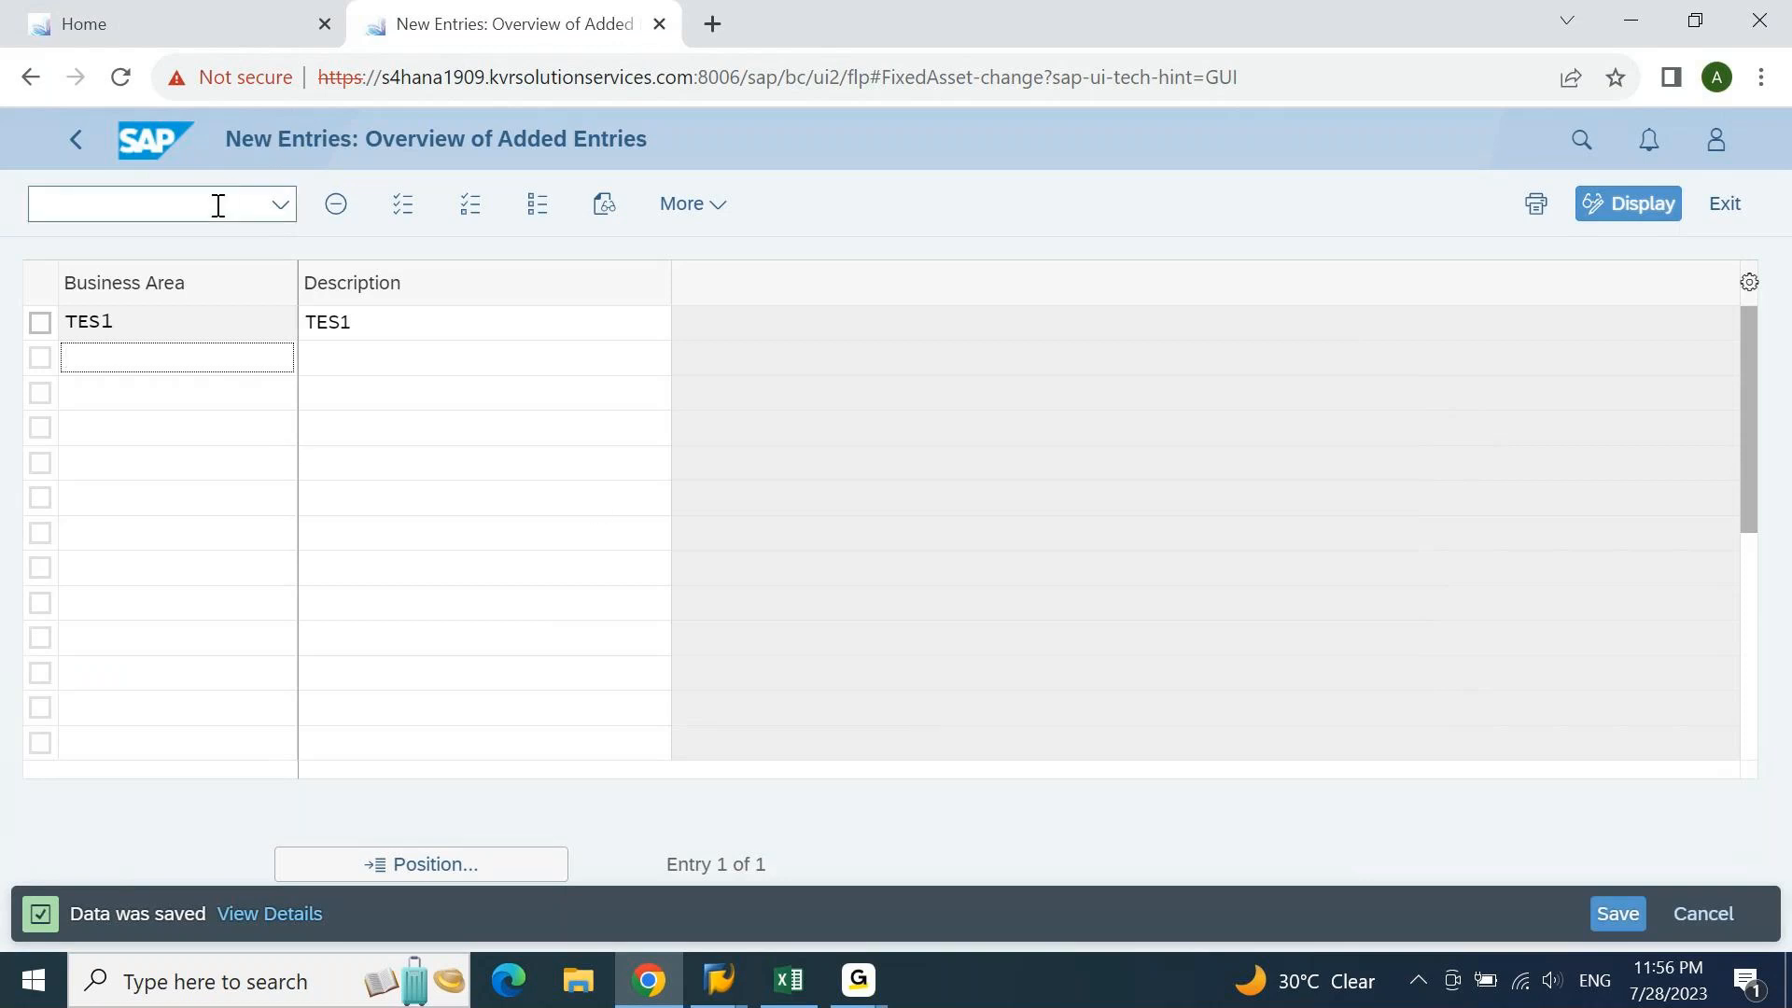
# - Leave the business areas screen with /N and confirm returning to the launchpad home page
pyautogui.write('/N')
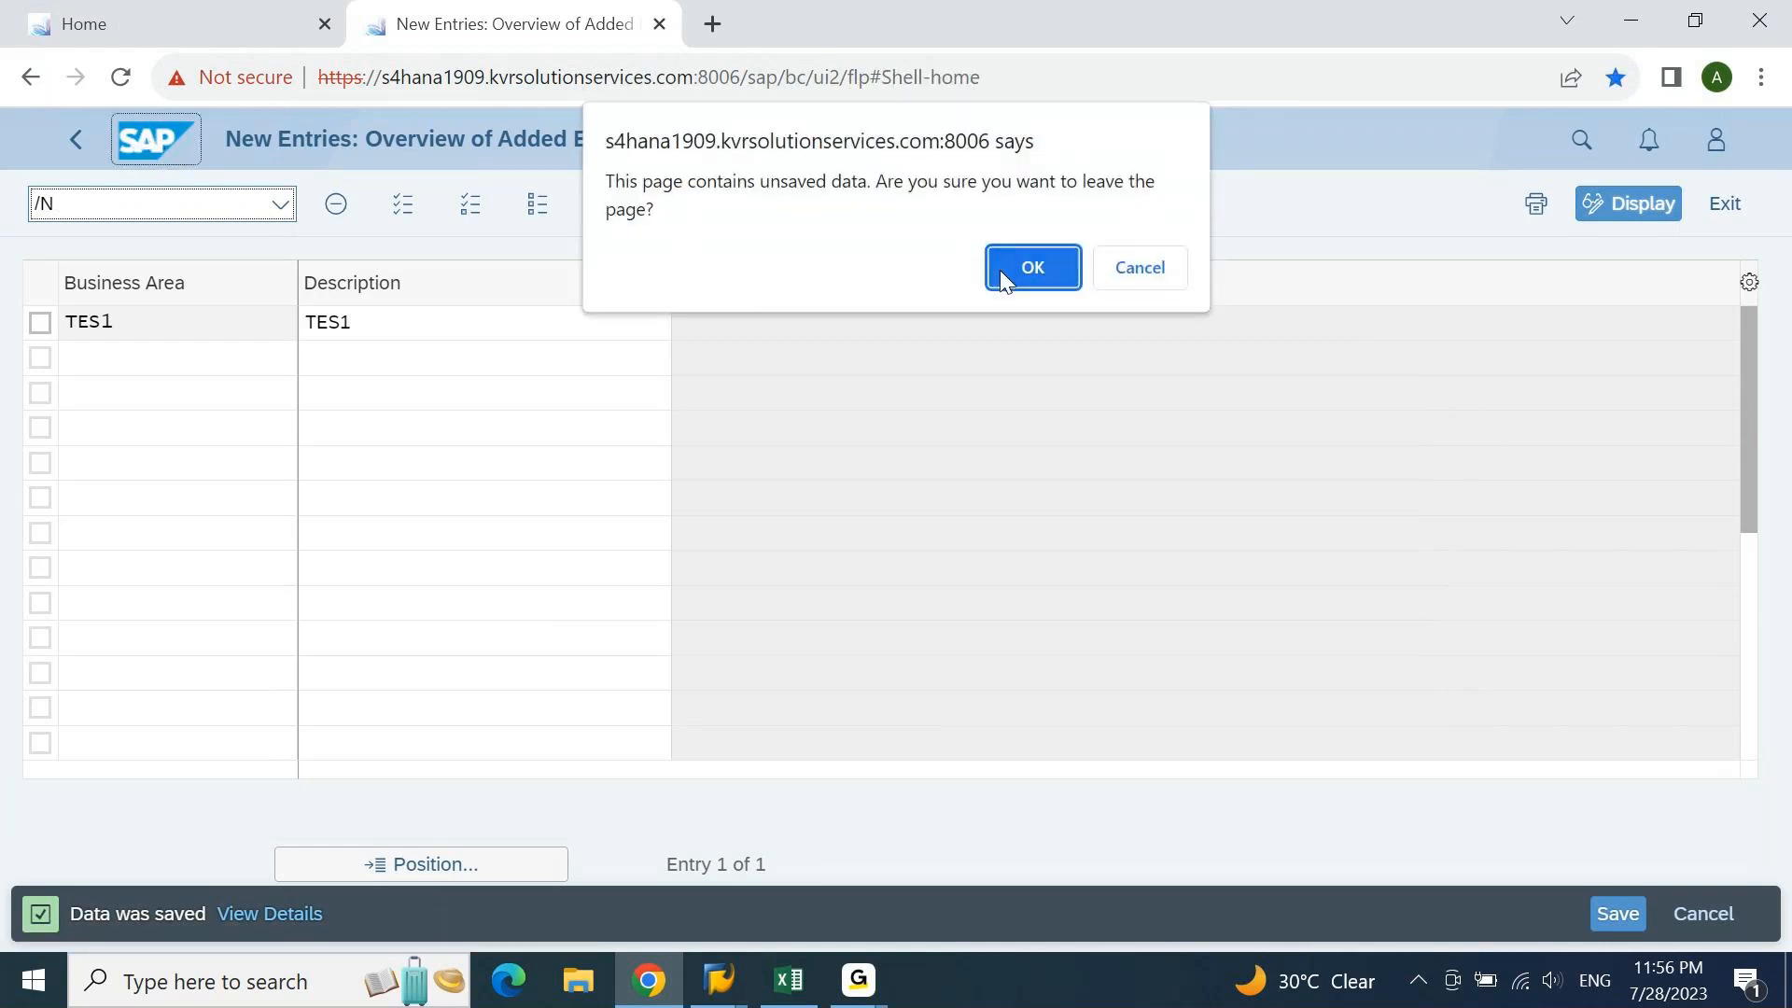
pyautogui.click(1030, 267)
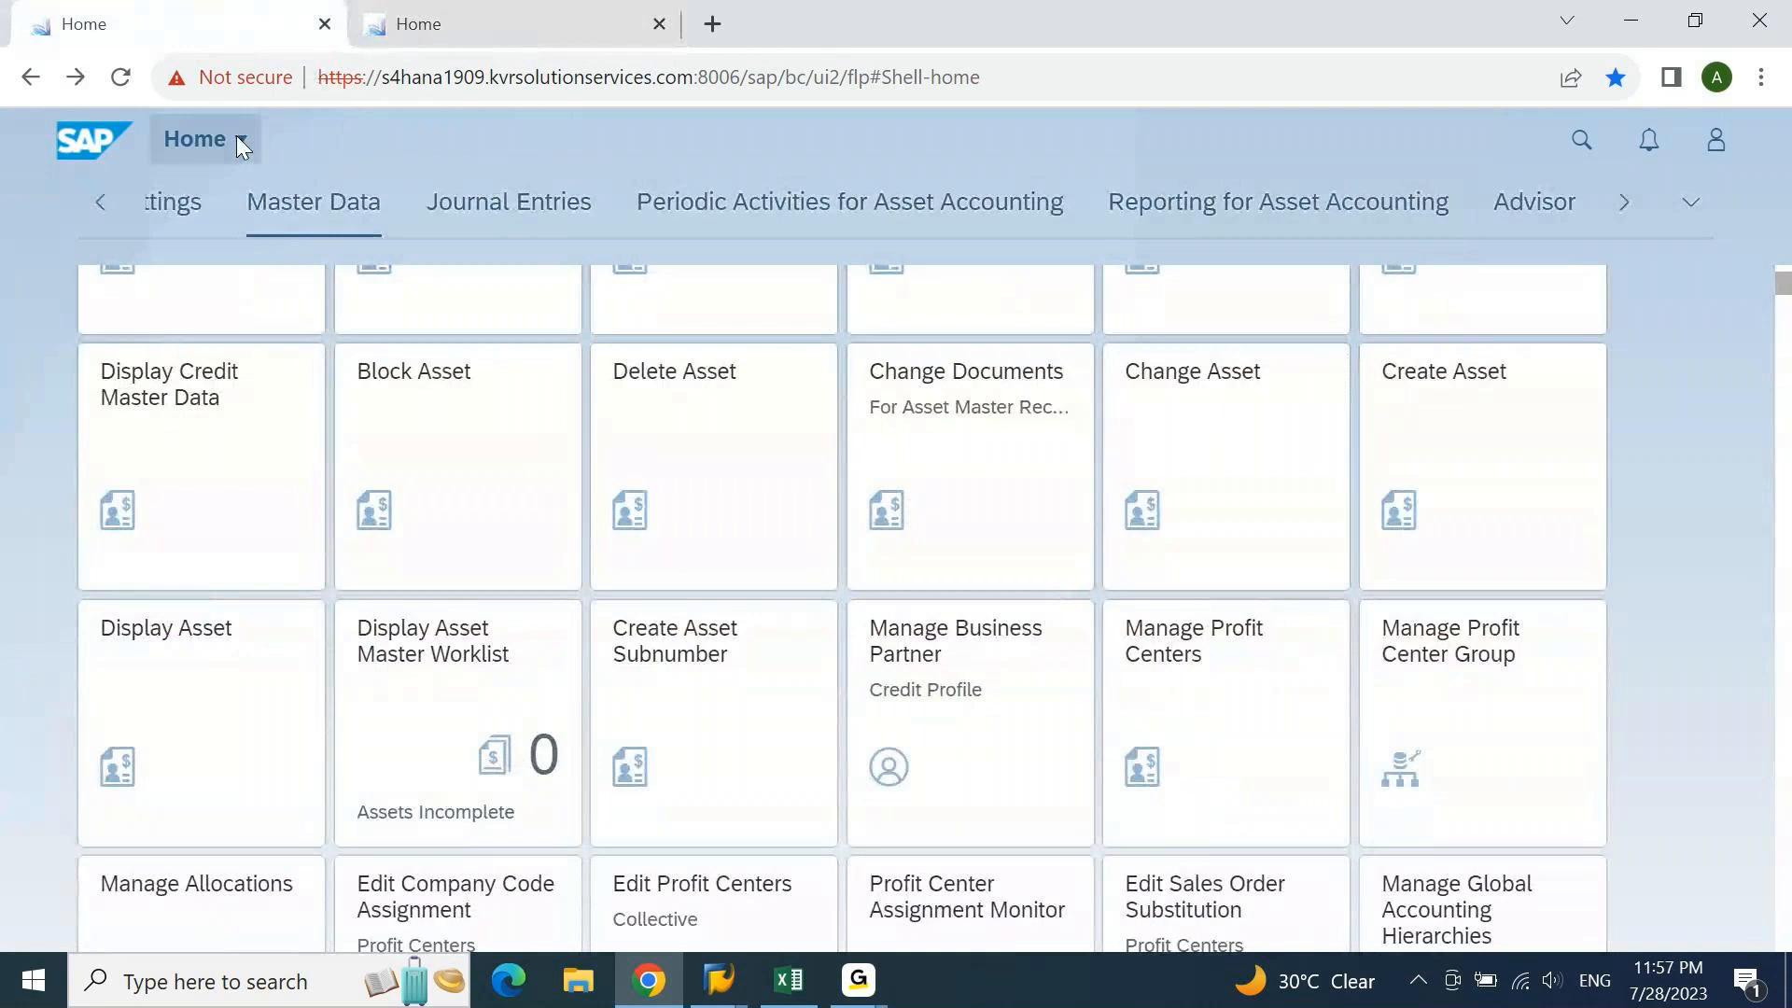
# - Show the All My Apps catalogue with its Home Page Apps category list, detouring via the SAP GUI window
pyautogui.click(239, 138)
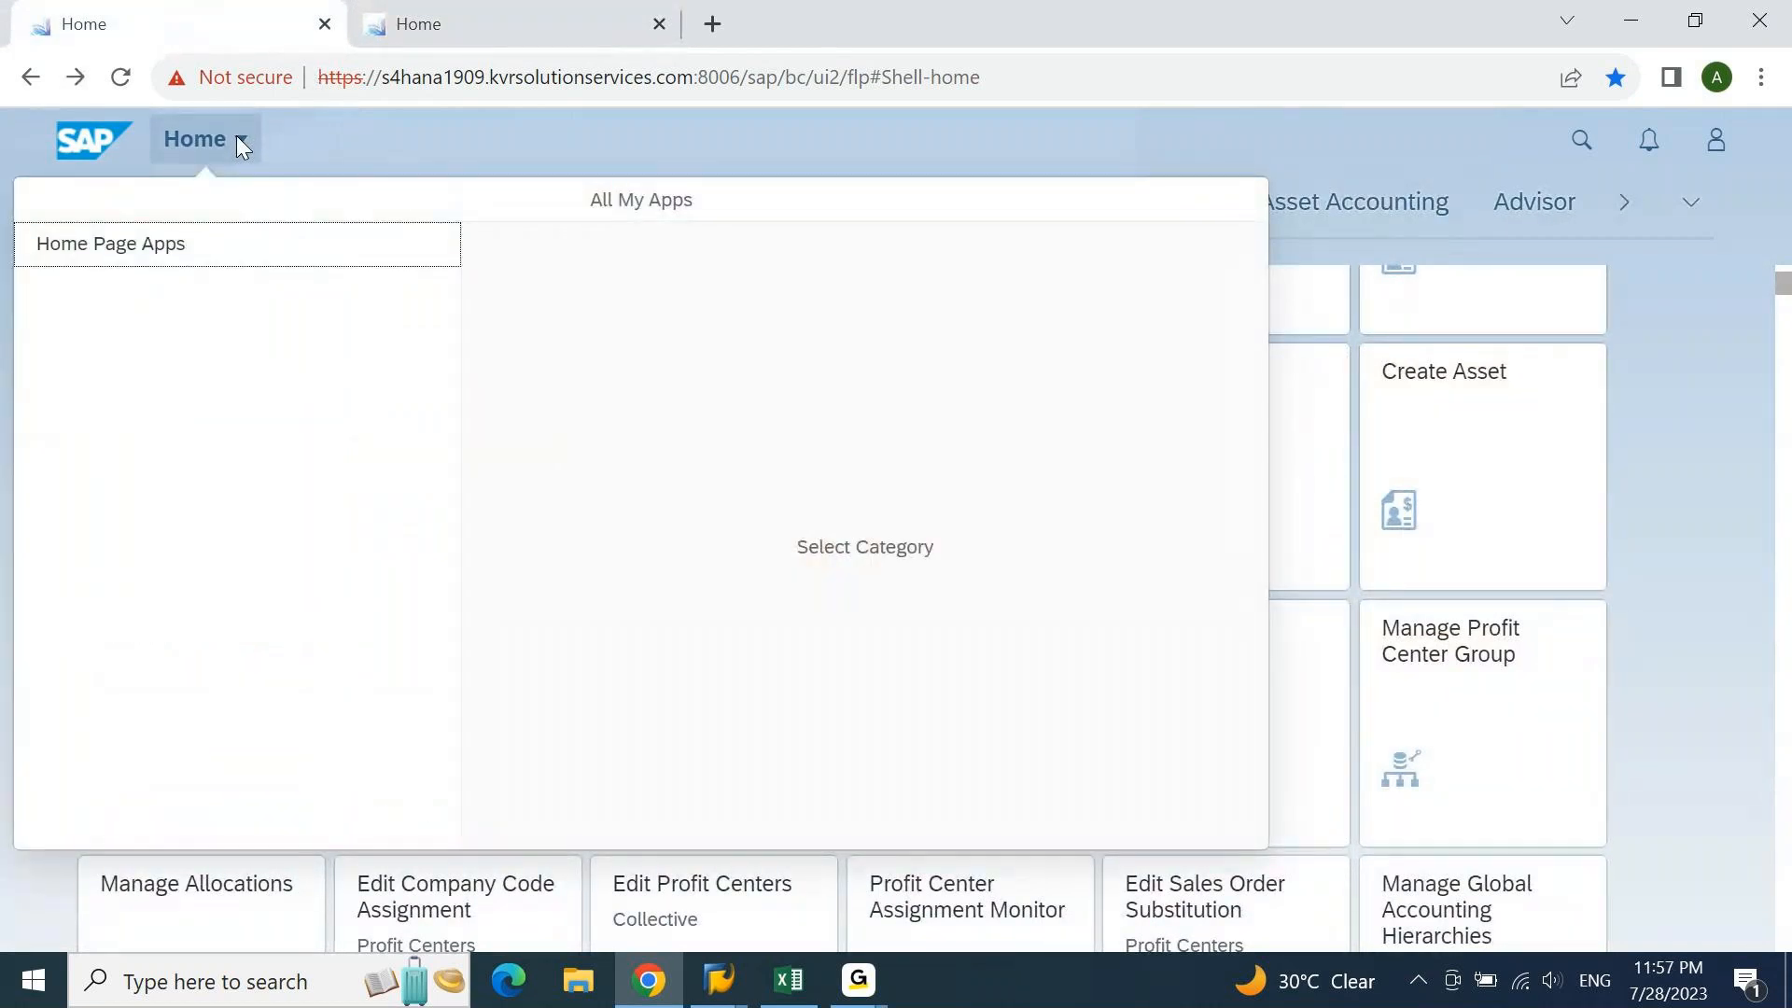
pyautogui.moveTo(155, 264)
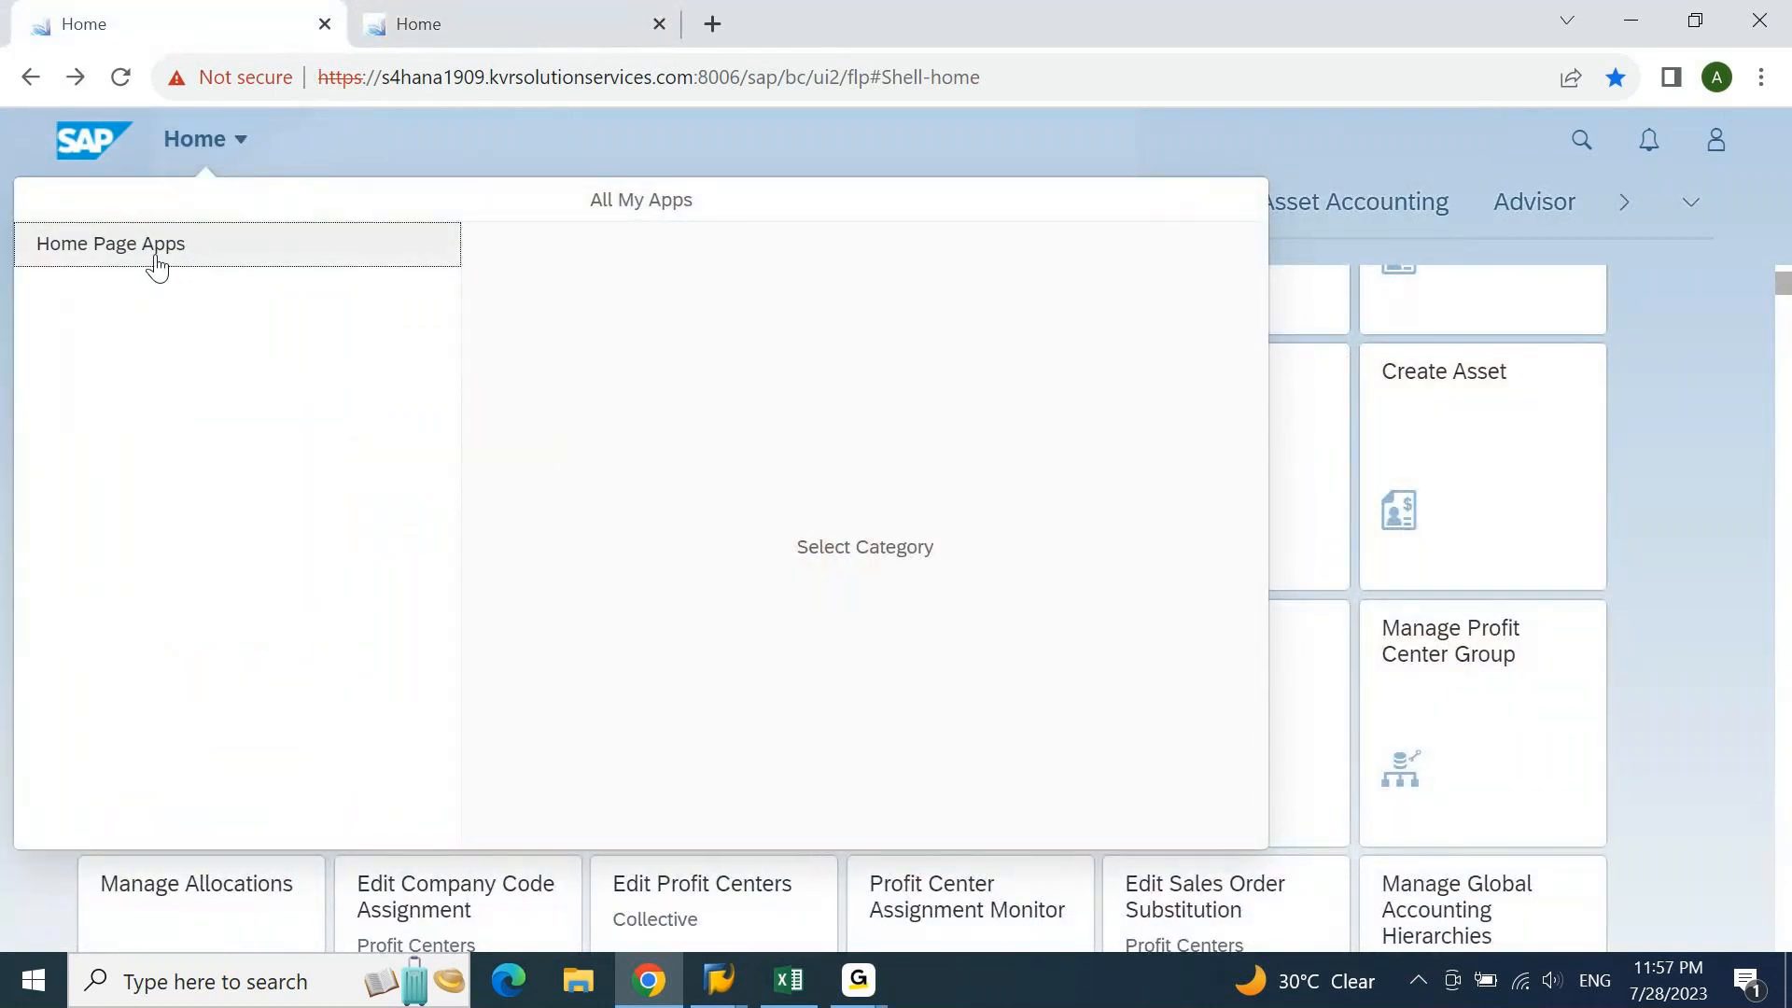
pyautogui.click(110, 242)
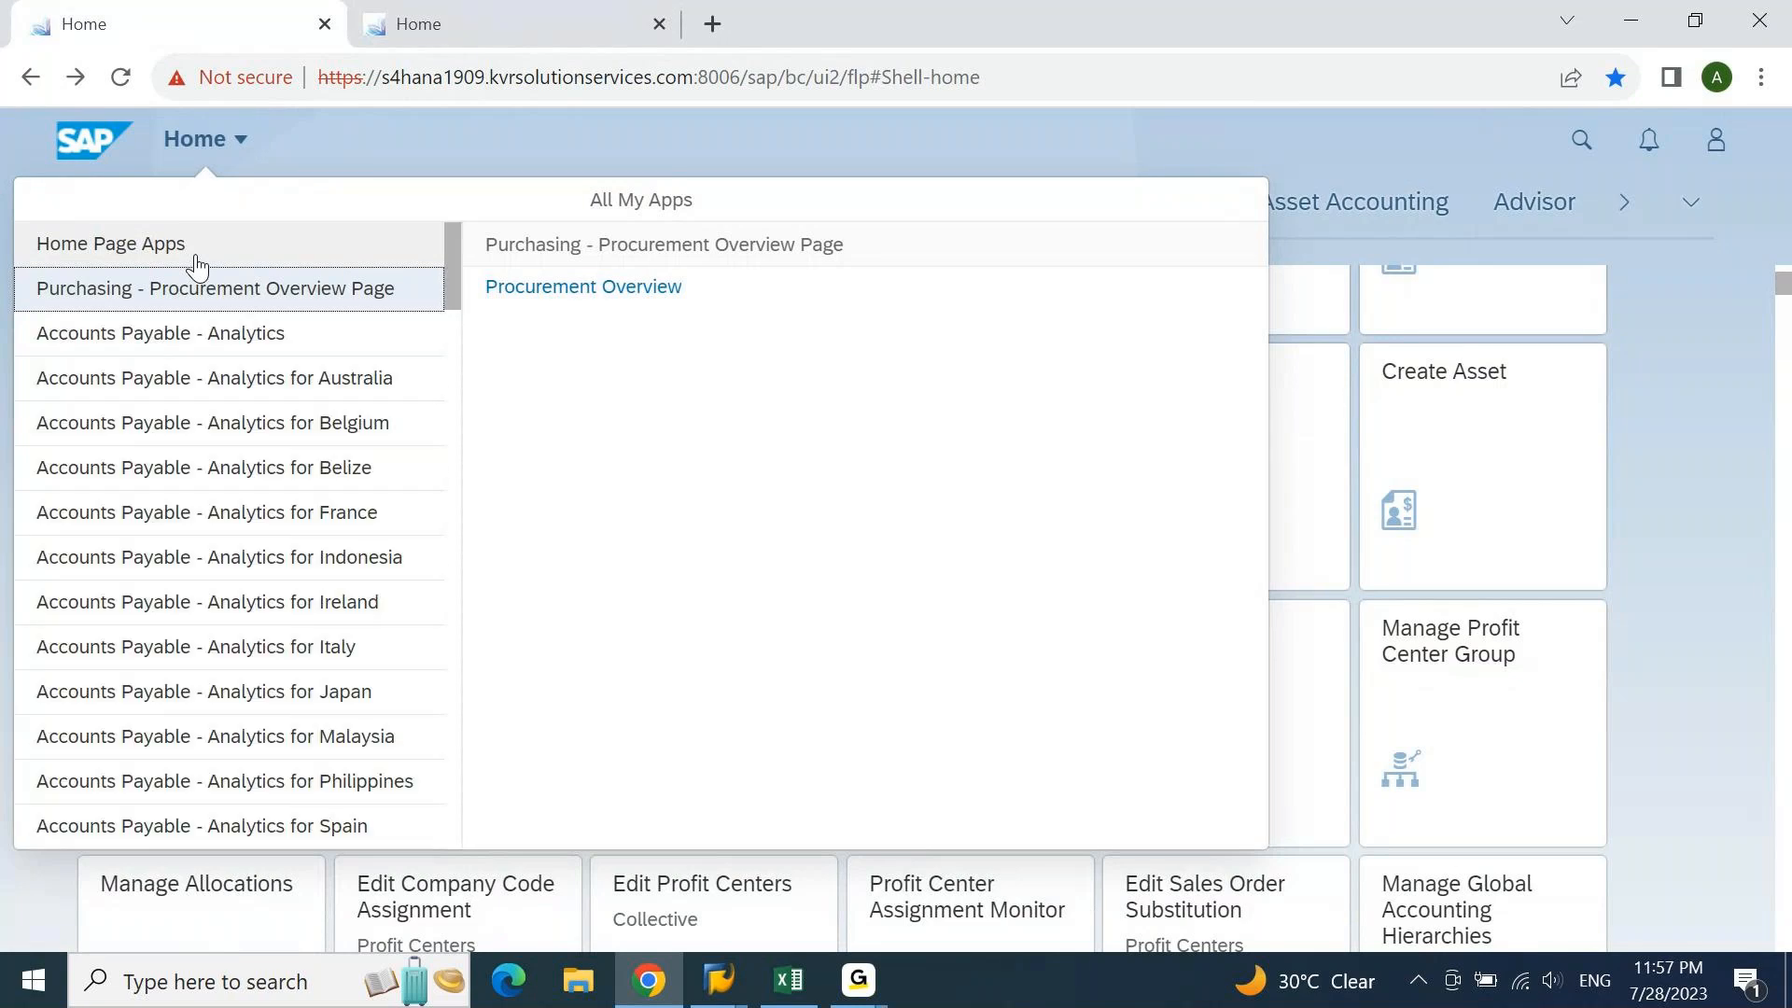
pyautogui.moveTo(547, 211)
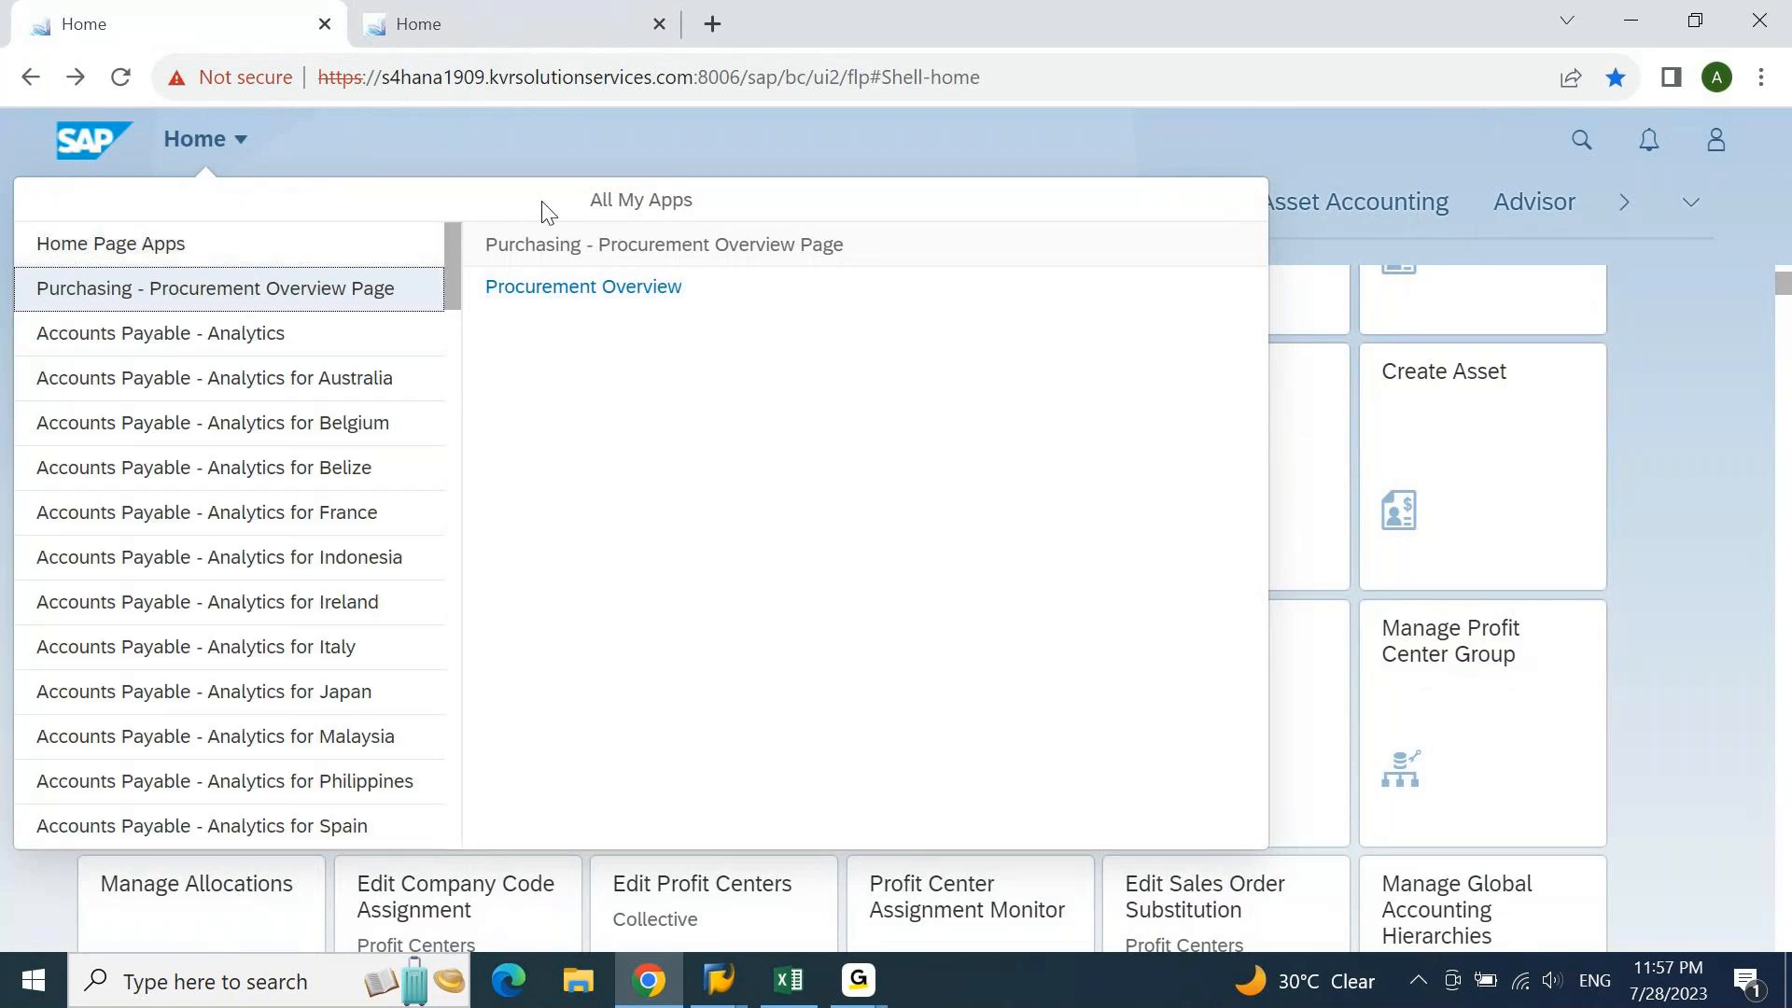
pyautogui.moveTo(517, 209)
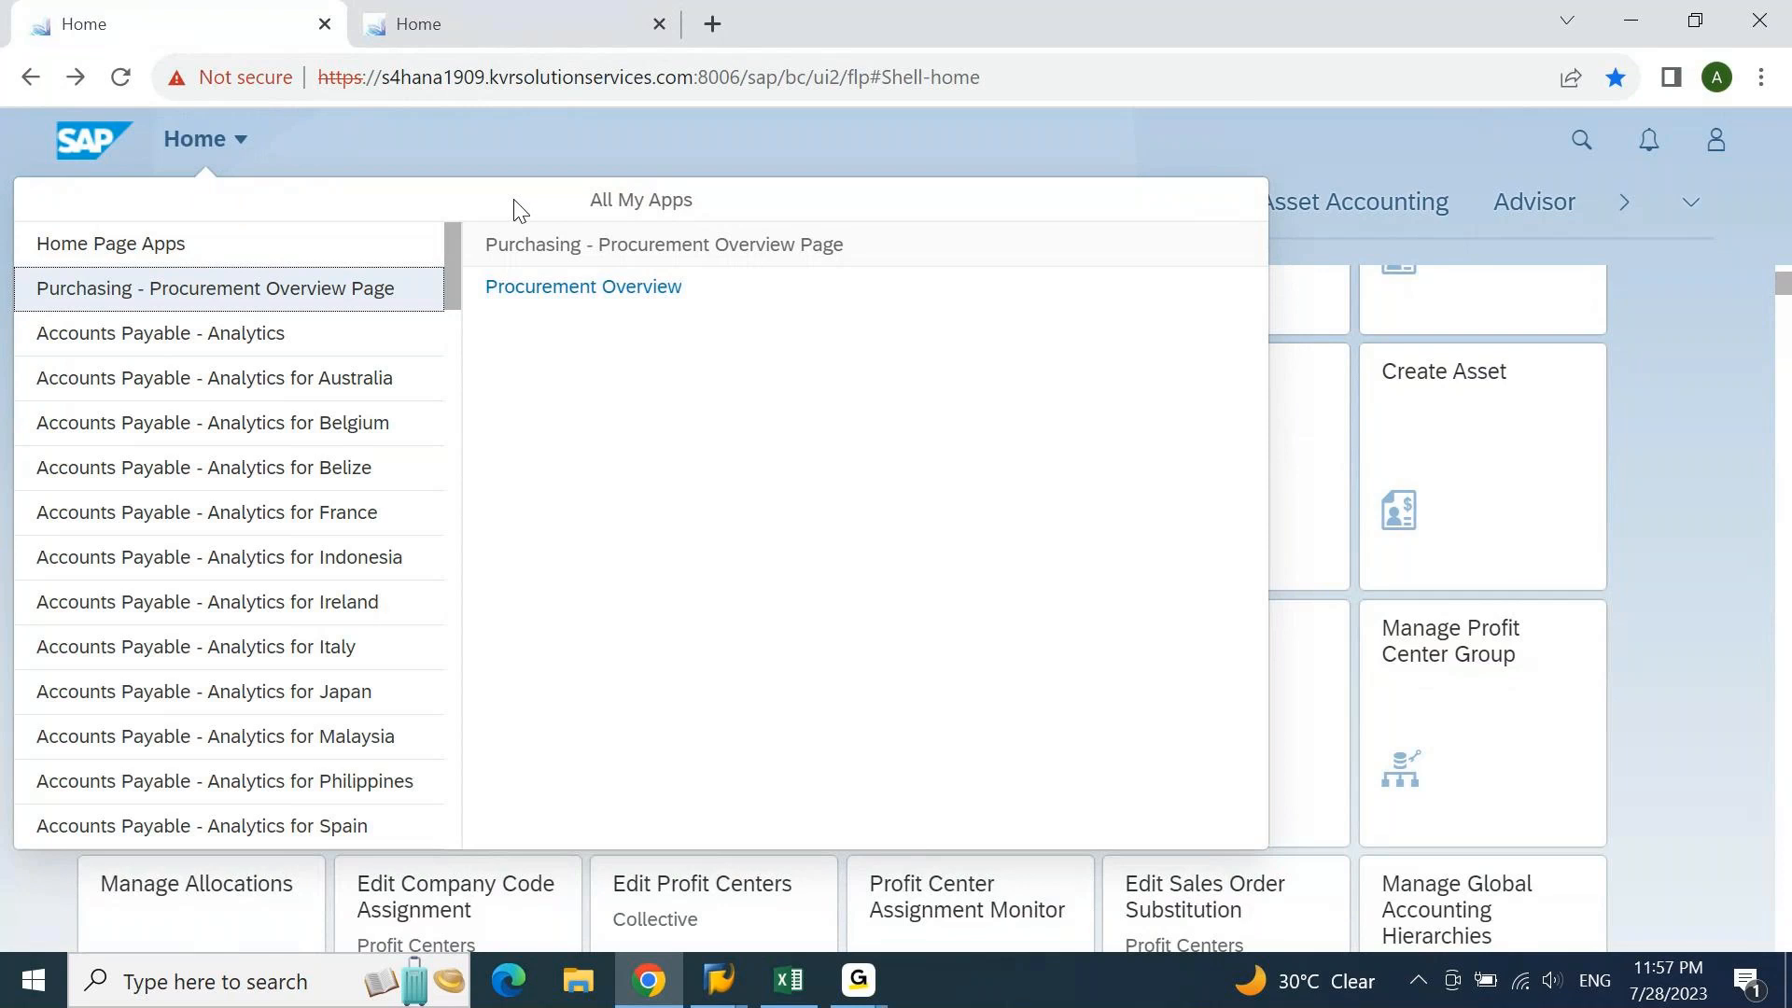
pyautogui.moveTo(653, 215)
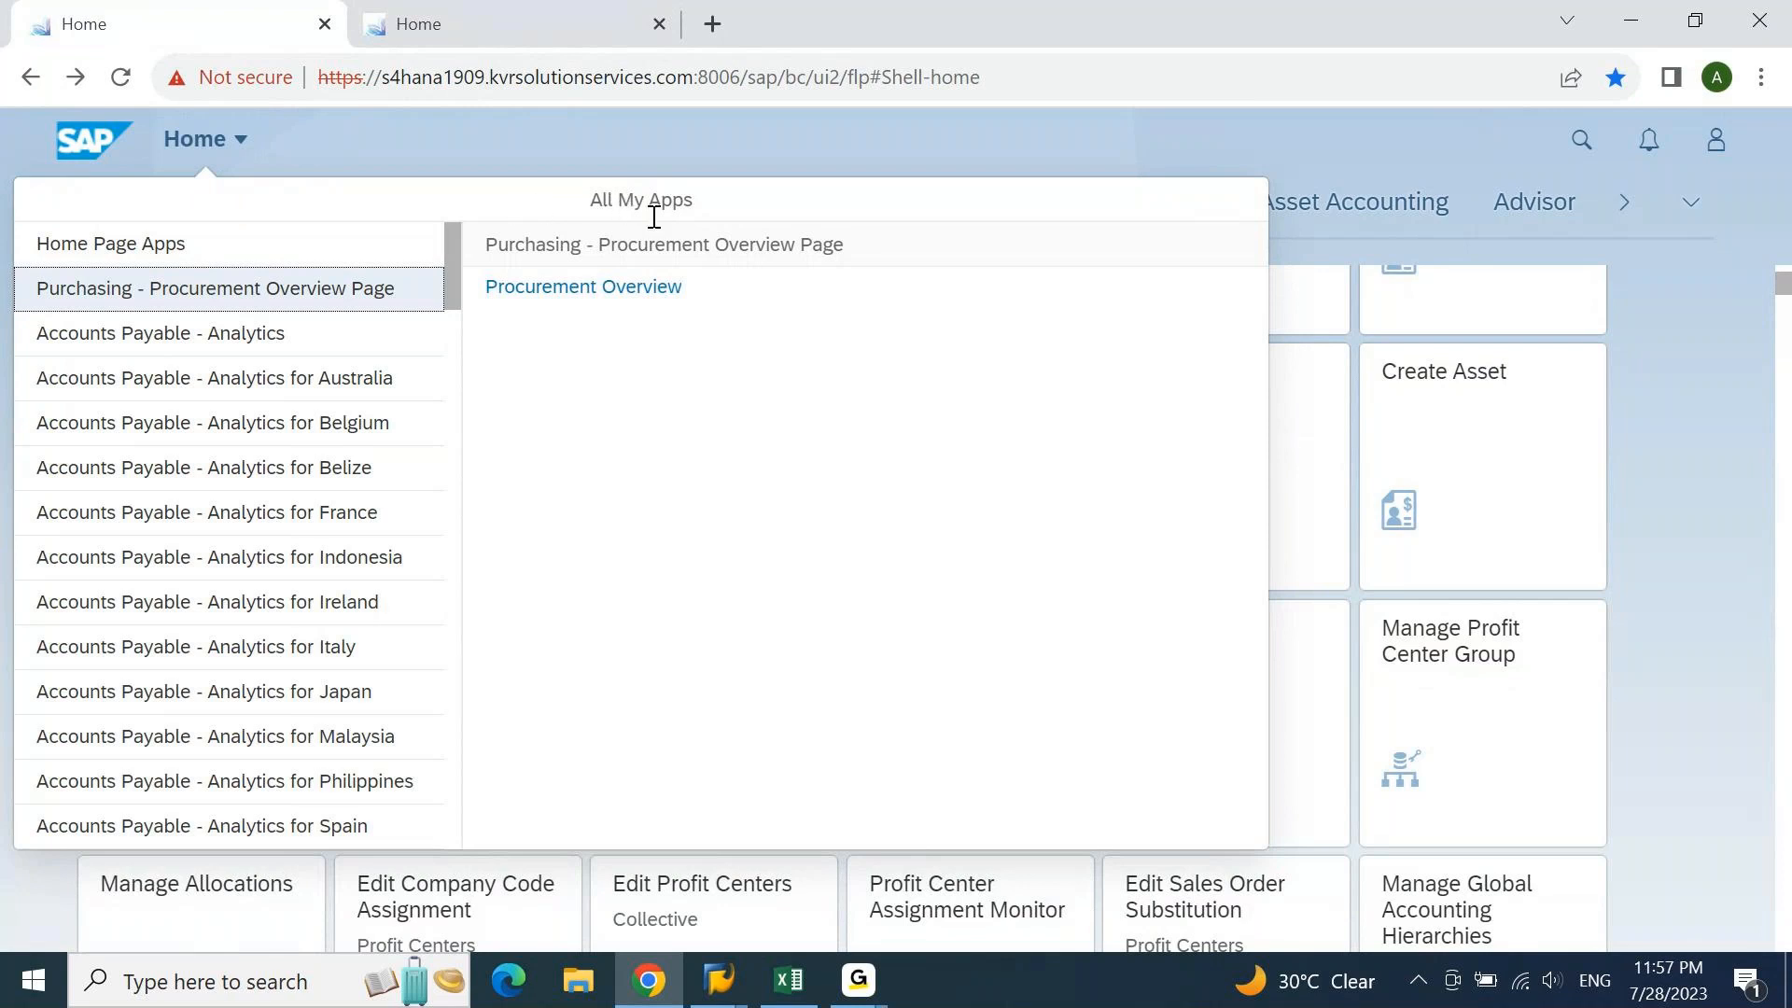
pyautogui.moveTo(711, 218)
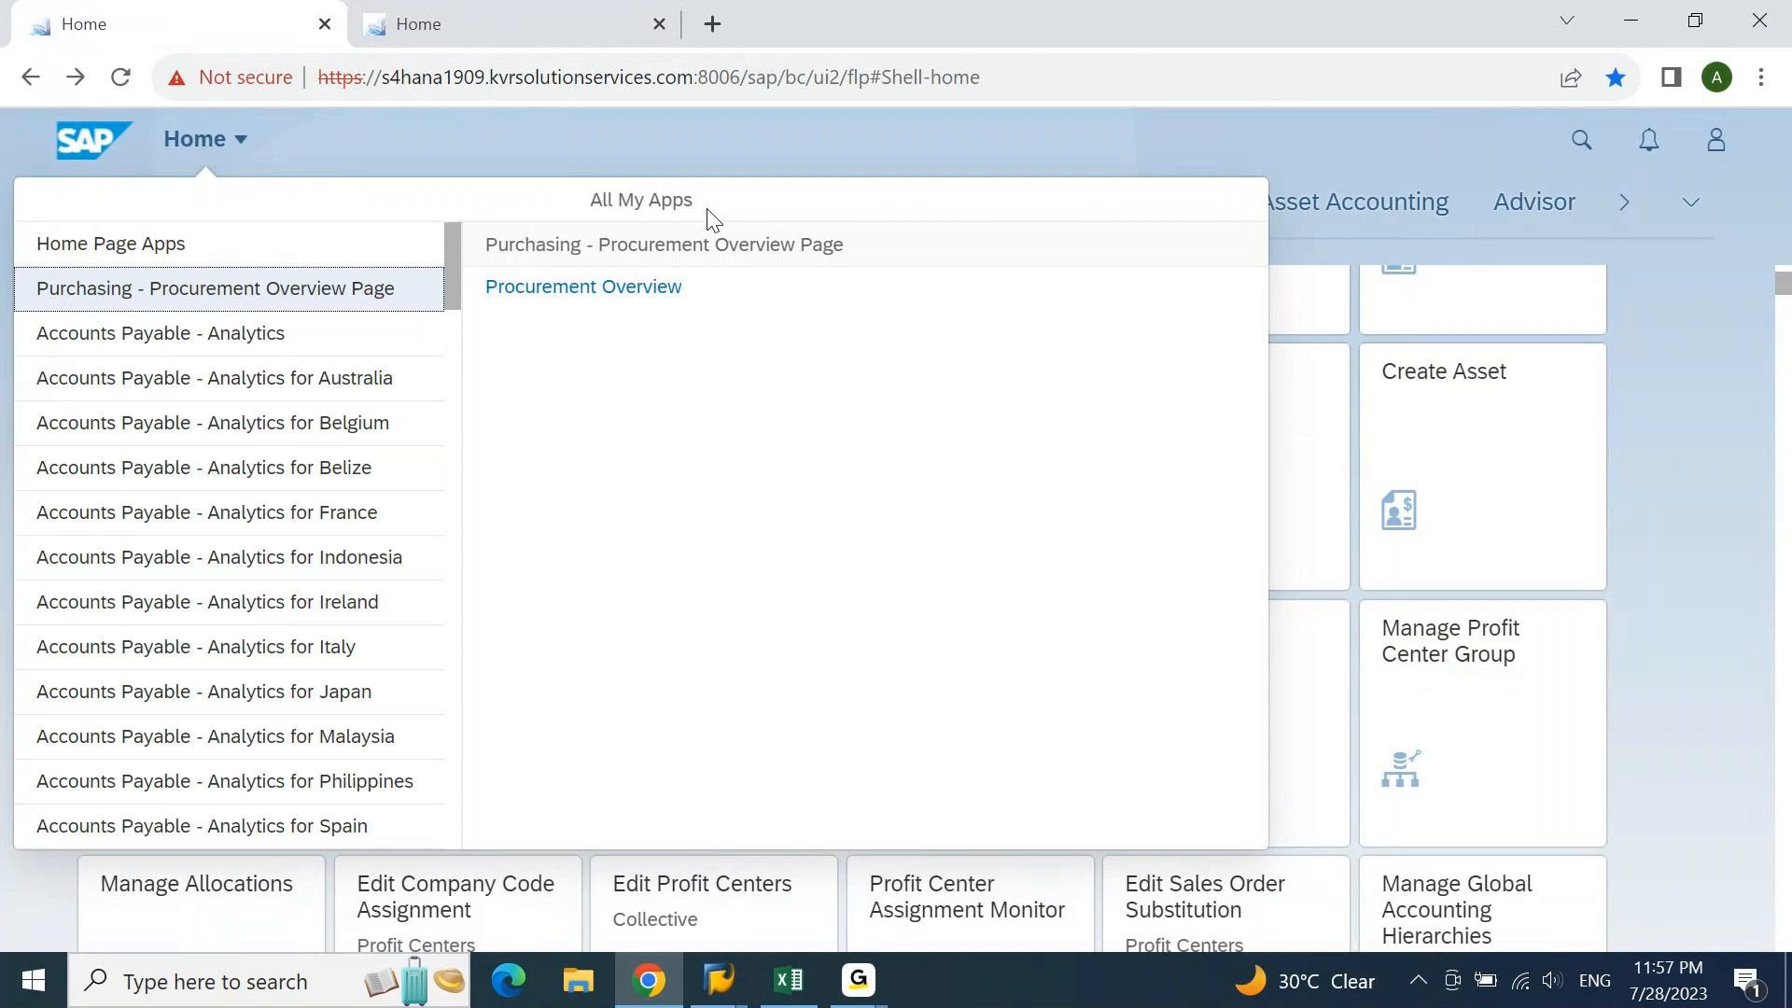
pyautogui.moveTo(718, 980)
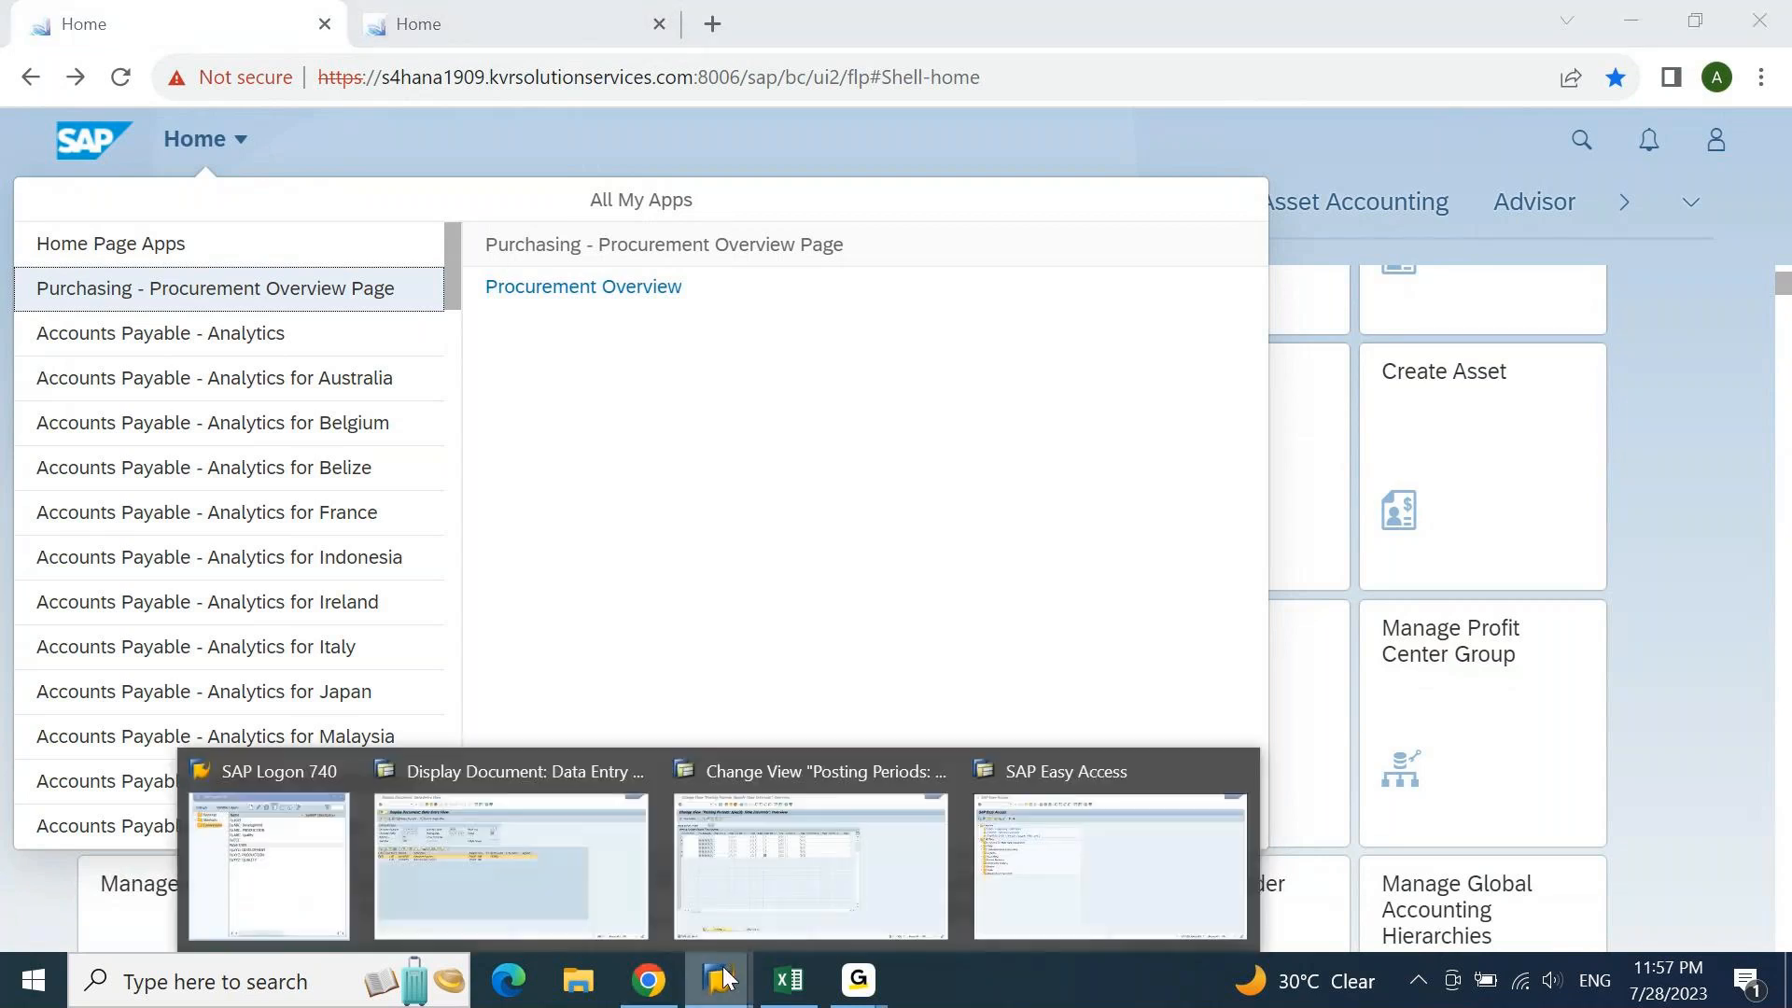
pyautogui.click(1103, 862)
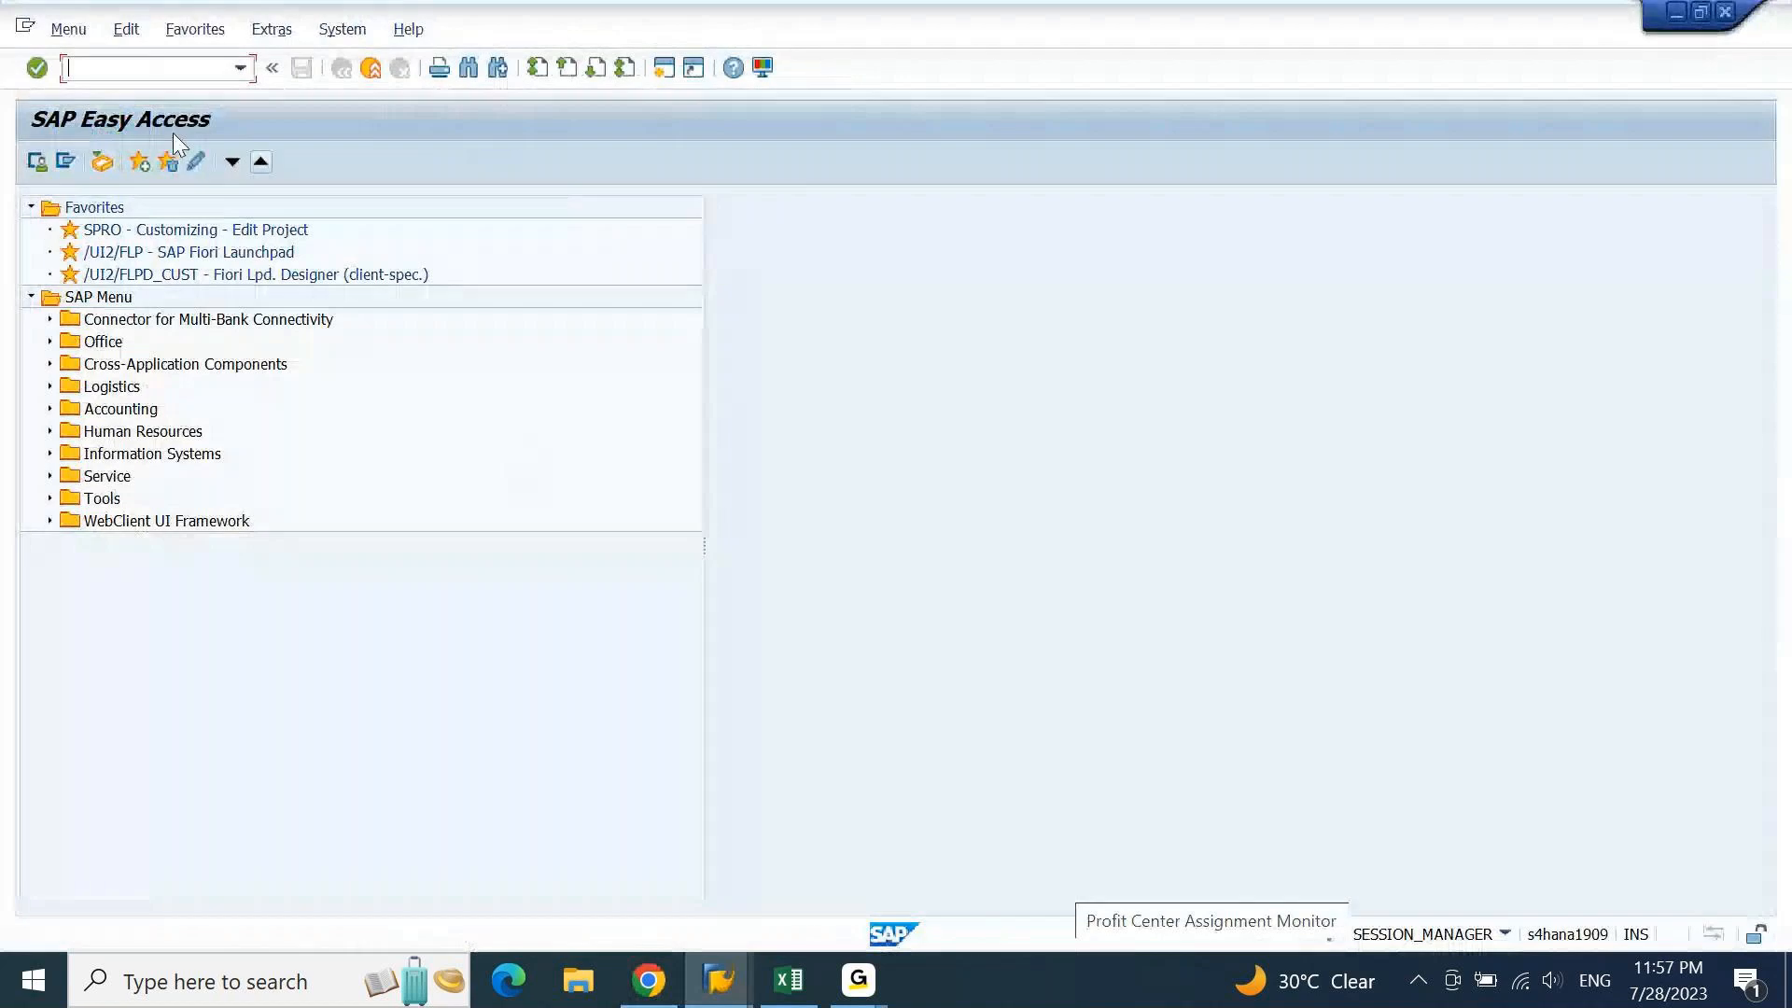
pyautogui.moveTo(648, 979)
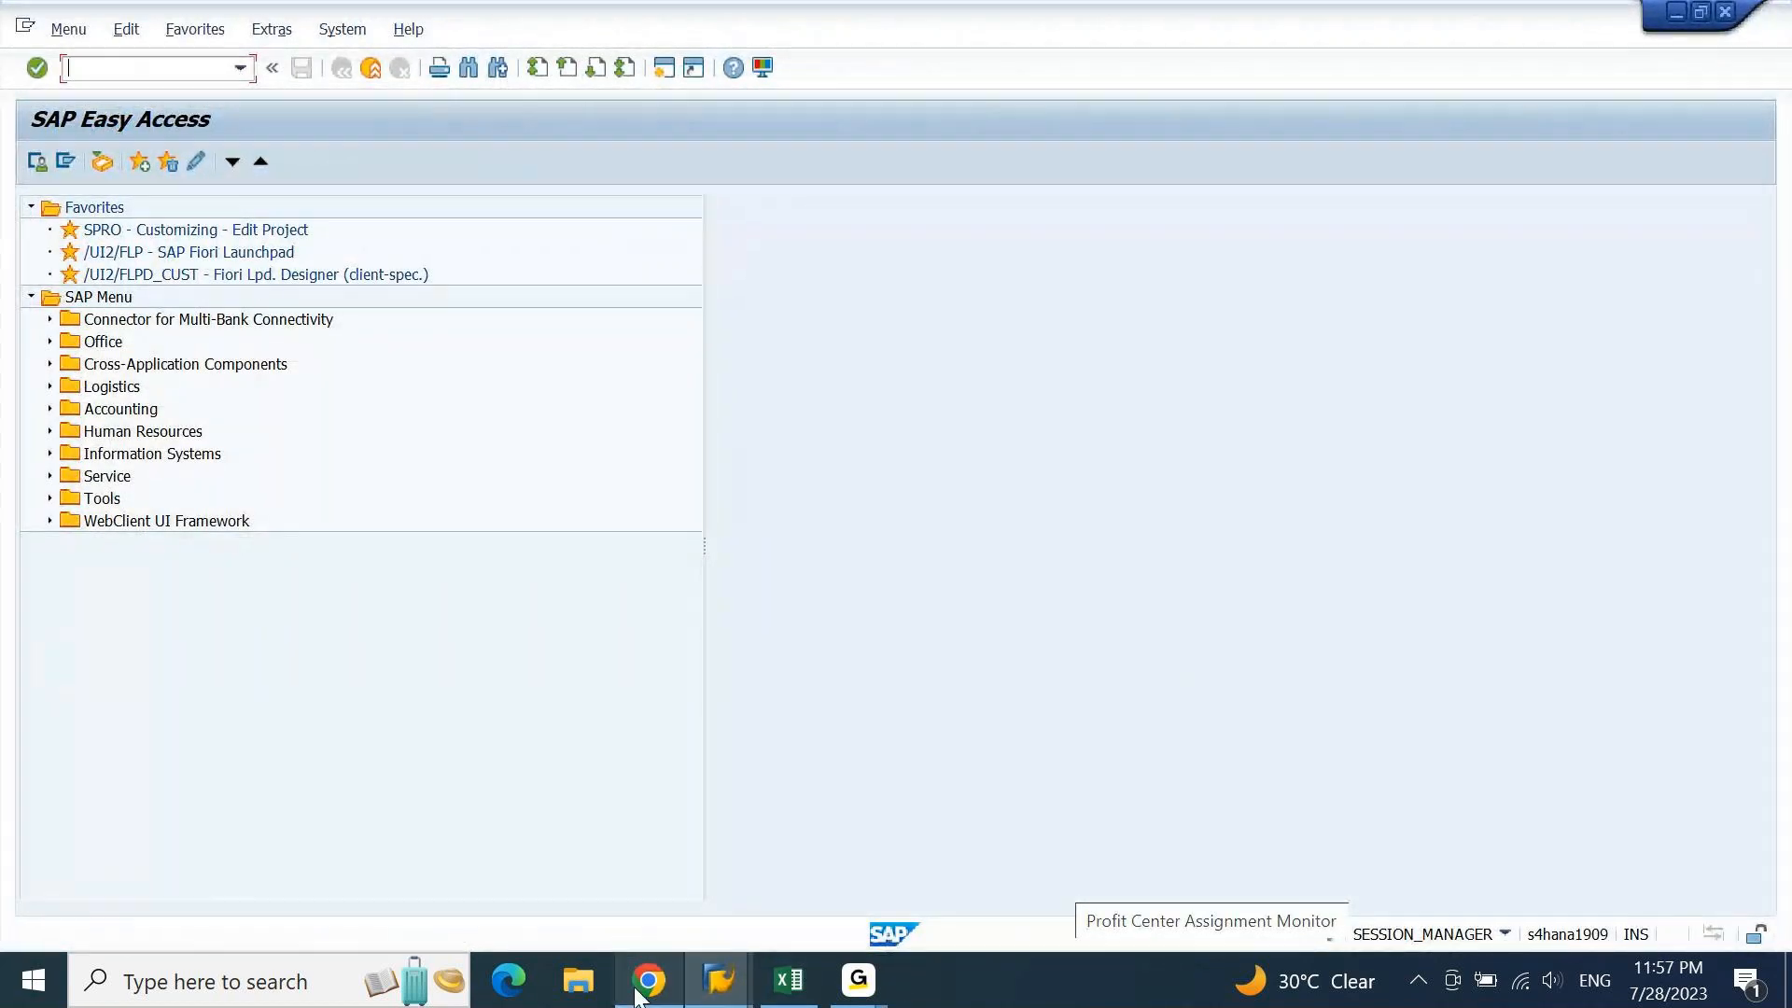
pyautogui.click(648, 980)
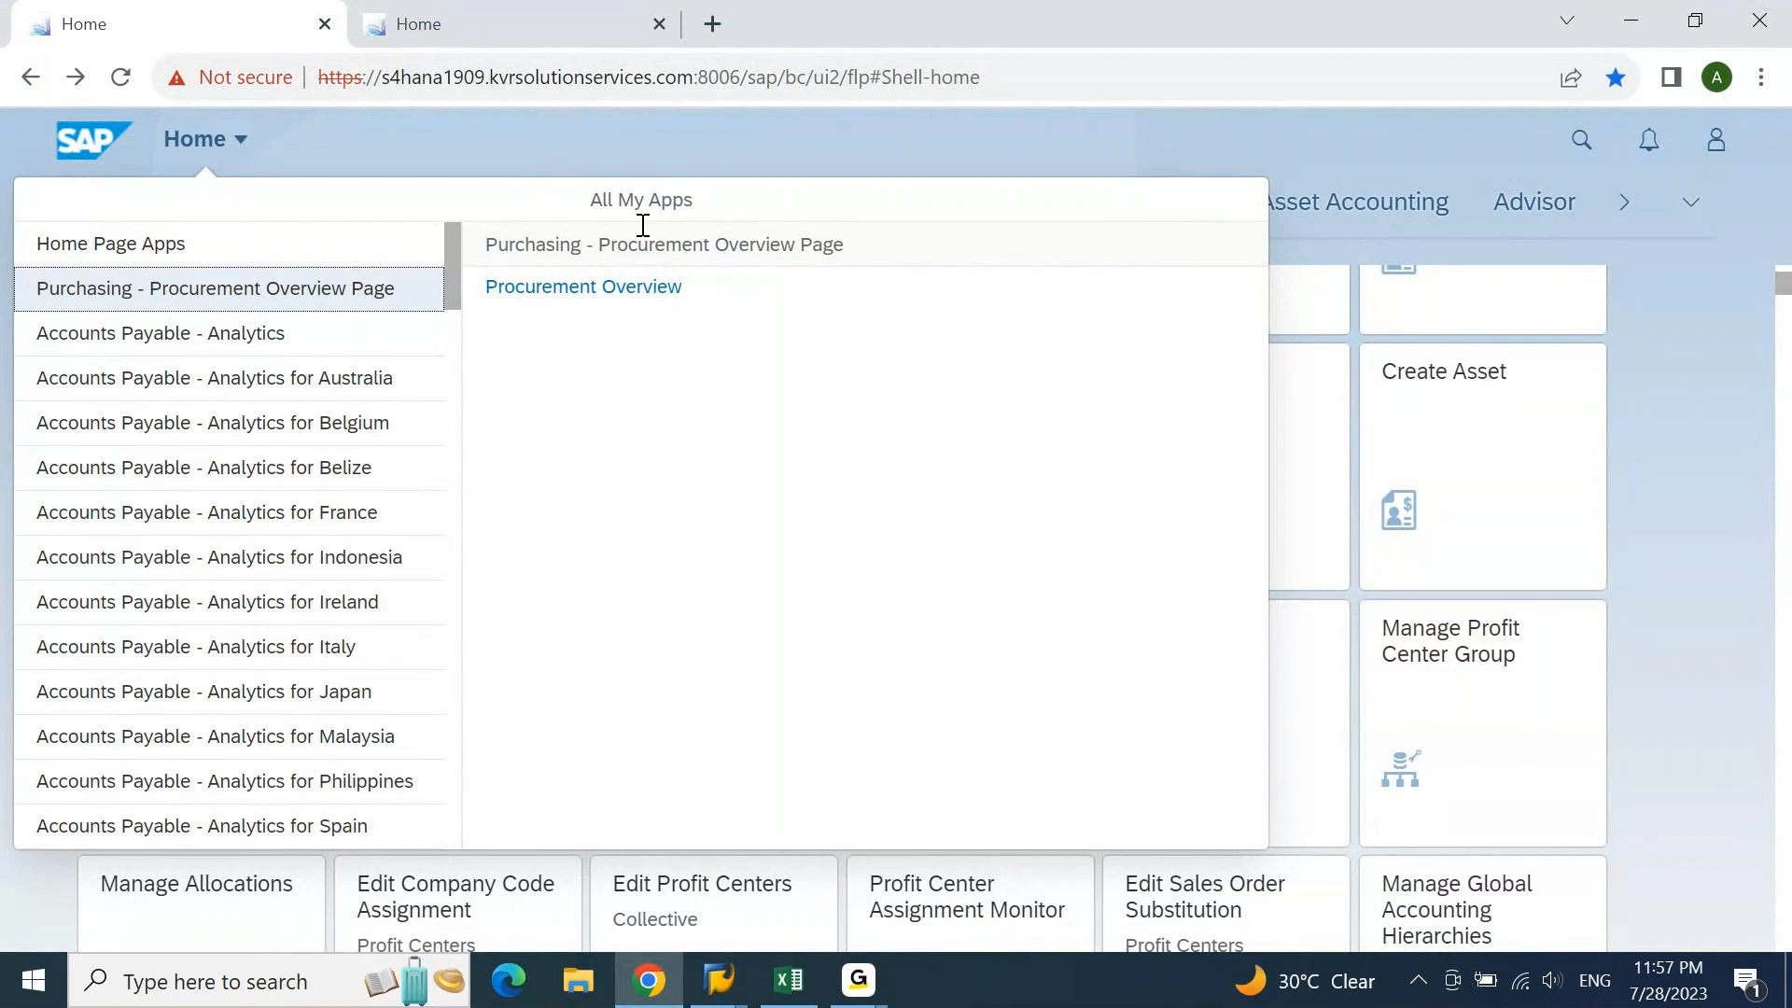
pyautogui.moveTo(638, 136)
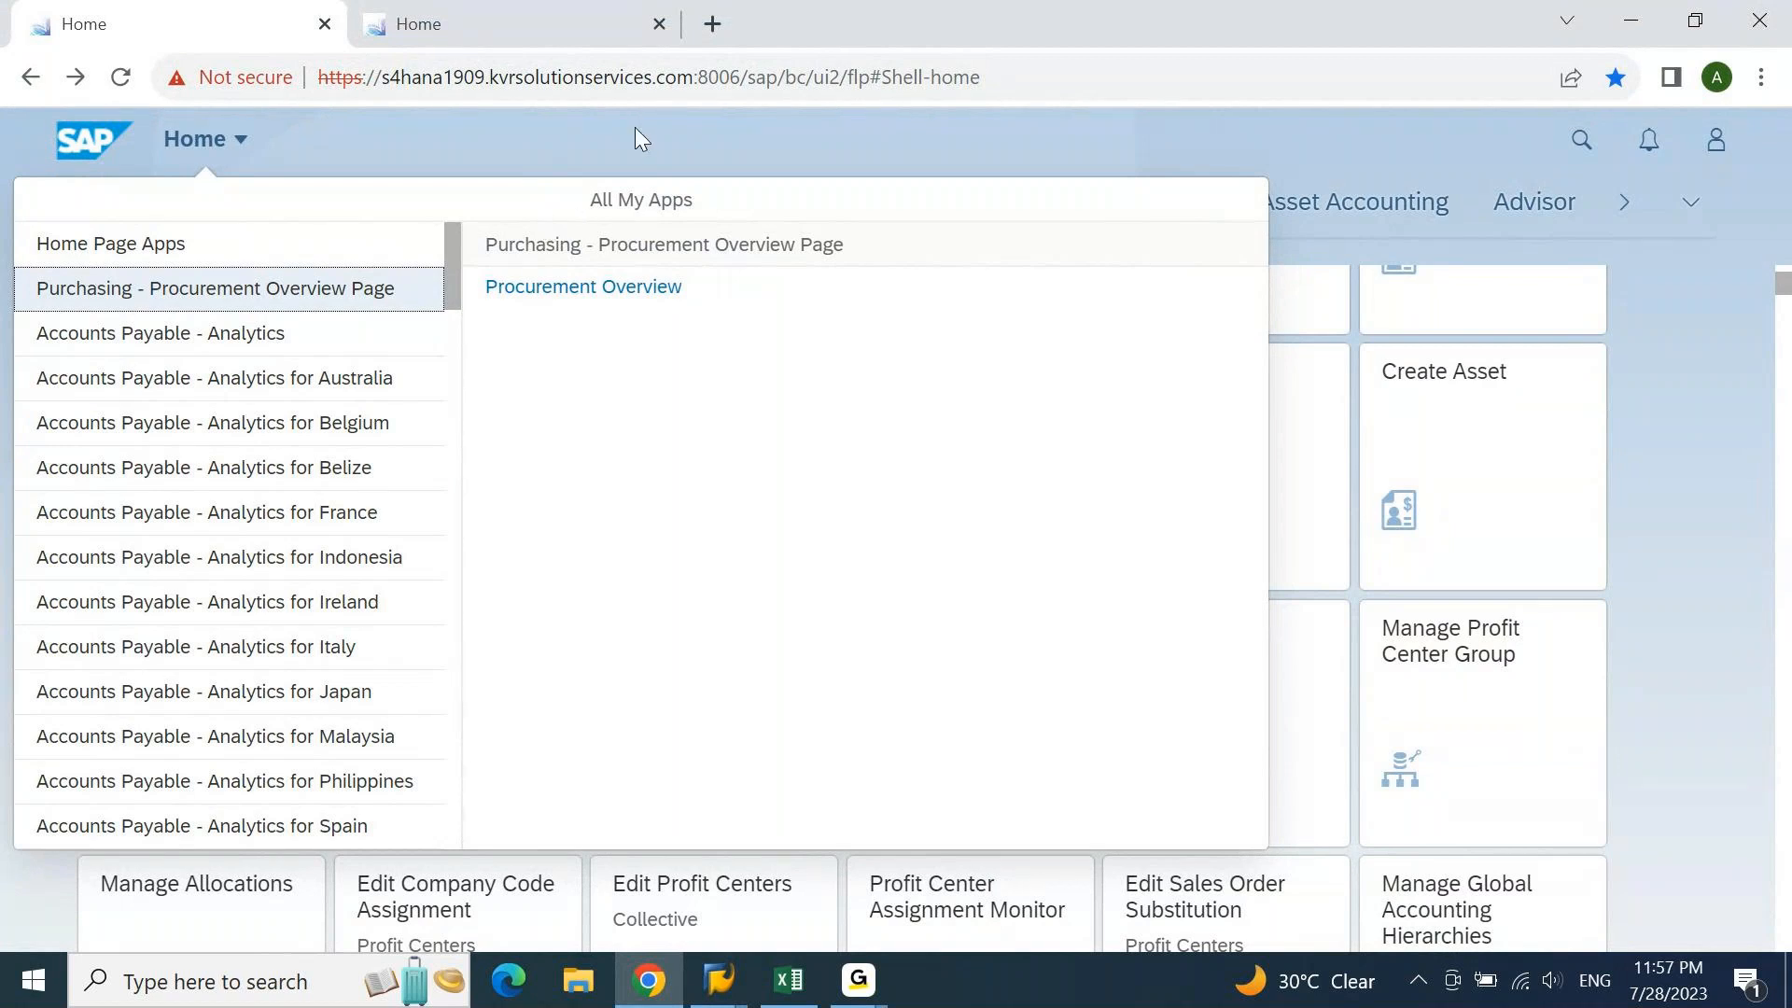